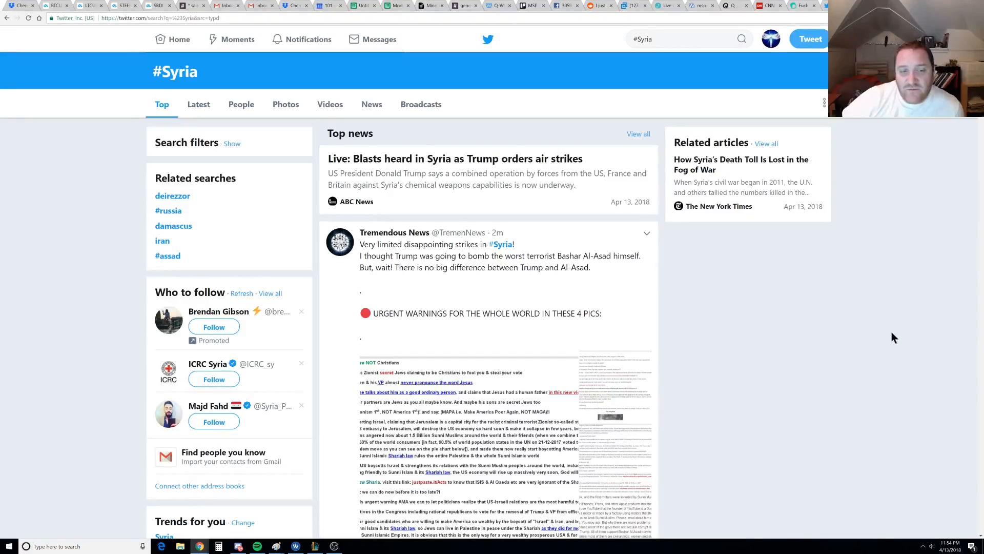
# Scroll down the #Syria Top results past the tomahawk missile video, State Department clip and #FakeNews image
pyautogui.scroll(-3)
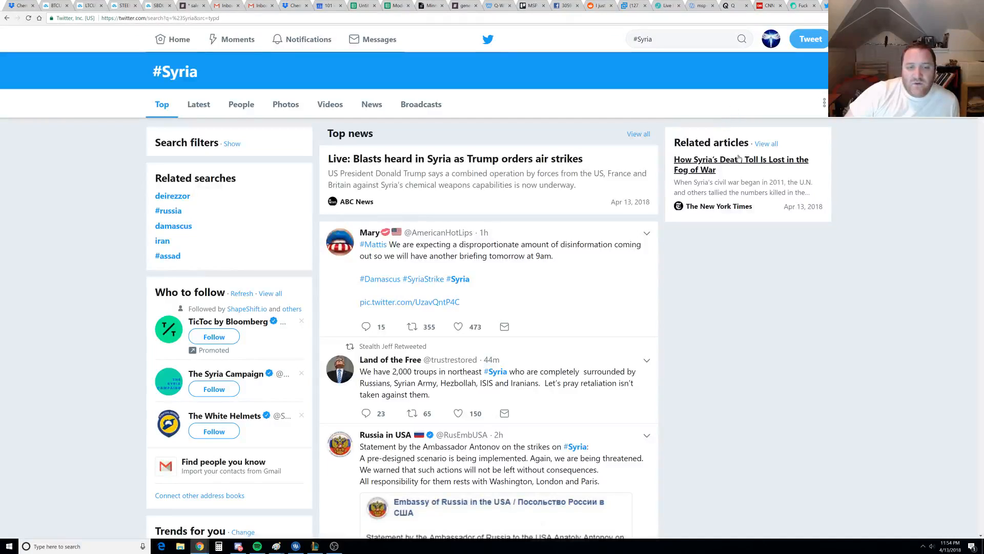
pyautogui.moveTo(740, 162)
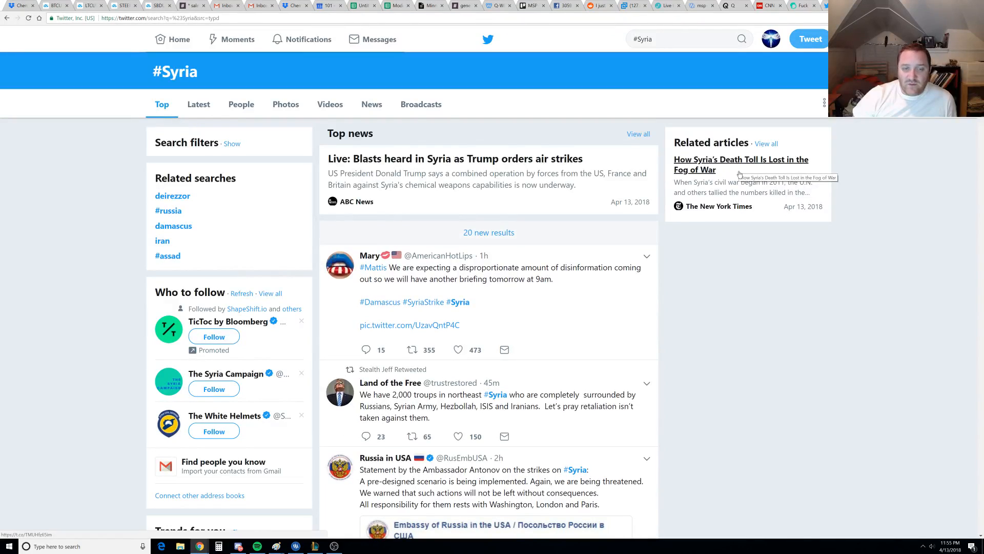
pyautogui.moveTo(753, 393)
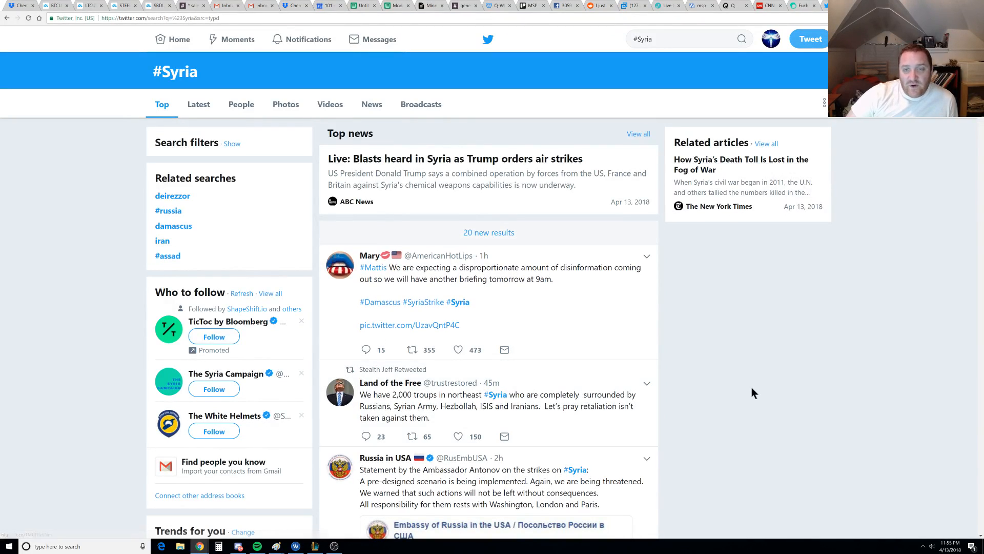
pyautogui.moveTo(740, 342)
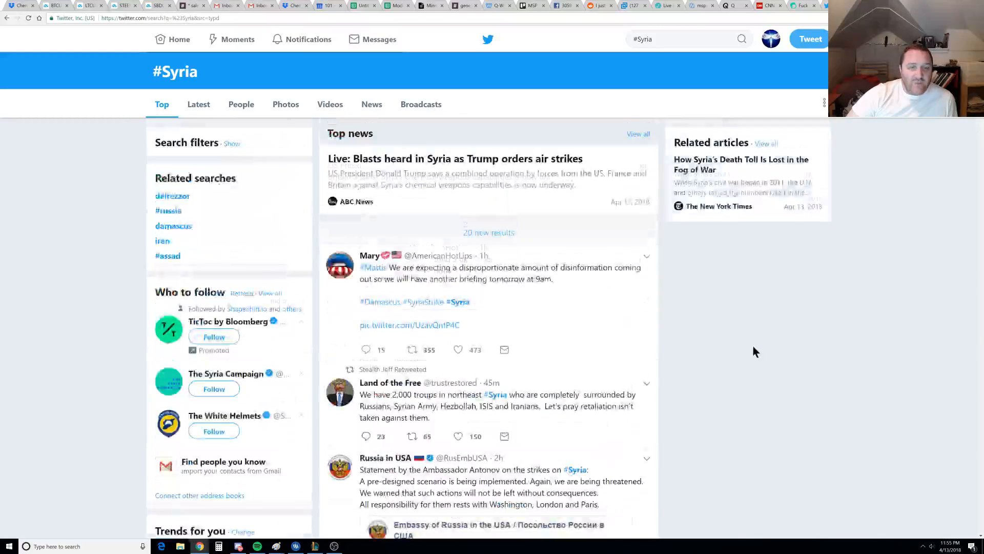
pyautogui.scroll(-3)
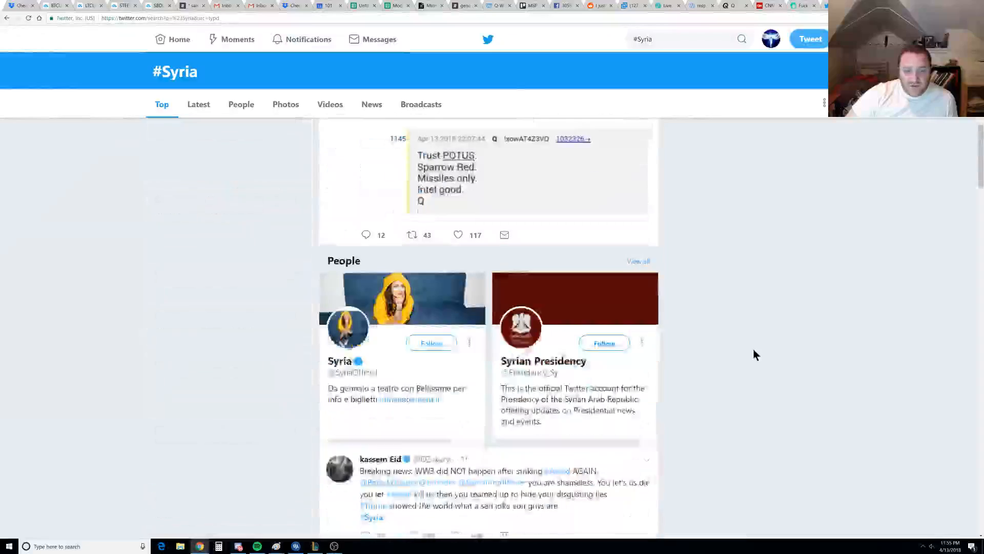
pyautogui.scroll(-3)
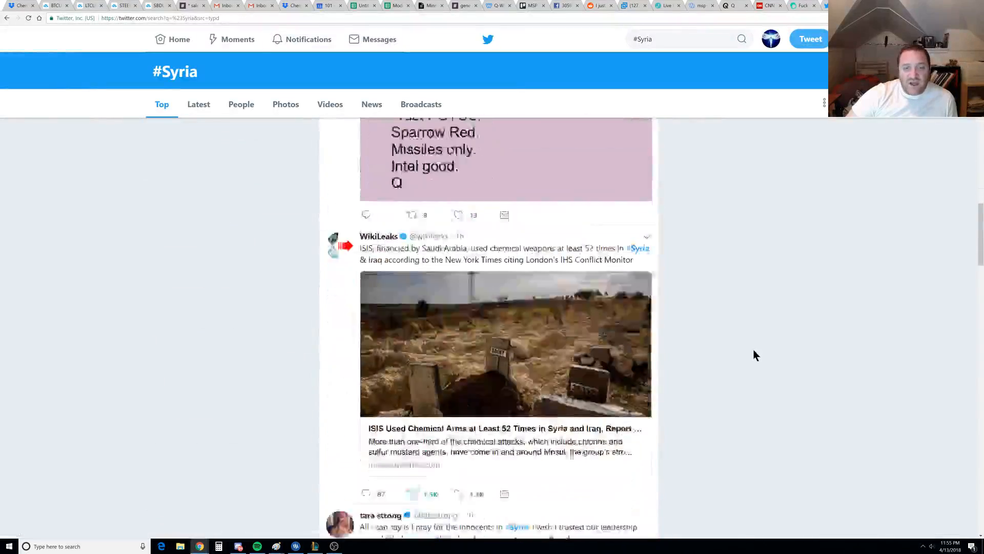
pyautogui.scroll(3)
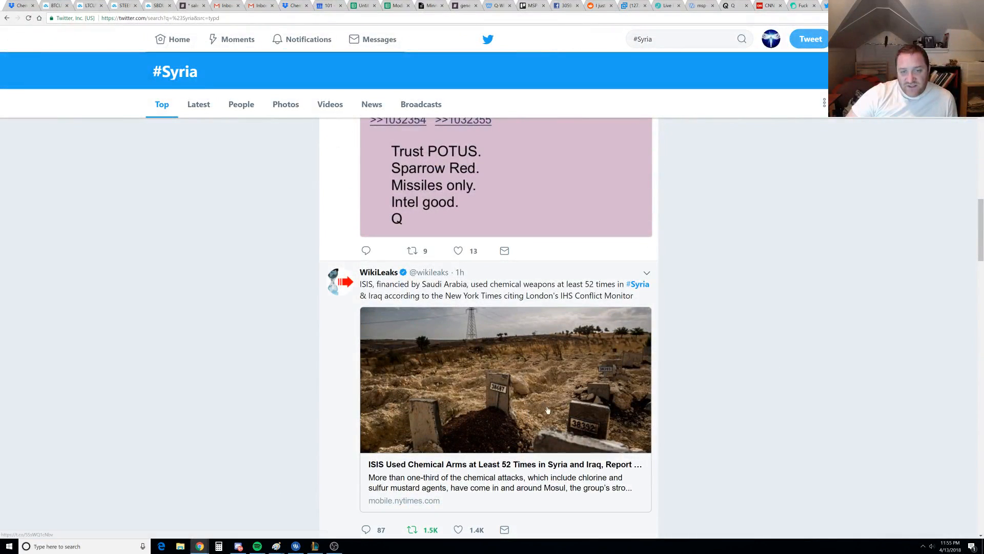
pyautogui.scroll(-3)
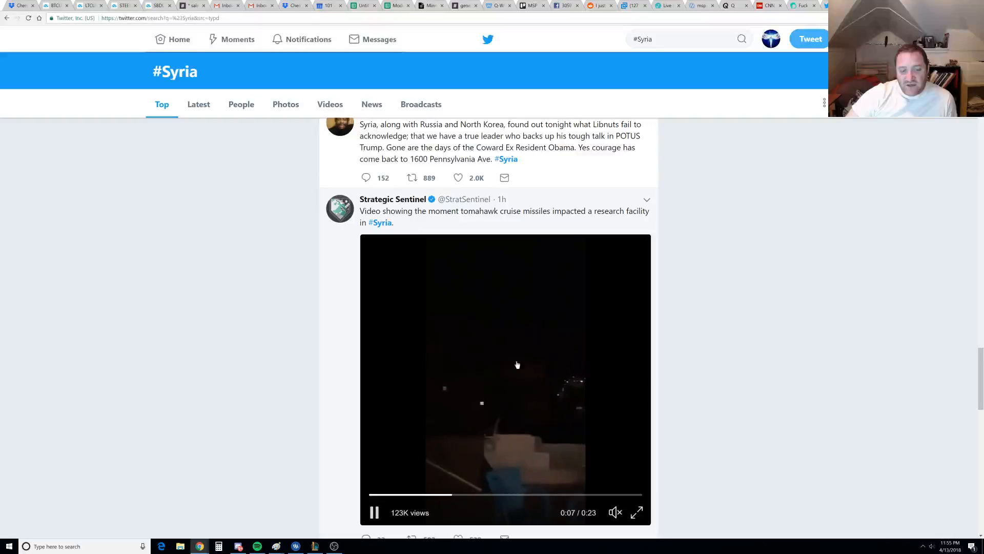
pyautogui.moveTo(595, 406)
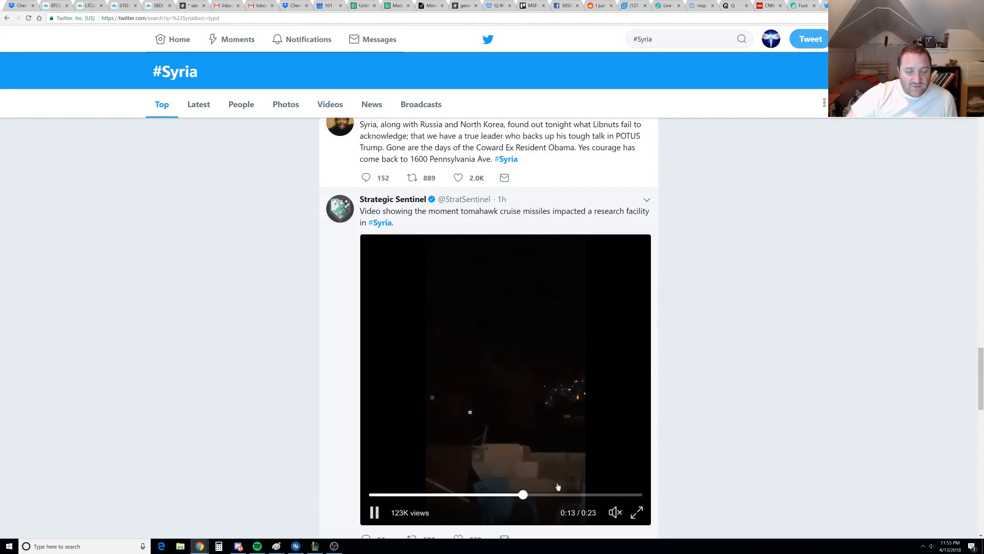
pyautogui.scroll(-3)
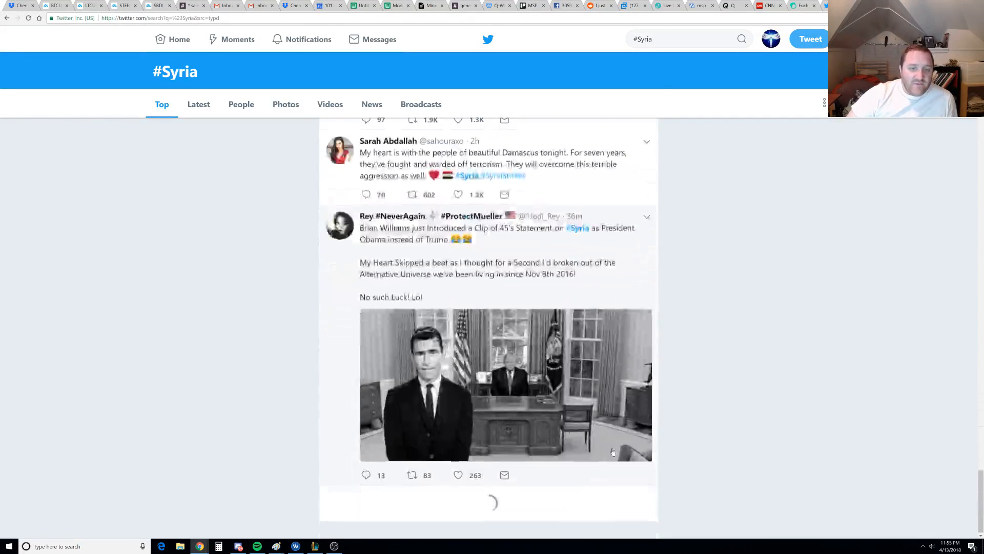
pyautogui.scroll(-3)
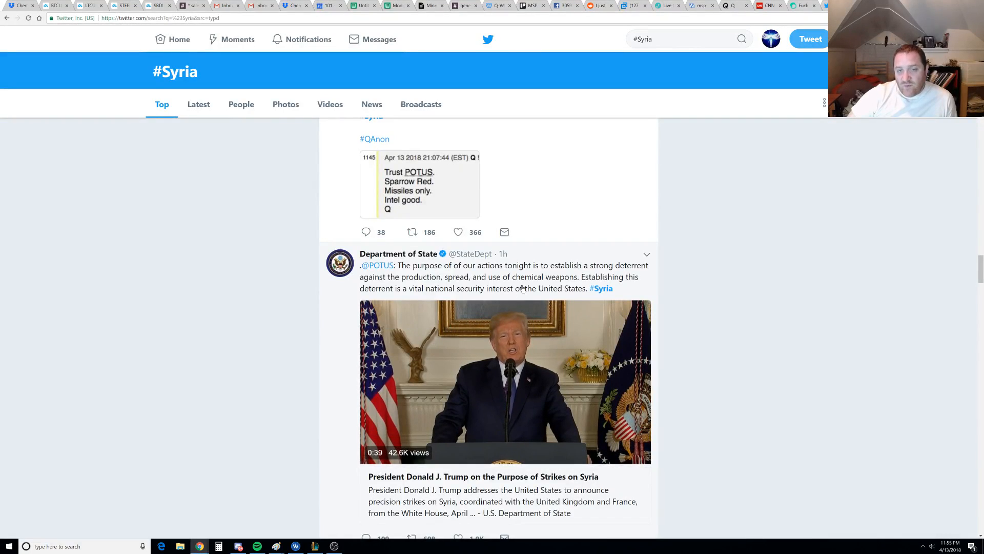
pyautogui.scroll(-3)
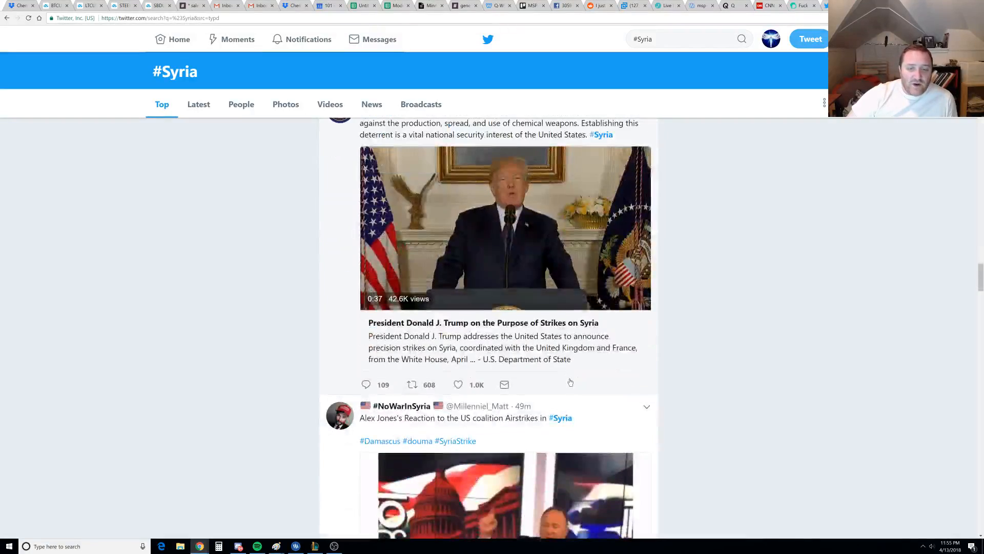
pyautogui.scroll(-3)
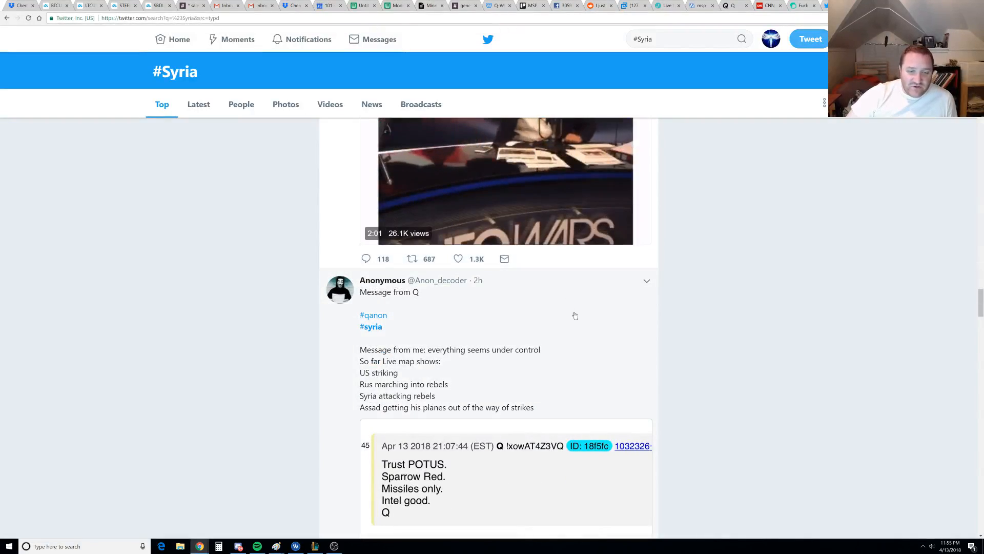
pyautogui.scroll(-3)
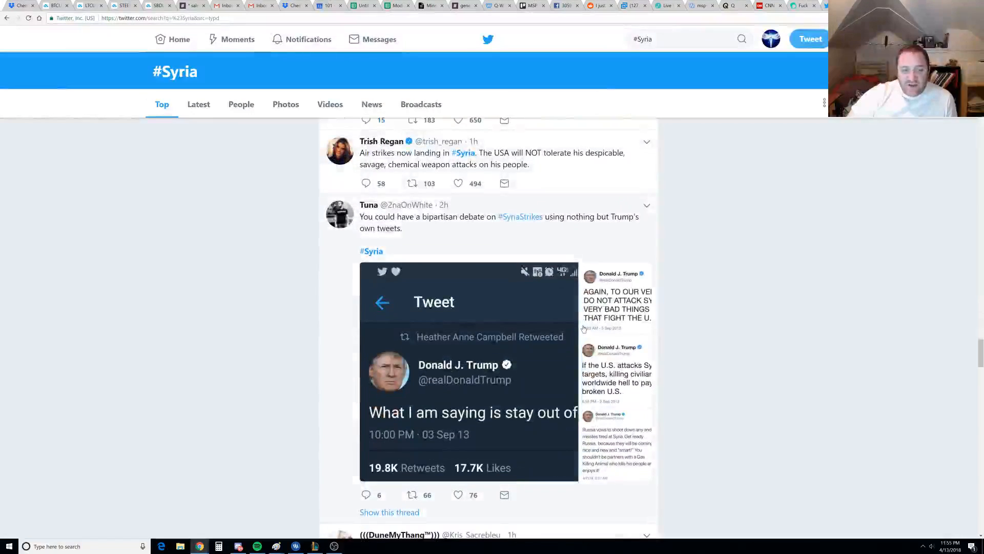
pyautogui.scroll(-3)
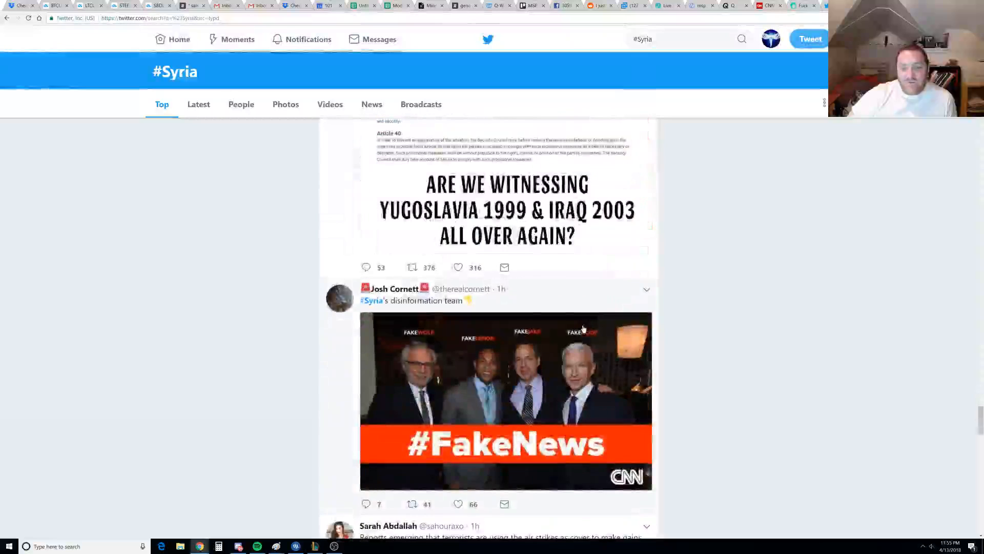
pyautogui.scroll(-3)
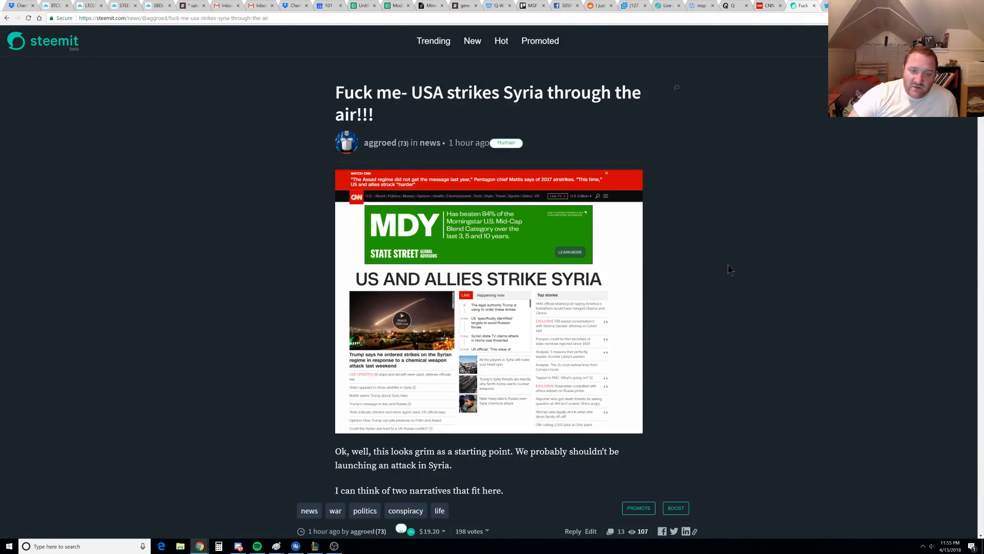
# Read down the Steemit US strikes post and follow its 'Check out this video' Russian military link
pyautogui.scroll(-3)
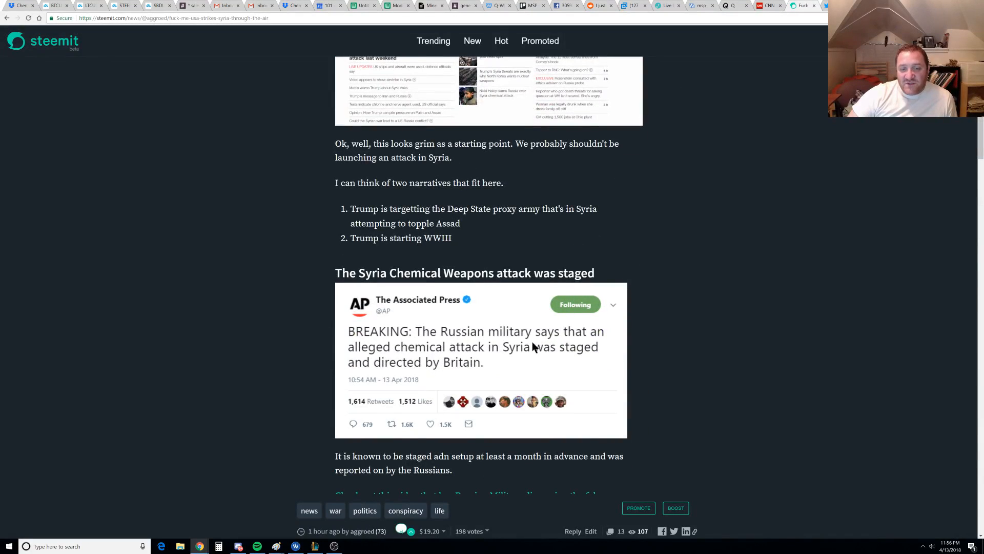
pyautogui.moveTo(521, 358)
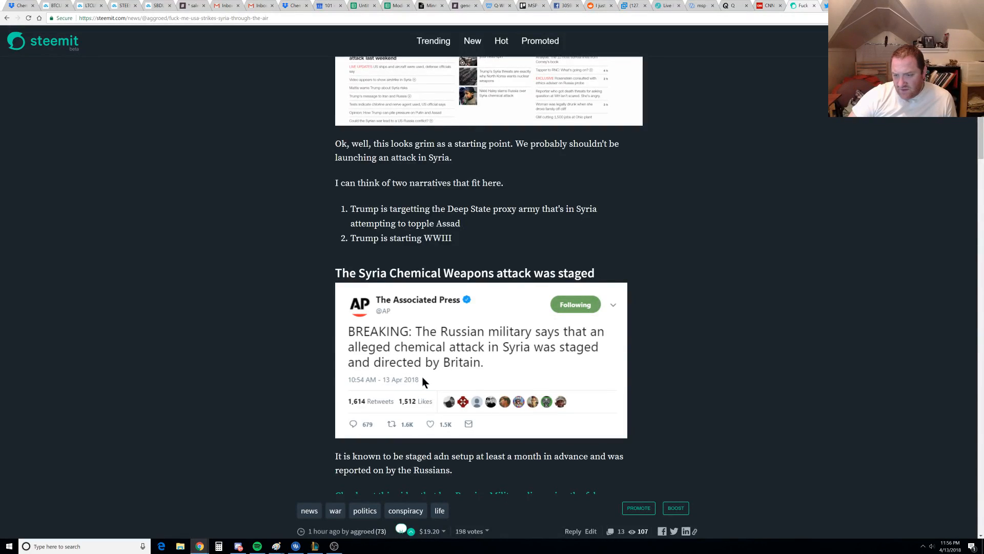
pyautogui.scroll(-3)
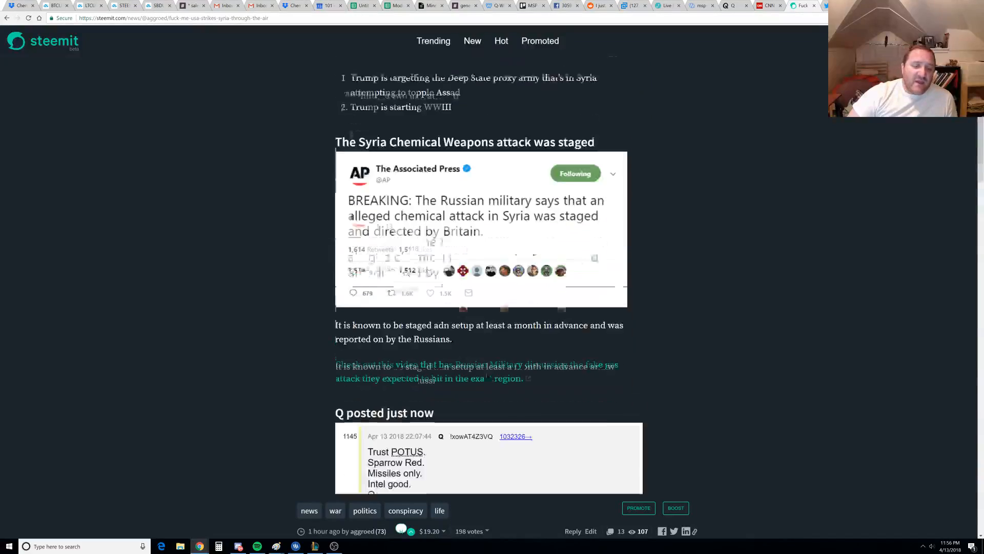
pyautogui.click(439, 371)
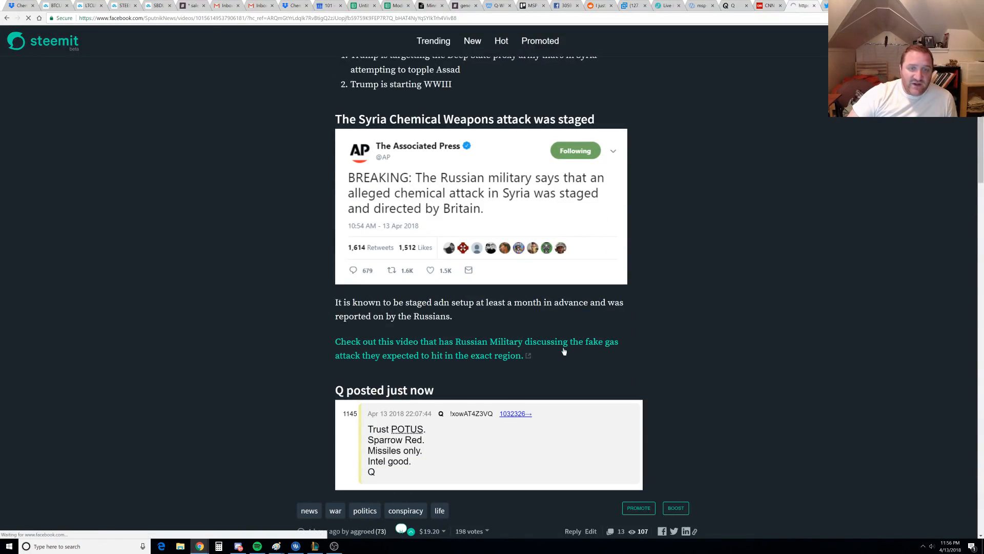
# Play the Facebook video on whether Russia predicted the Syrian chemical attack controversy
pyautogui.click(476, 341)
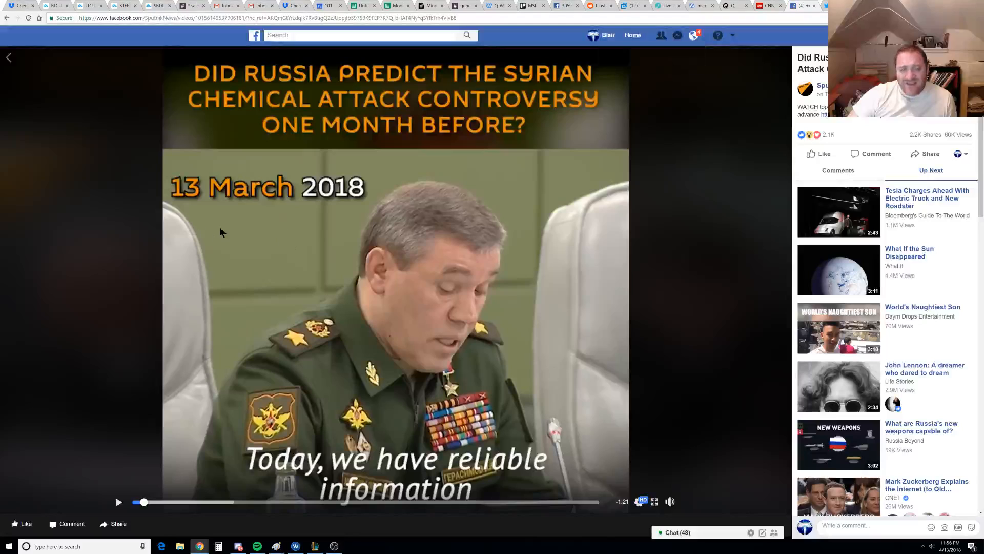
pyautogui.moveTo(420, 251)
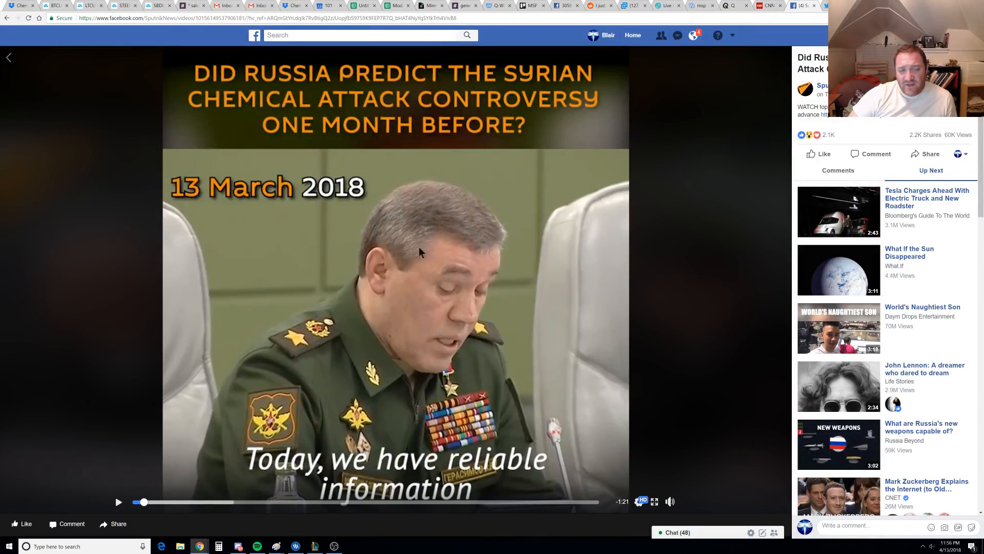
pyautogui.moveTo(146, 526)
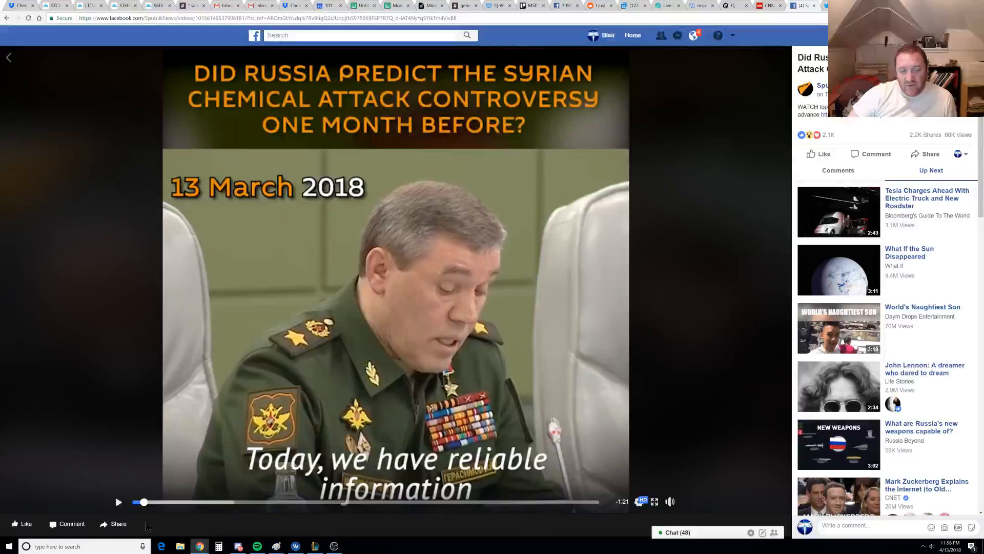
pyautogui.click(118, 502)
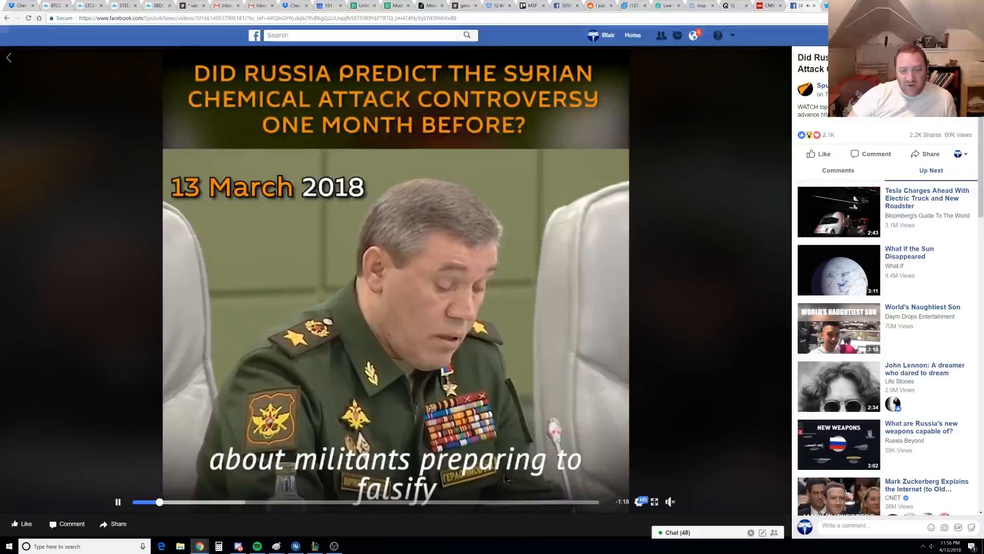
pyautogui.moveTo(111, 483)
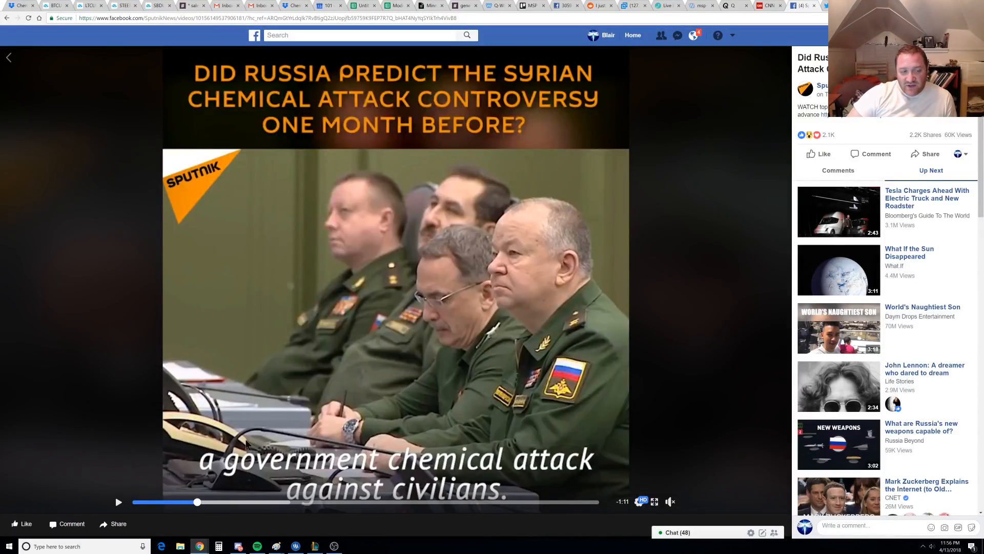
pyautogui.moveTo(739, 213)
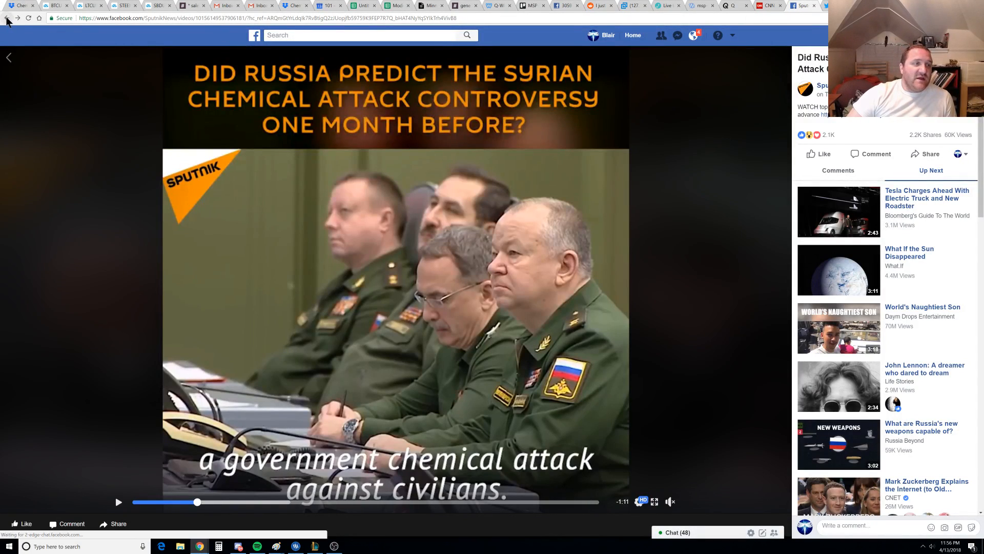
pyautogui.moveTo(8, 18)
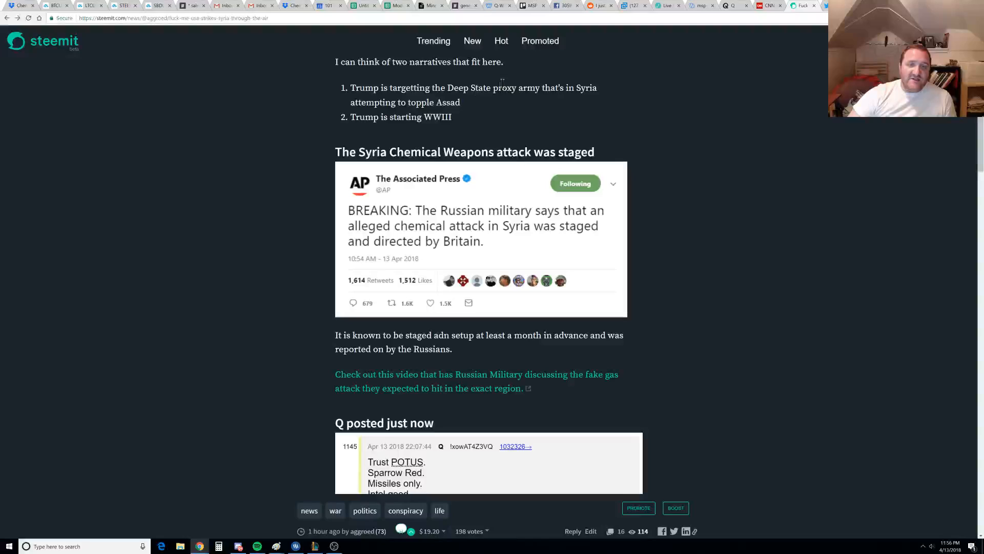
# Scroll the Steemit article to the quoted Q post 'Trust POTUS. Sparrow Red.' section
pyautogui.scroll(-3)
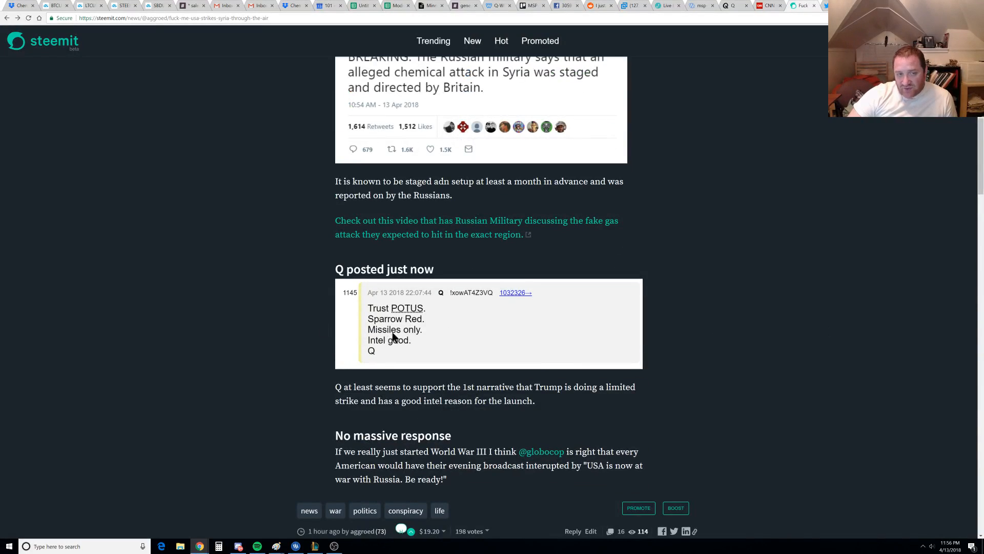
pyautogui.moveTo(403, 319)
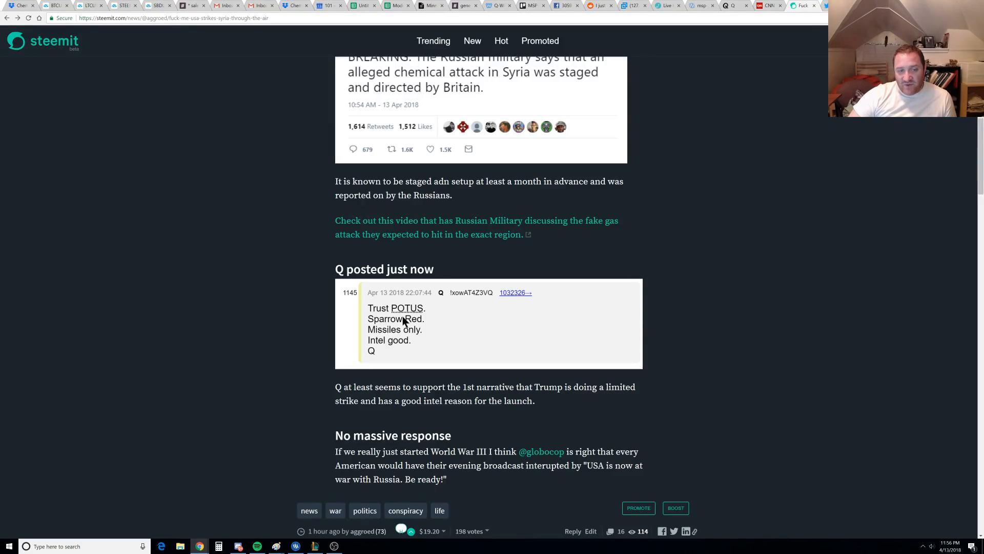
pyautogui.moveTo(446, 318)
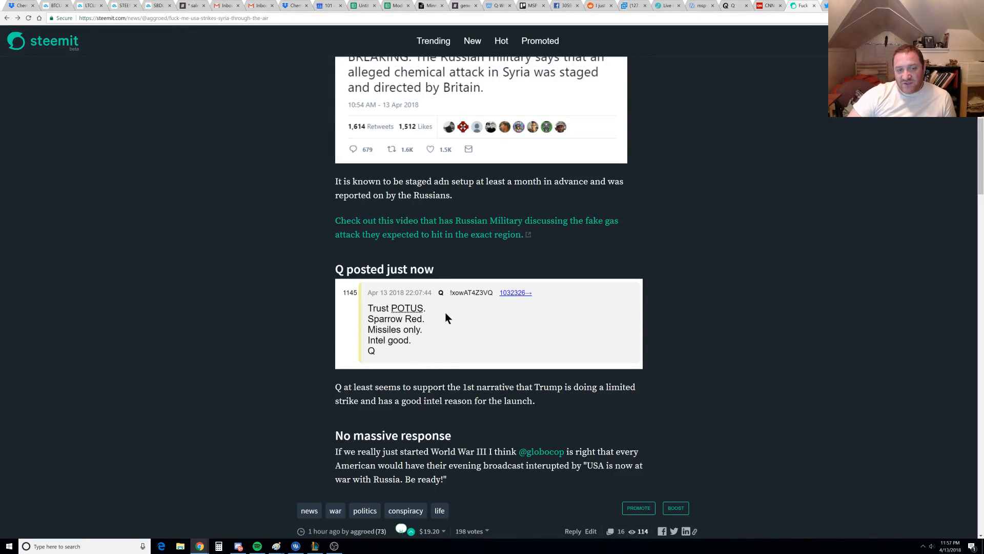
pyautogui.moveTo(455, 325)
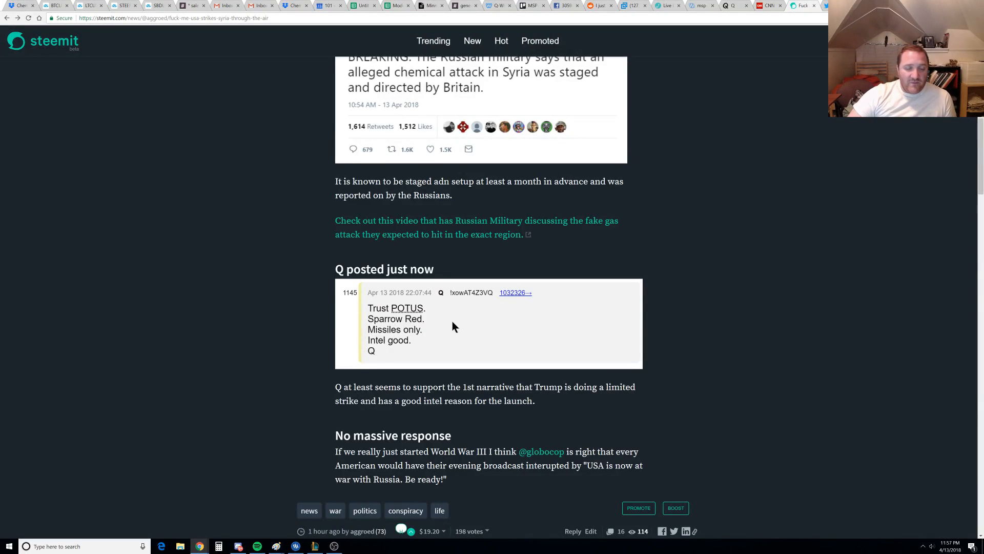
pyautogui.moveTo(417, 321)
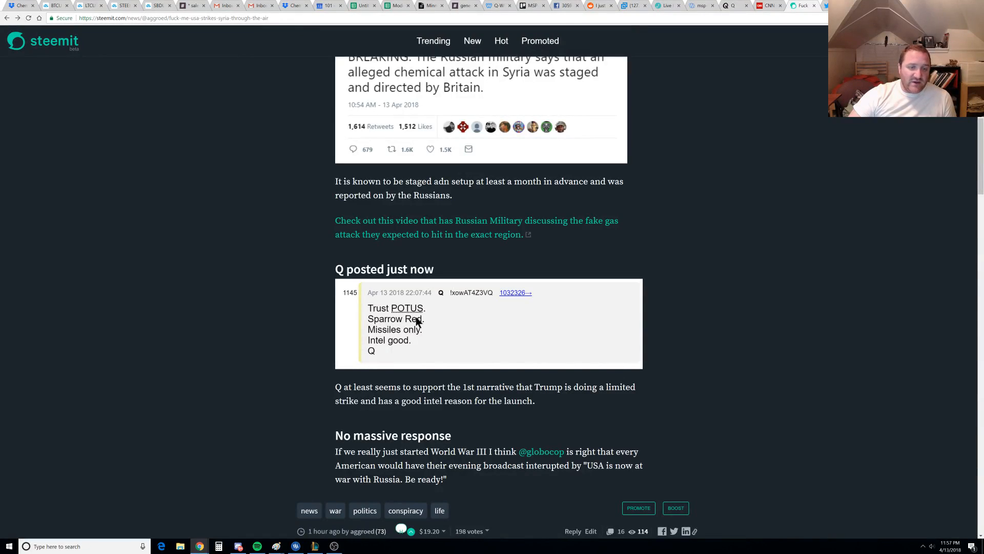
pyautogui.moveTo(431, 322)
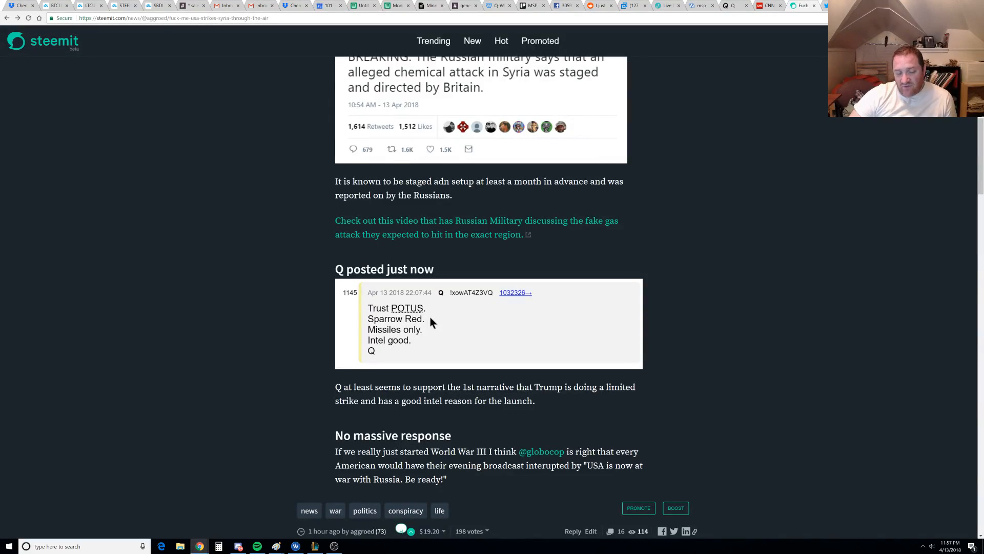
pyautogui.moveTo(429, 354)
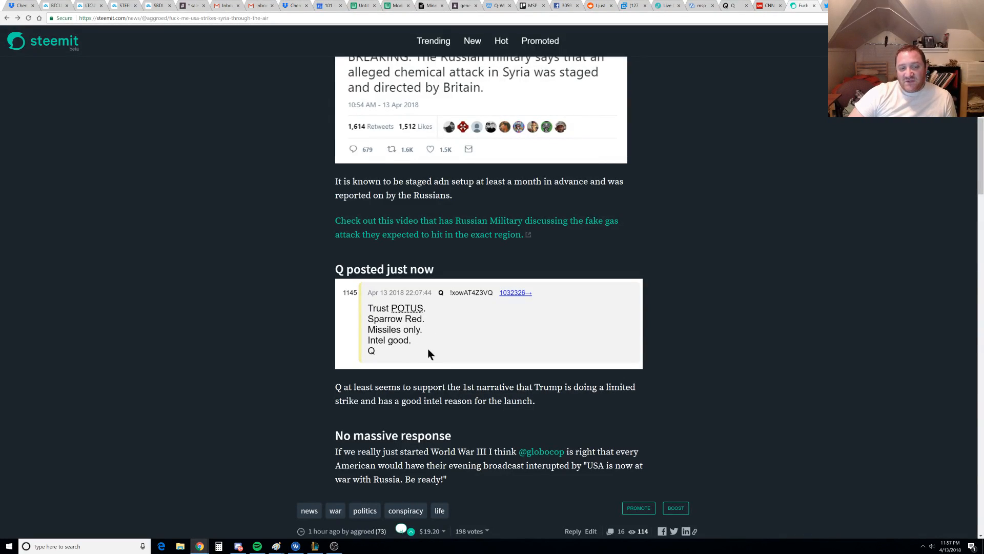
pyautogui.moveTo(501, 349)
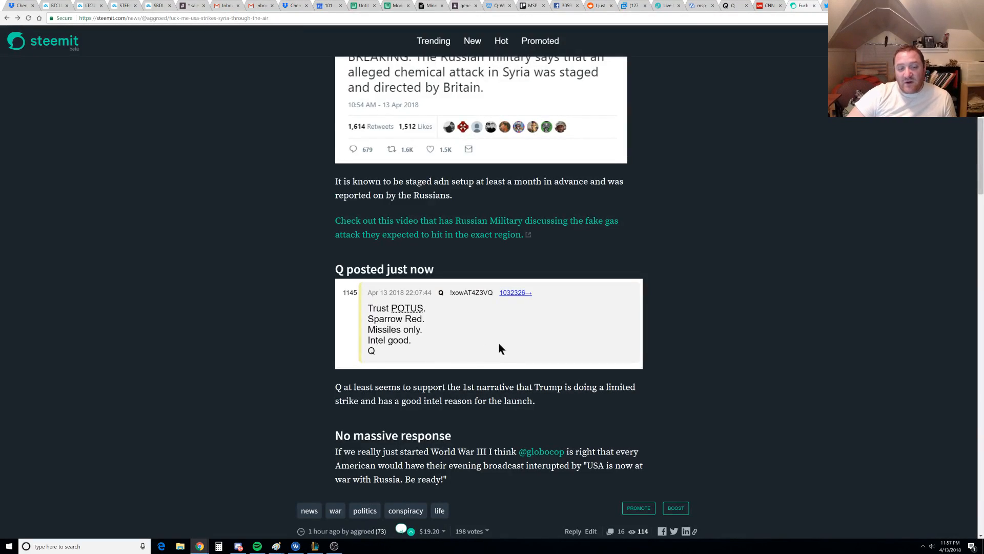
# Highlight the phrase 'World War III' while reading the Russian response section
pyautogui.scroll(-3)
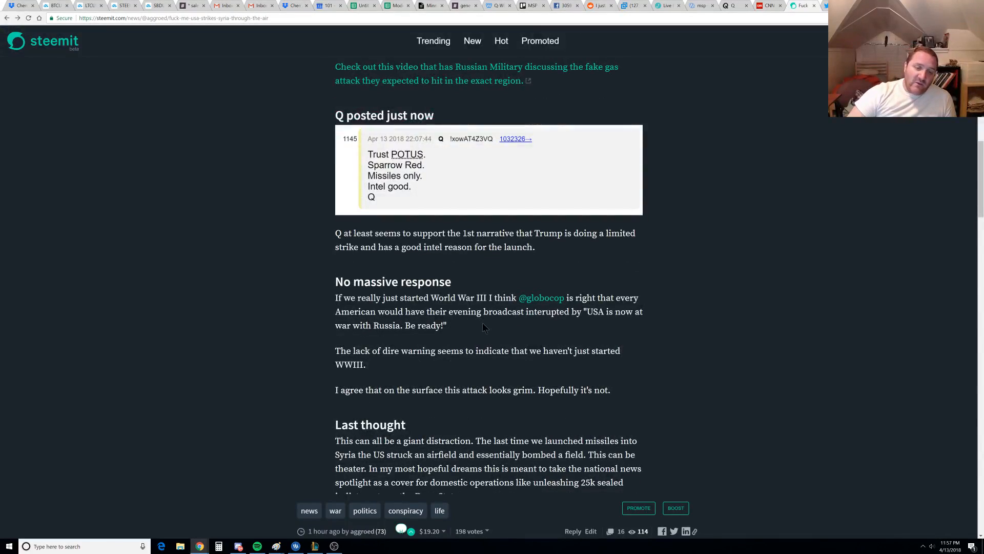
pyautogui.moveTo(438, 303)
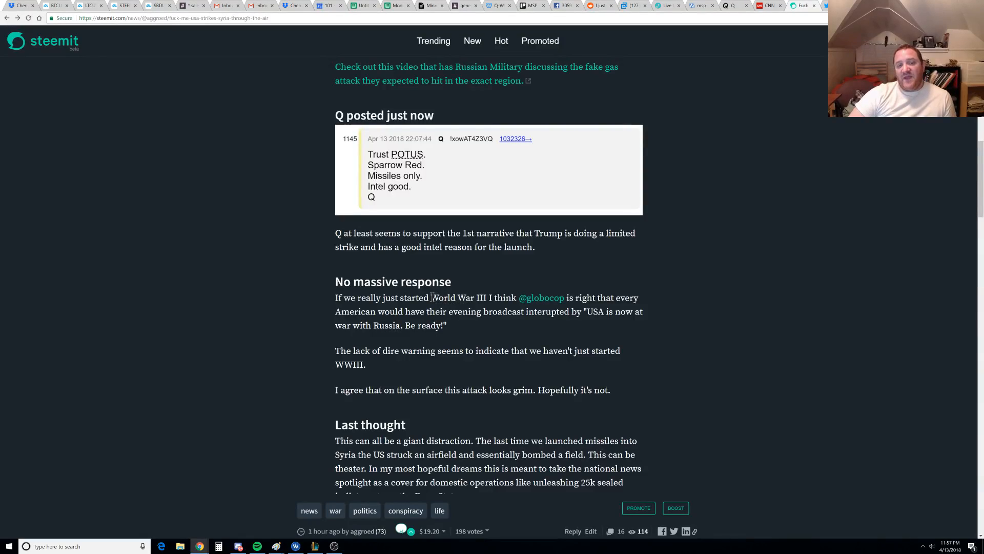
pyautogui.doubleClick(453, 297)
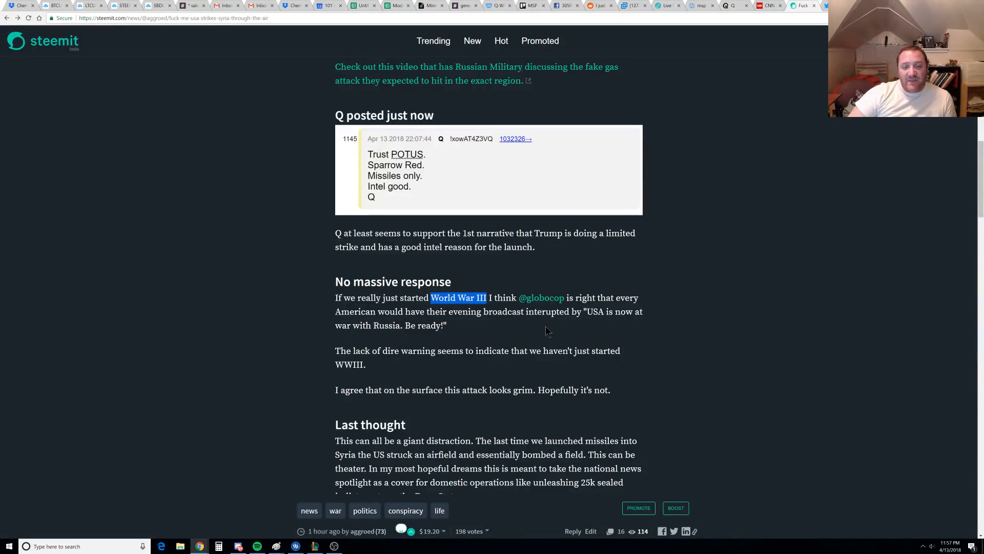
pyautogui.moveTo(536, 329)
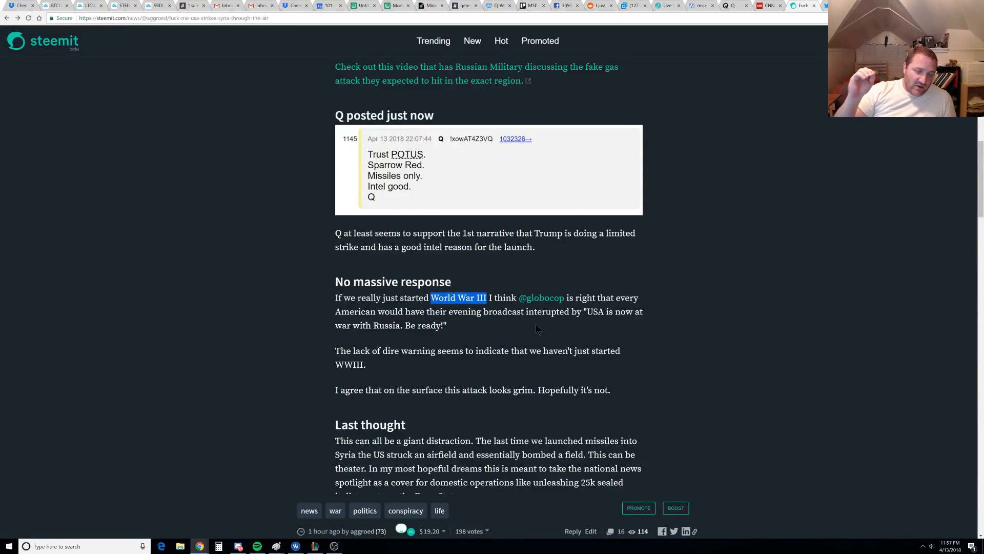
pyautogui.moveTo(541, 327)
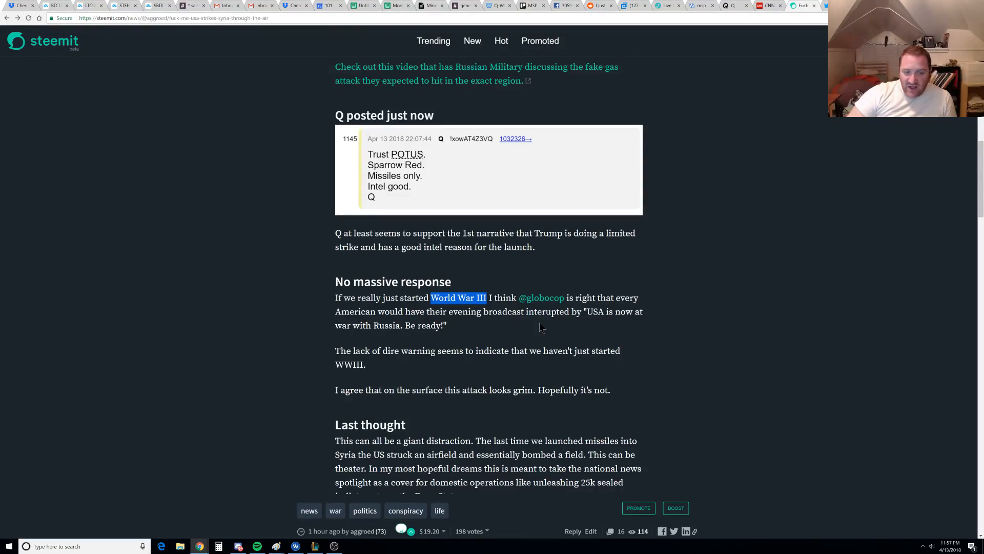
pyautogui.scroll(-3)
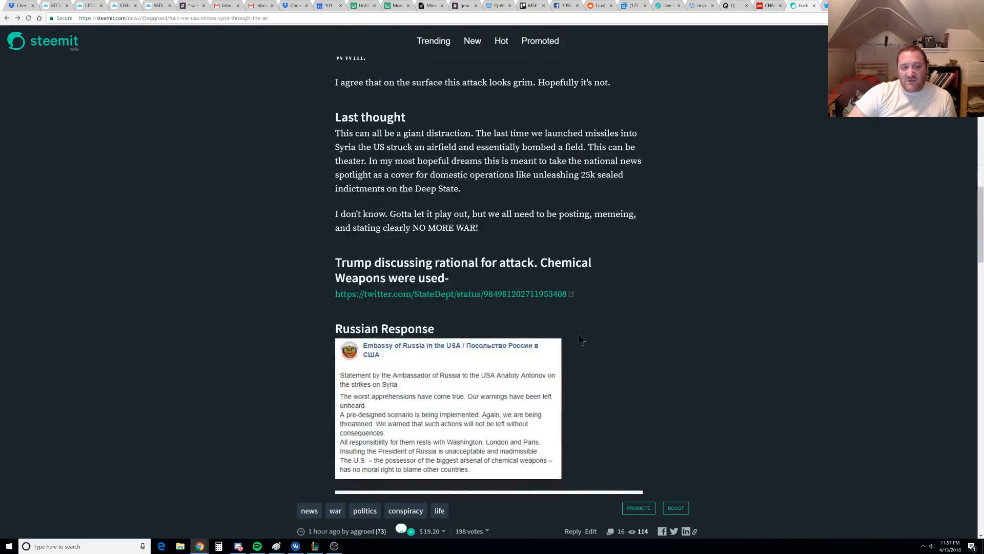
pyautogui.scroll(-3)
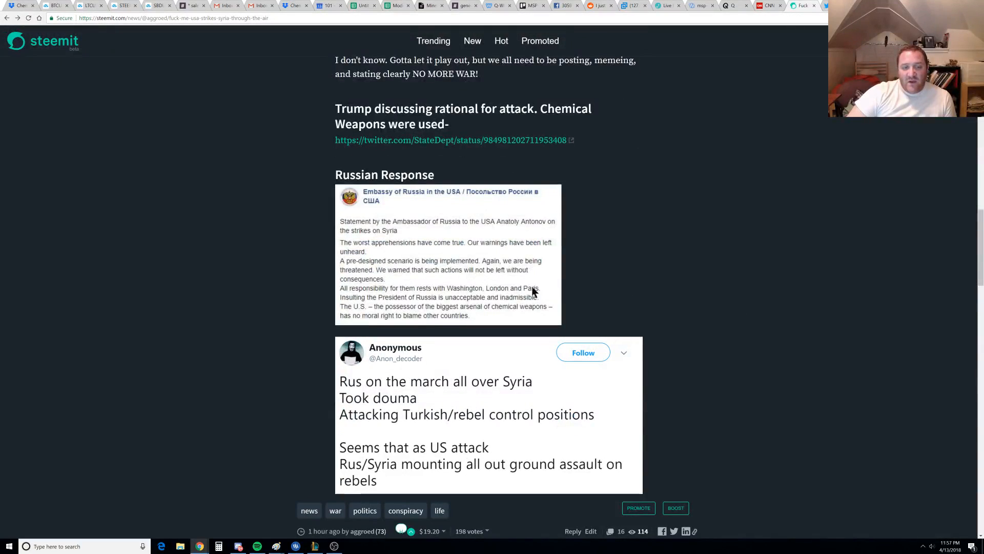
pyautogui.moveTo(373, 193)
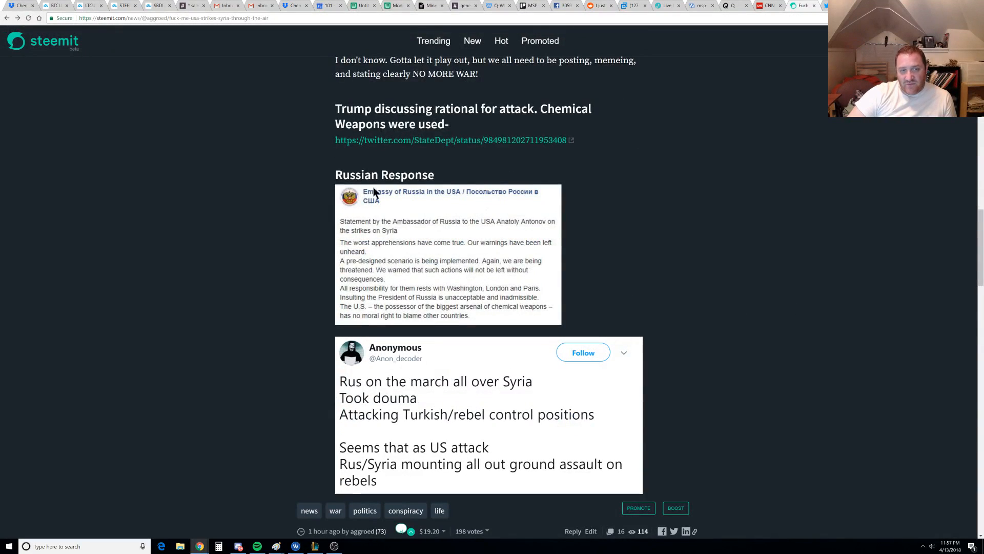
pyautogui.moveTo(439, 237)
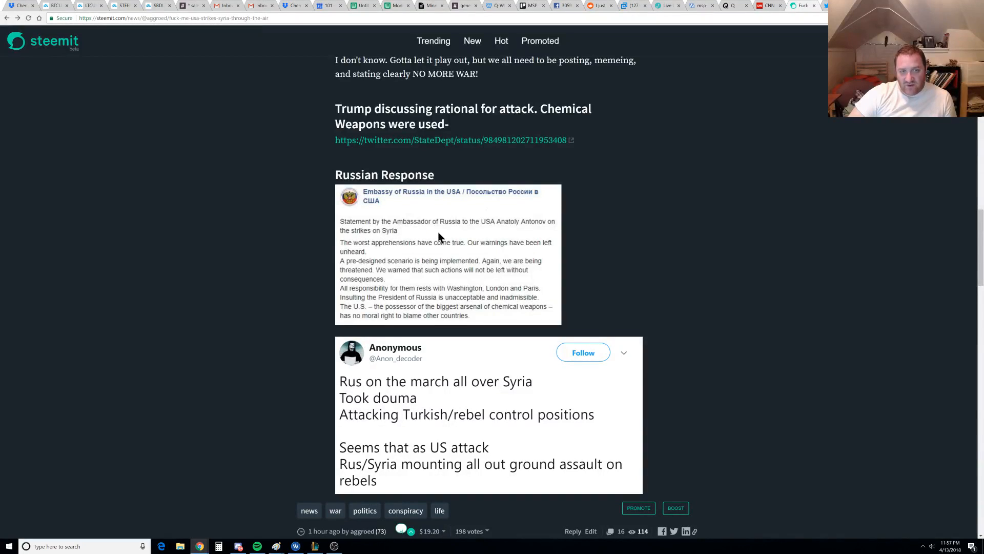
pyautogui.moveTo(502, 233)
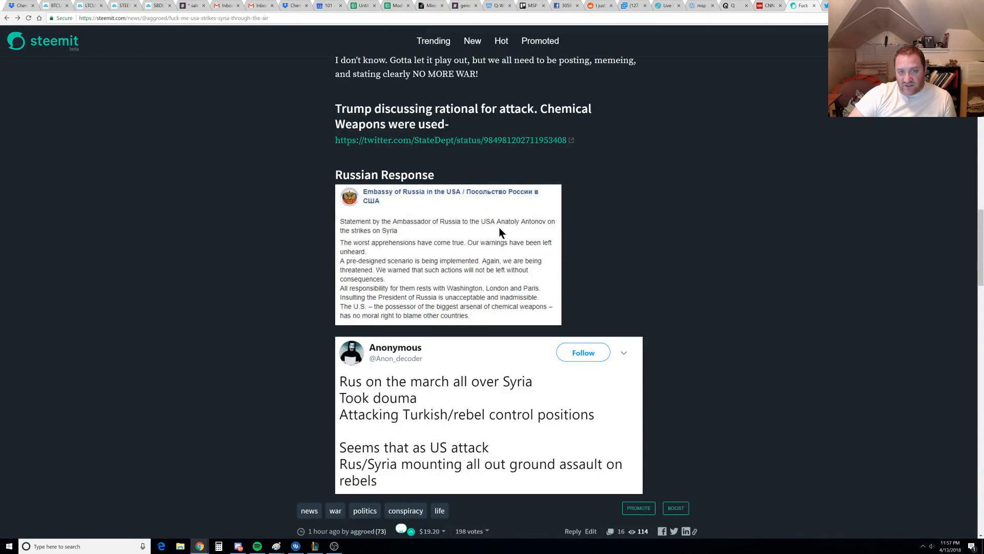
pyautogui.moveTo(402, 253)
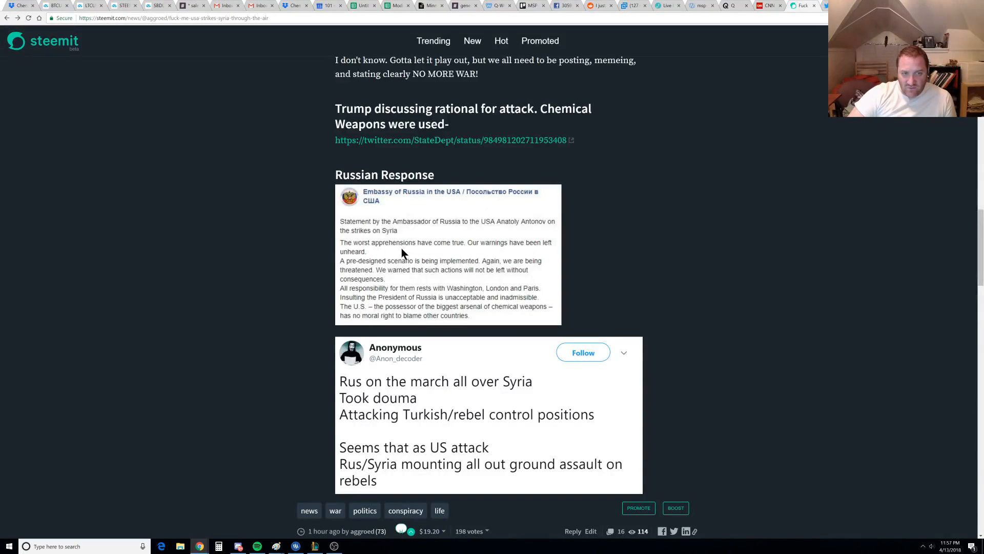
pyautogui.moveTo(336, 328)
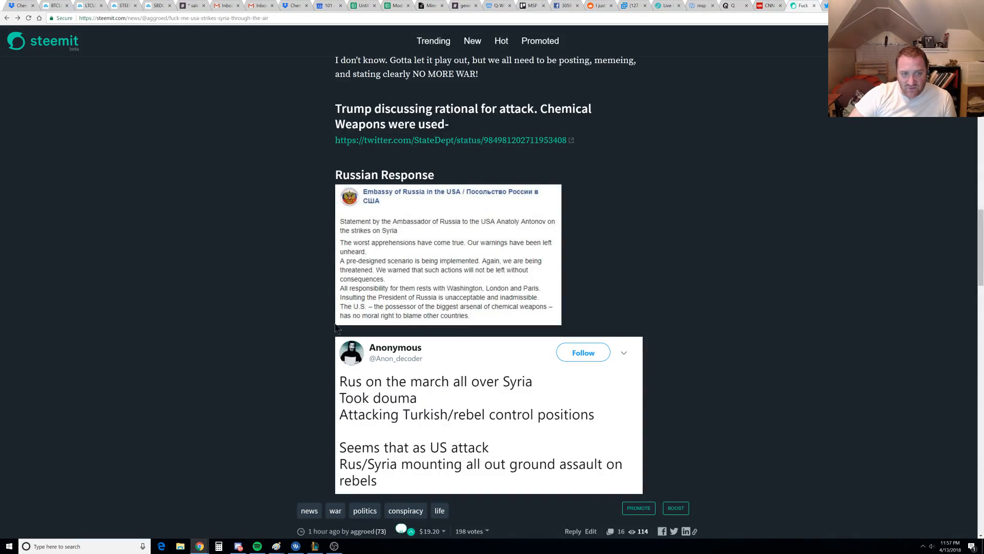
pyautogui.moveTo(440, 309)
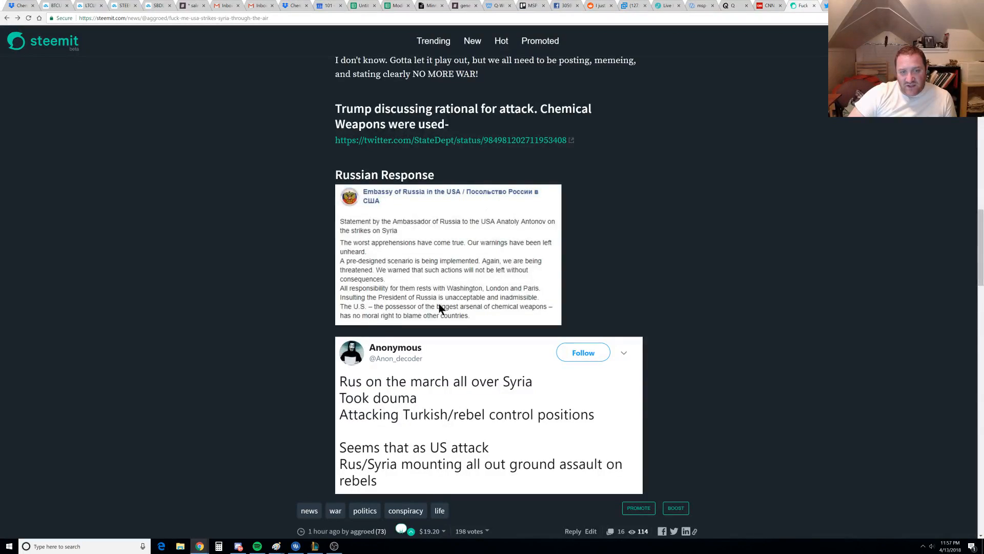
# Continue down to the embedded Anon_decoder tweet about Russia's ground assault with the Eastern Ghouta map
pyautogui.scroll(-3)
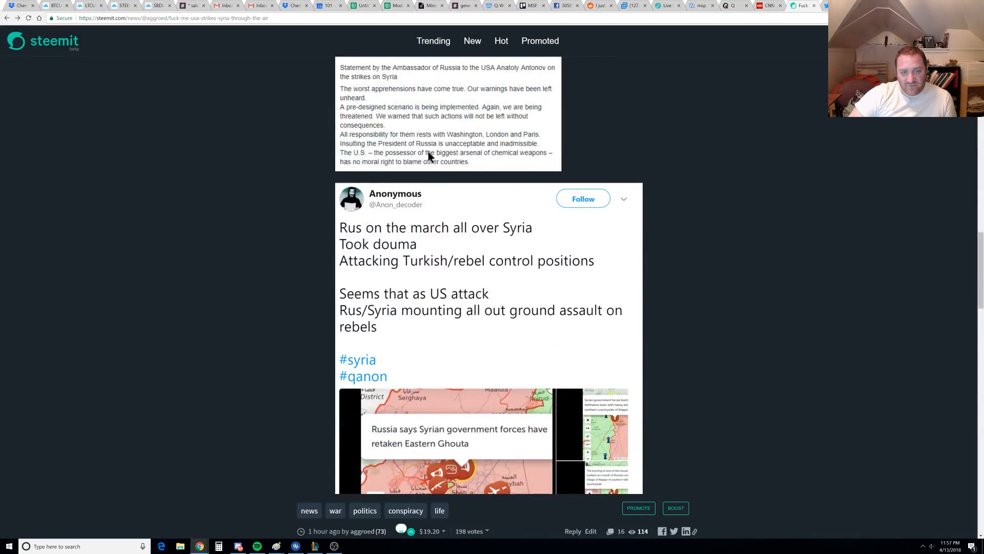
pyautogui.scroll(-3)
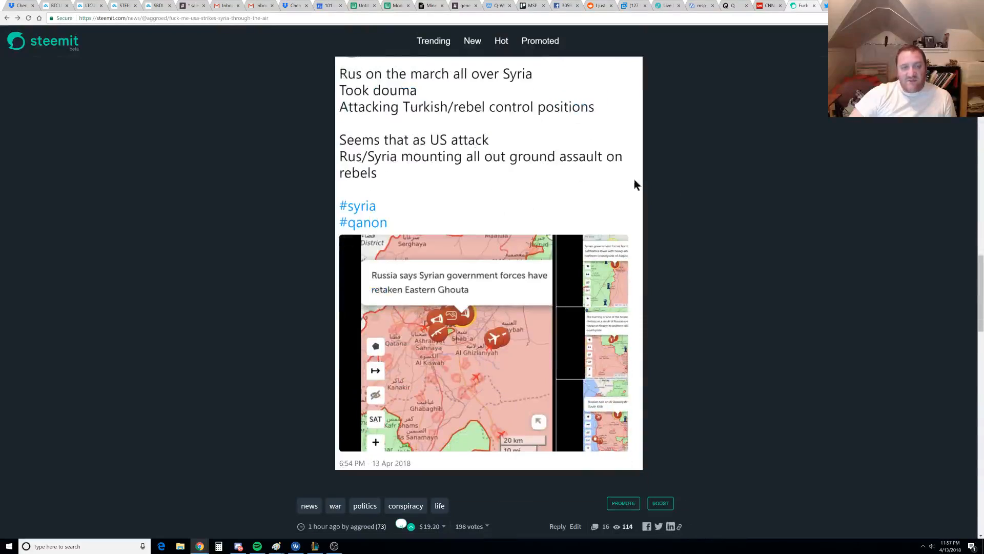
pyautogui.scroll(3)
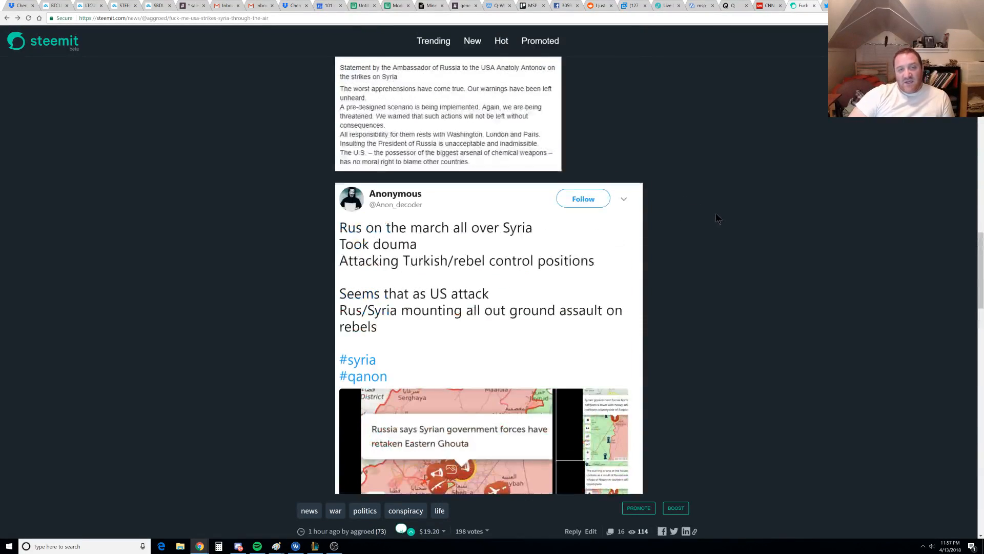
pyautogui.scroll(-3)
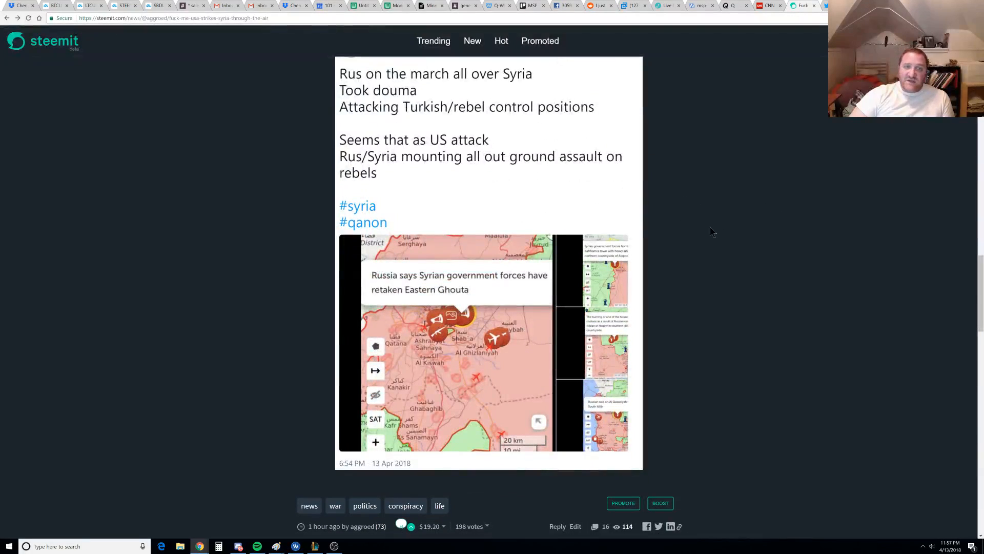
pyautogui.scroll(3)
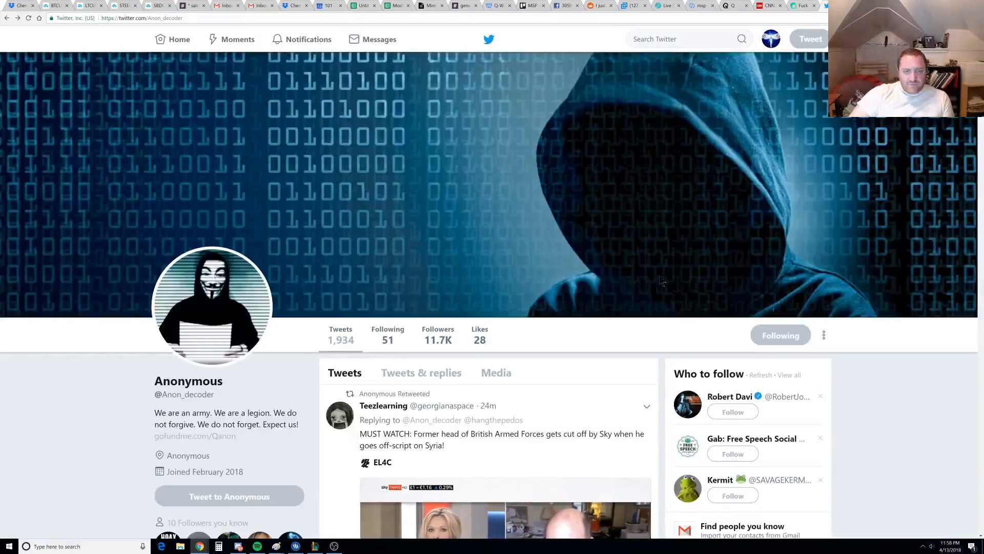
# Review the Eastern Ghouta map tweet on Anon_decoder's timeline, then return up to the 'Live' map tweet
pyautogui.scroll(-3)
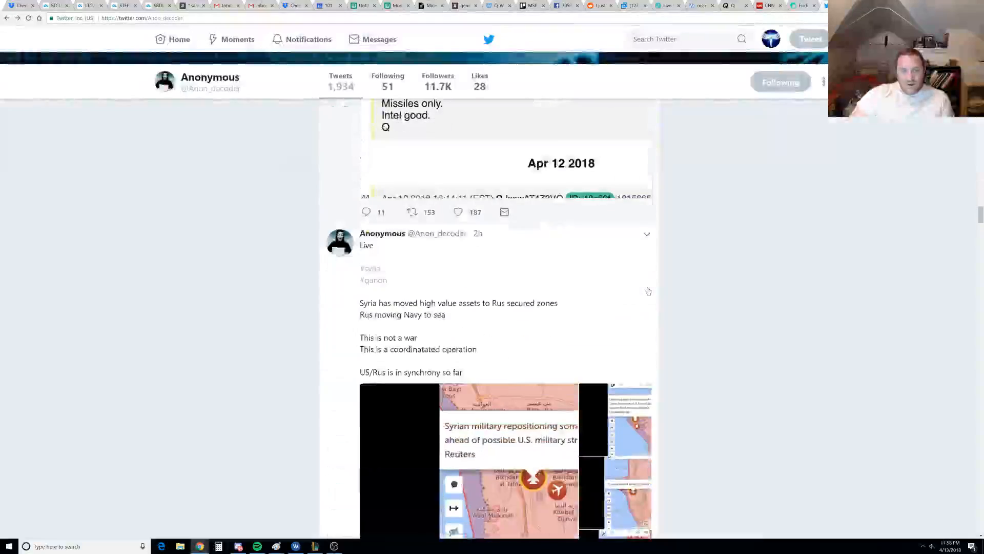
pyautogui.scroll(-3)
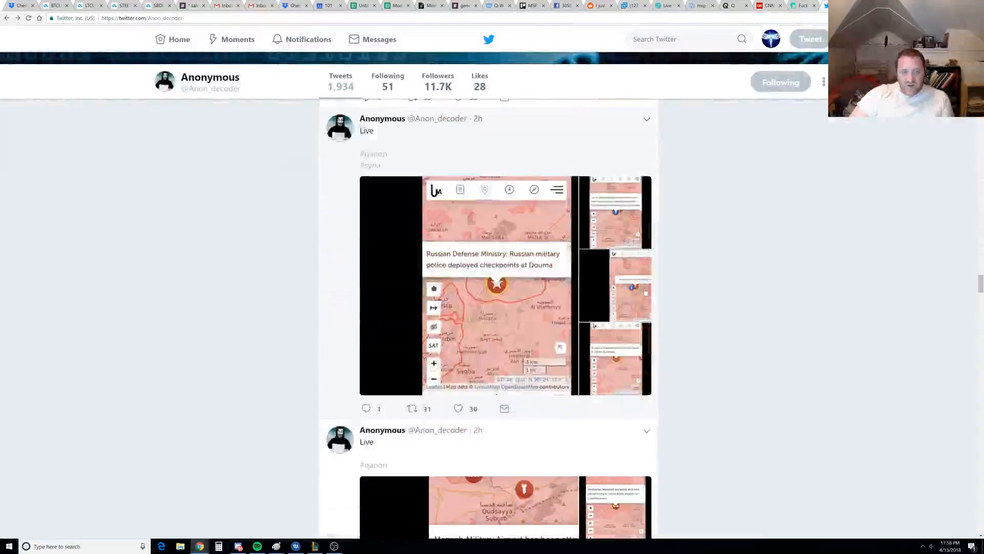
pyautogui.scroll(-3)
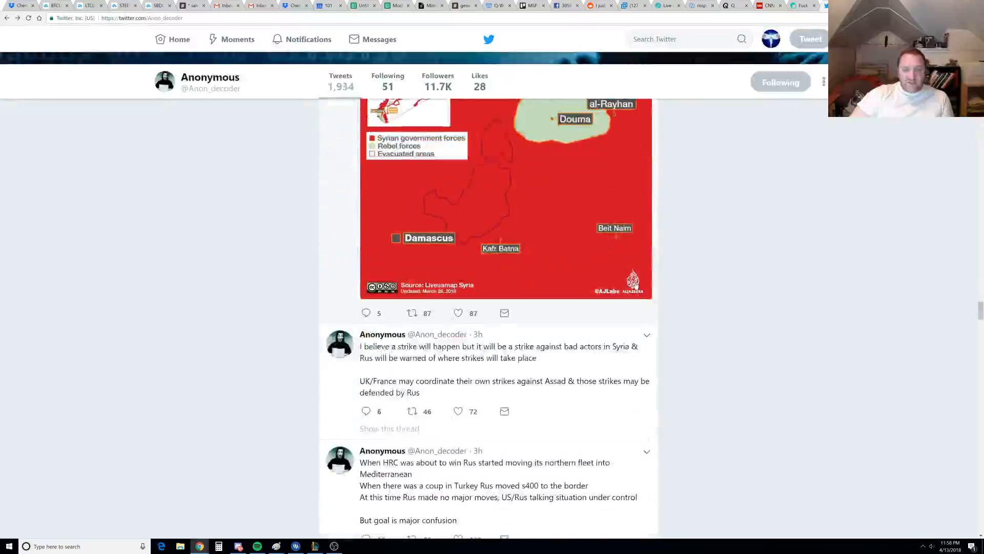
pyautogui.scroll(-3)
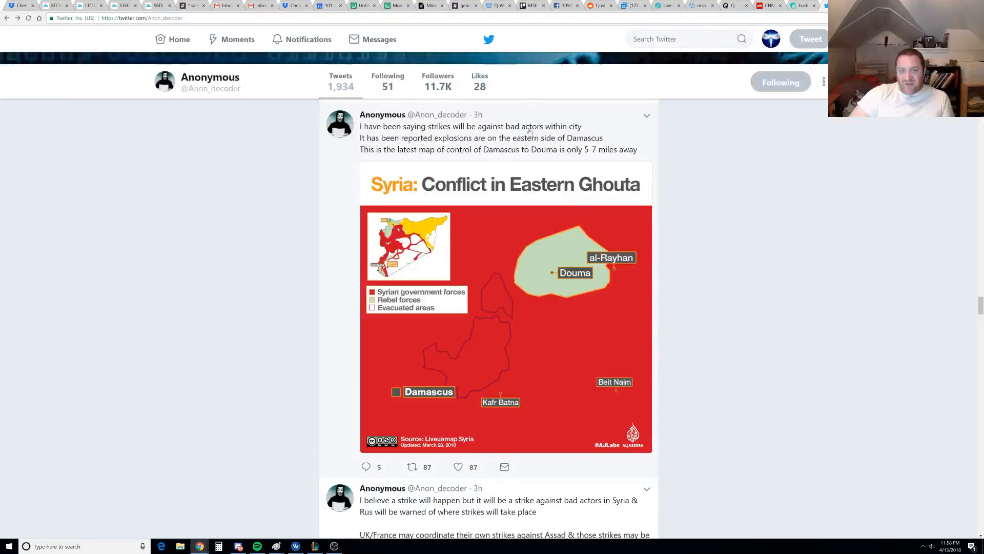
pyautogui.moveTo(502, 237)
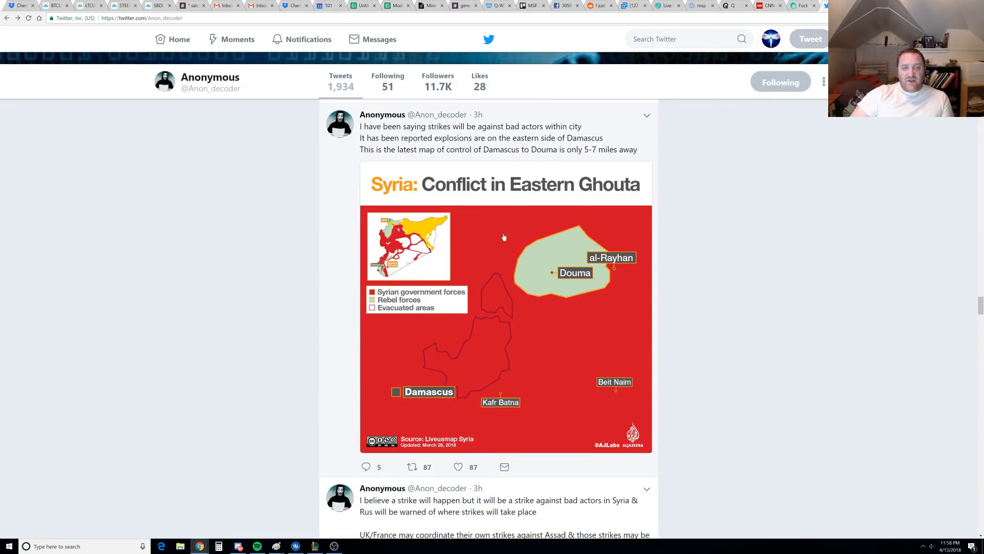
pyautogui.moveTo(462, 186)
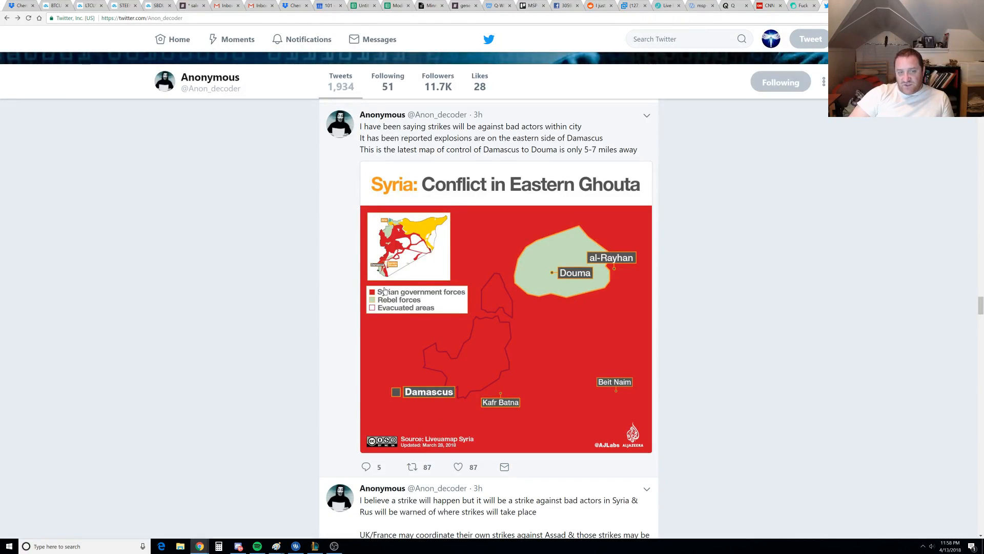
pyautogui.moveTo(580, 287)
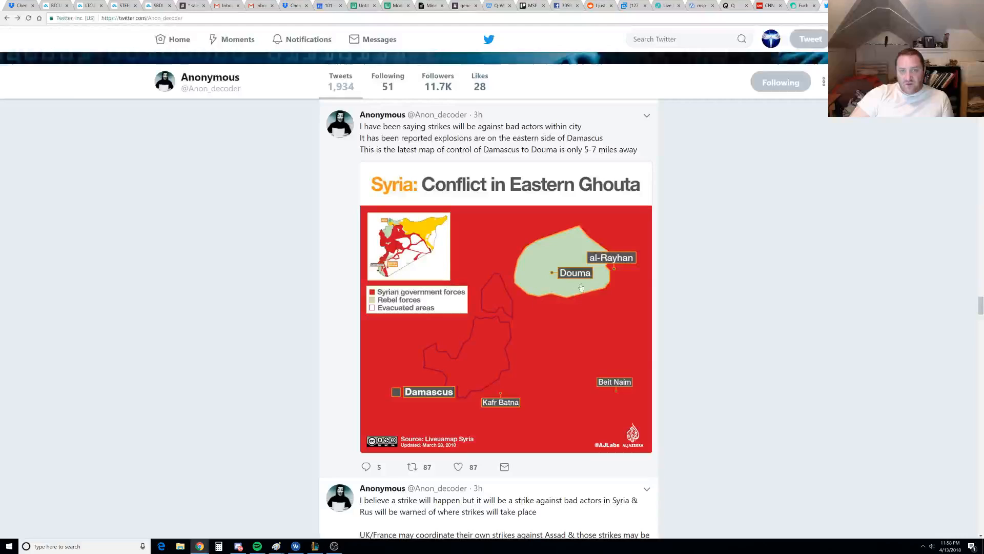
pyautogui.moveTo(663, 367)
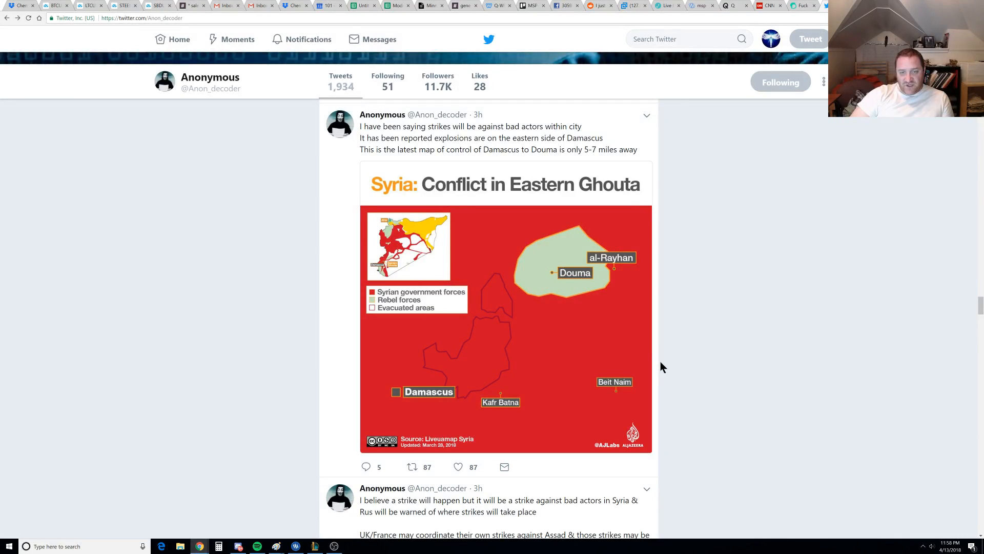
pyautogui.moveTo(429, 370)
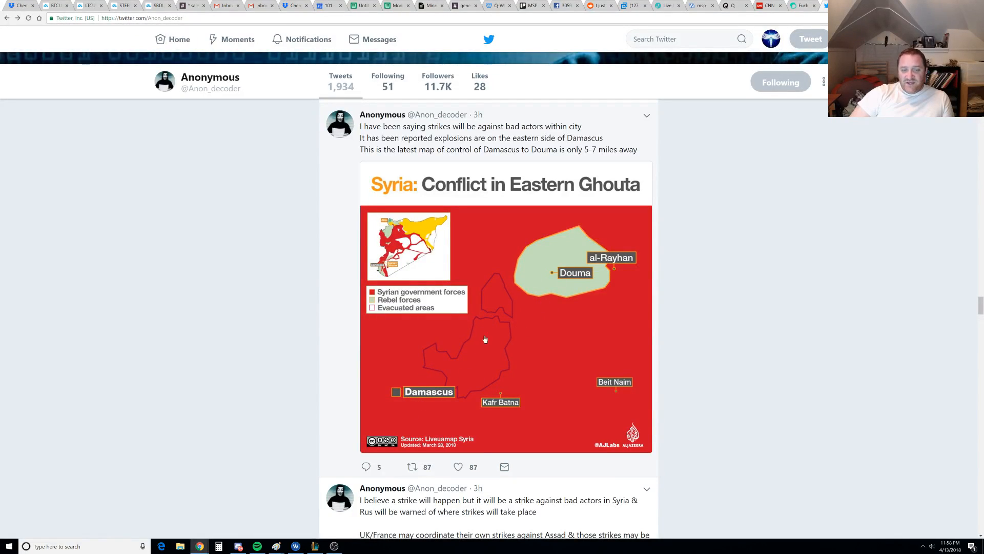
pyautogui.moveTo(581, 261)
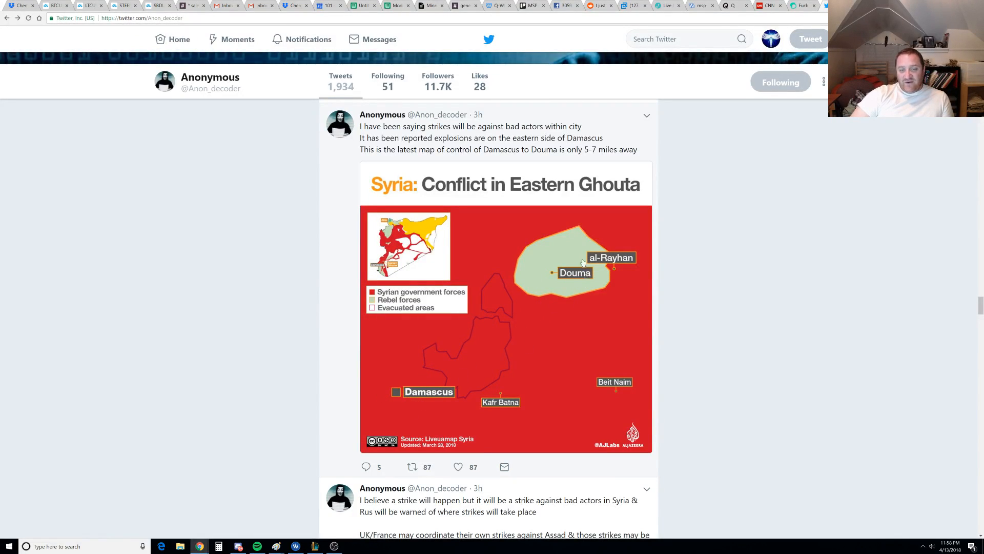
pyautogui.moveTo(609, 286)
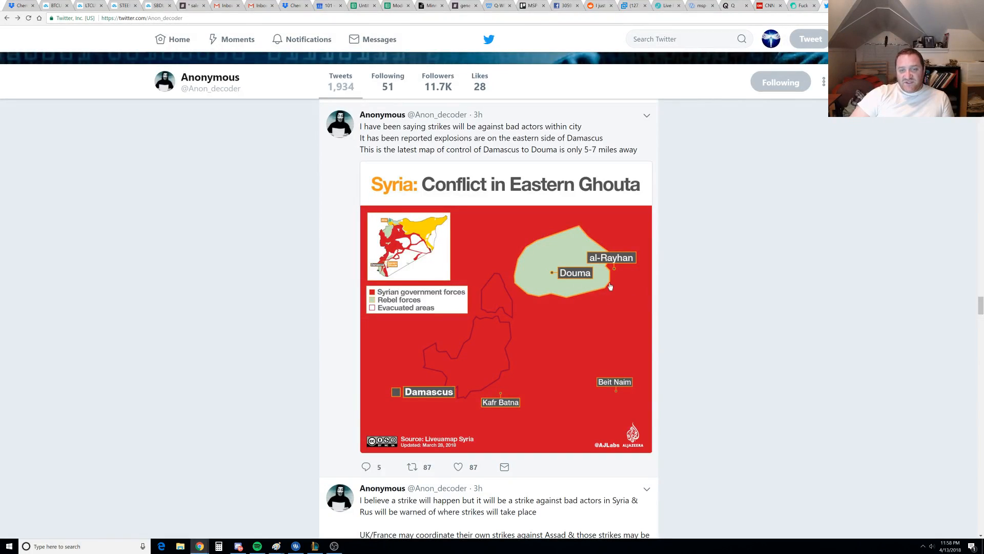
pyautogui.scroll(3)
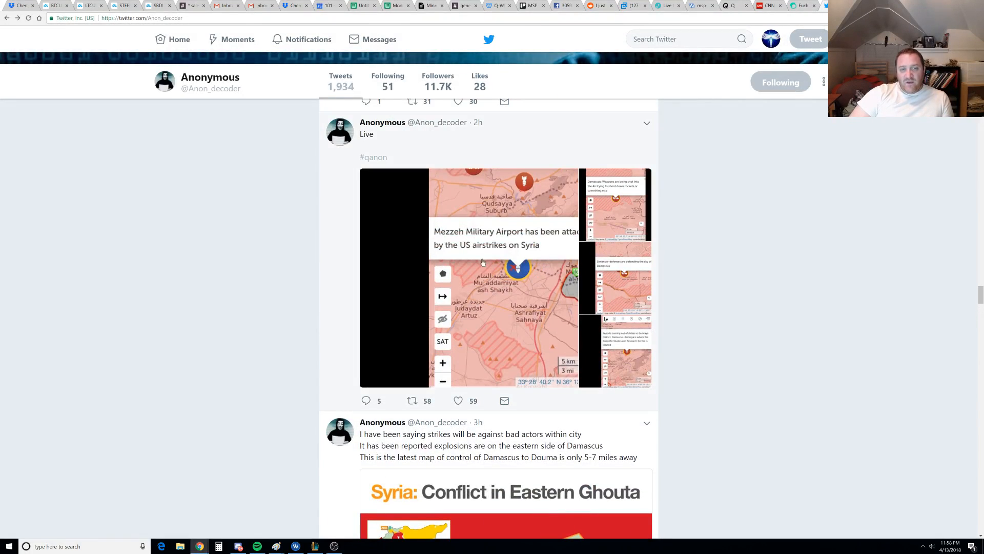
pyautogui.moveTo(443, 253)
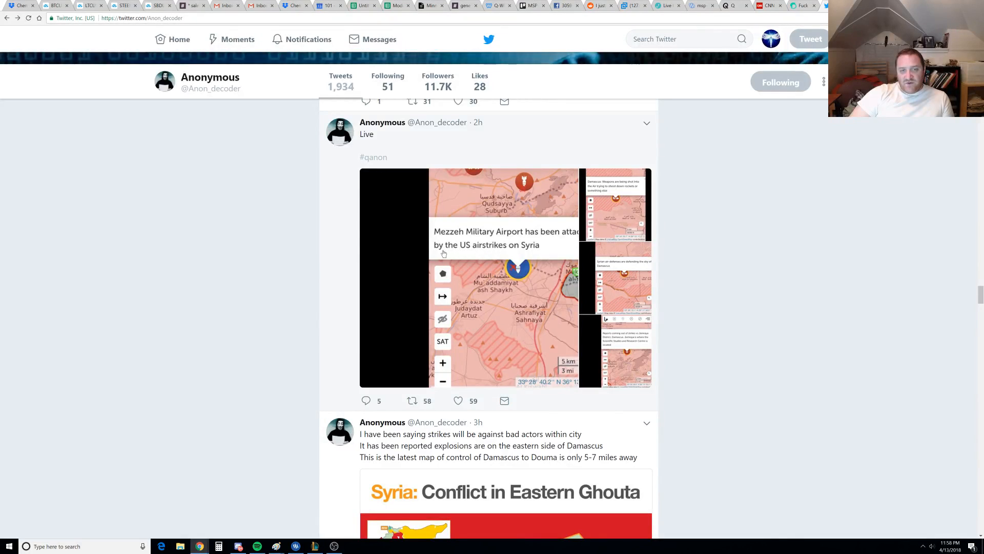
pyautogui.moveTo(503, 237)
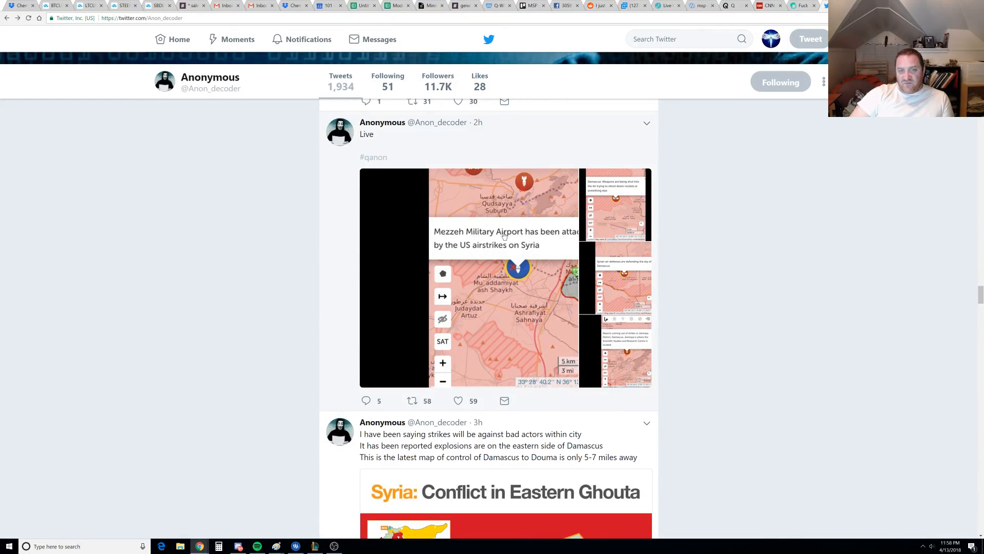
pyautogui.moveTo(492, 252)
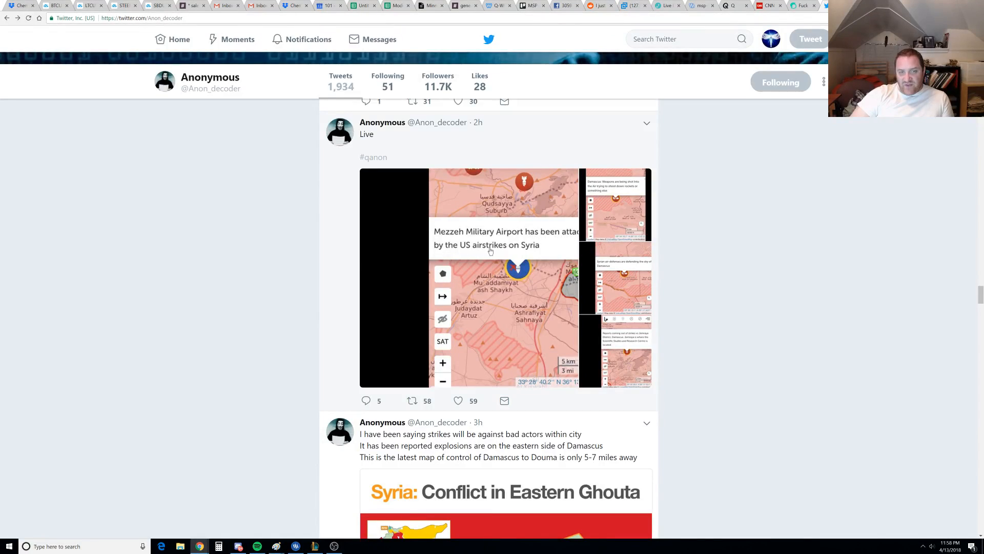
pyautogui.moveTo(493, 239)
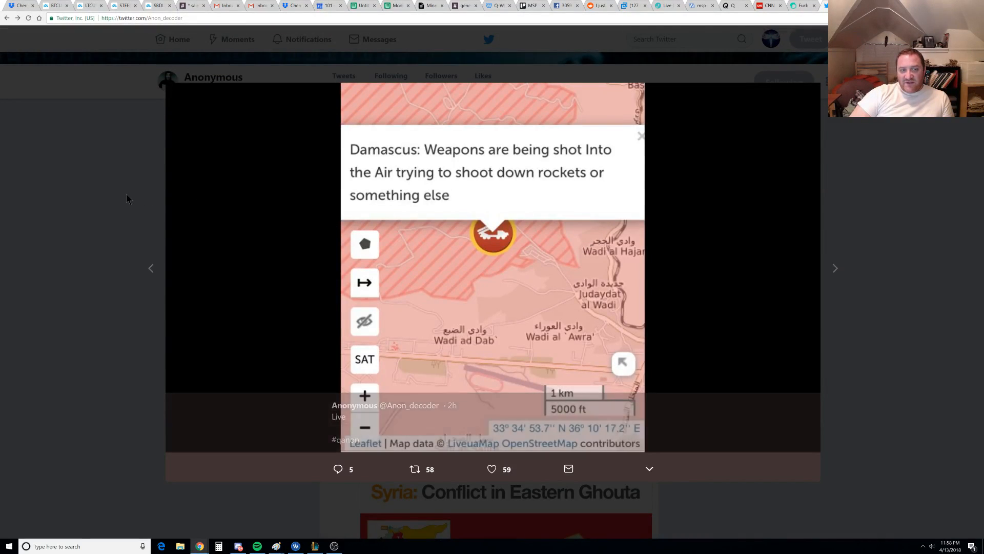
# Page through the Live map gallery to the Jemraya District, Damascus strikes report
pyautogui.click(834, 267)
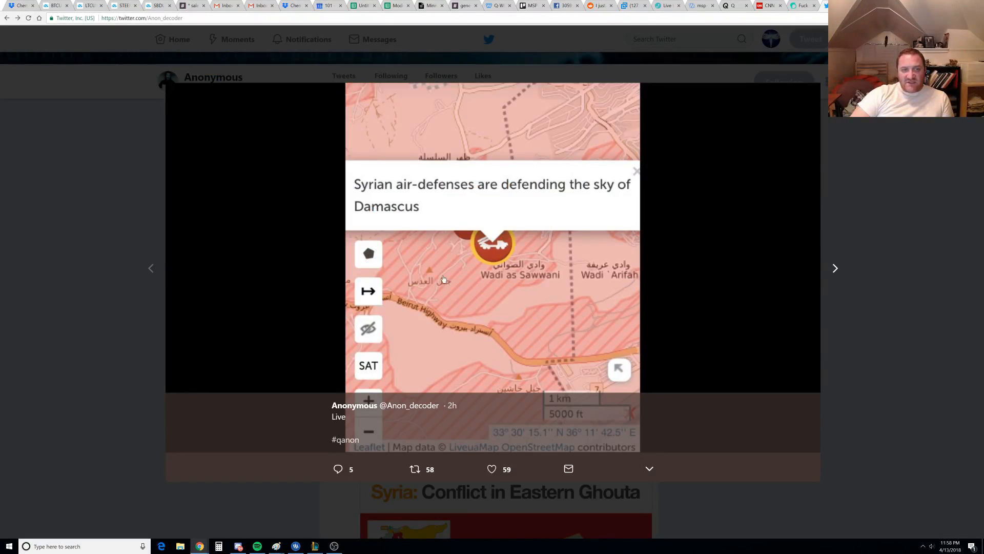
pyautogui.moveTo(219, 260)
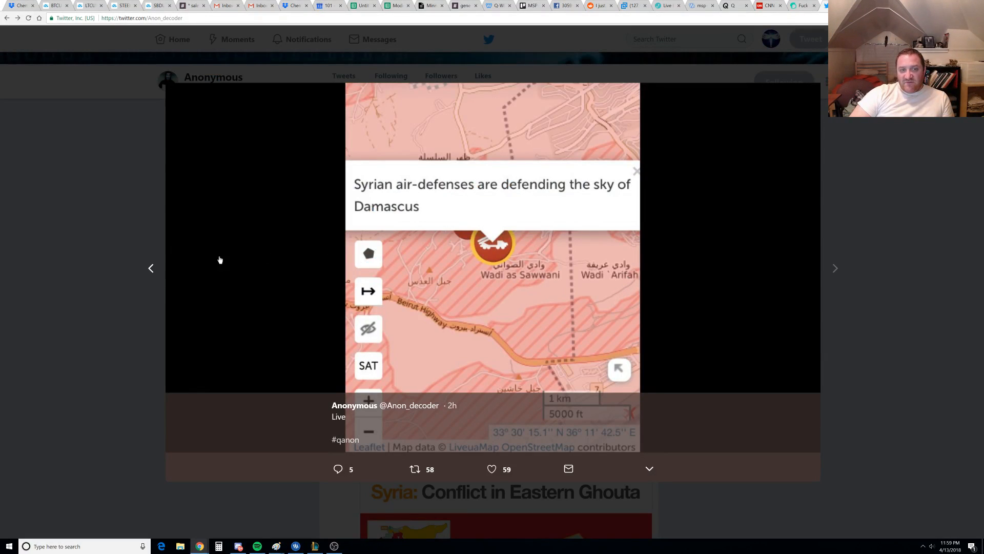
pyautogui.click(635, 171)
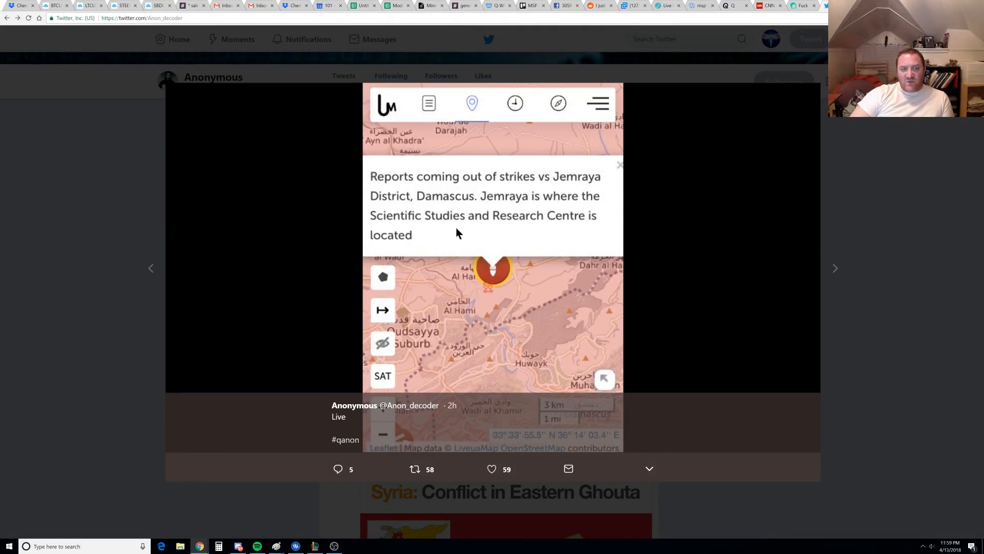
pyautogui.moveTo(396, 244)
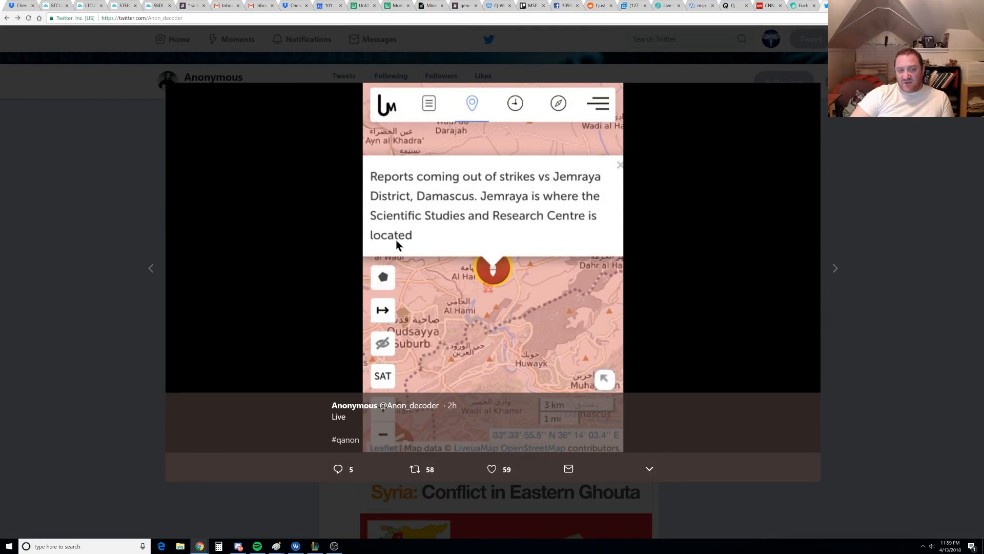
pyautogui.moveTo(505, 225)
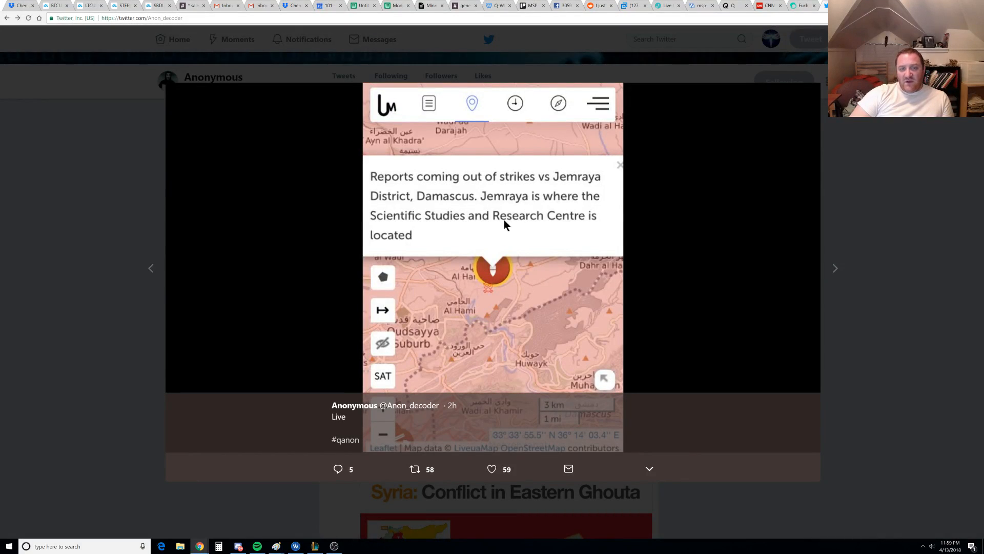
pyautogui.moveTo(50, 264)
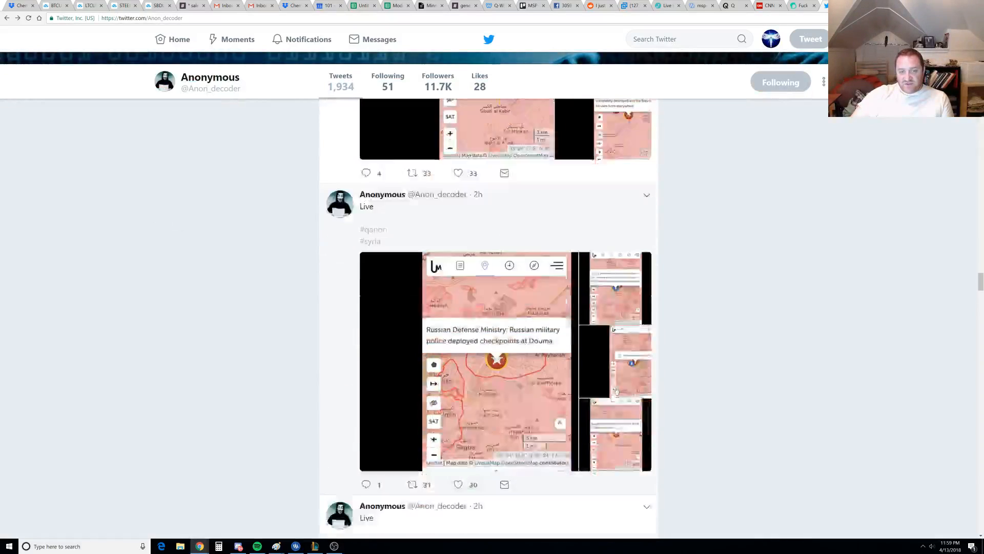
# Enlarge the Douma checkpoints map and page through Barzeh to the Damascus airport destroyed report
pyautogui.click(496, 361)
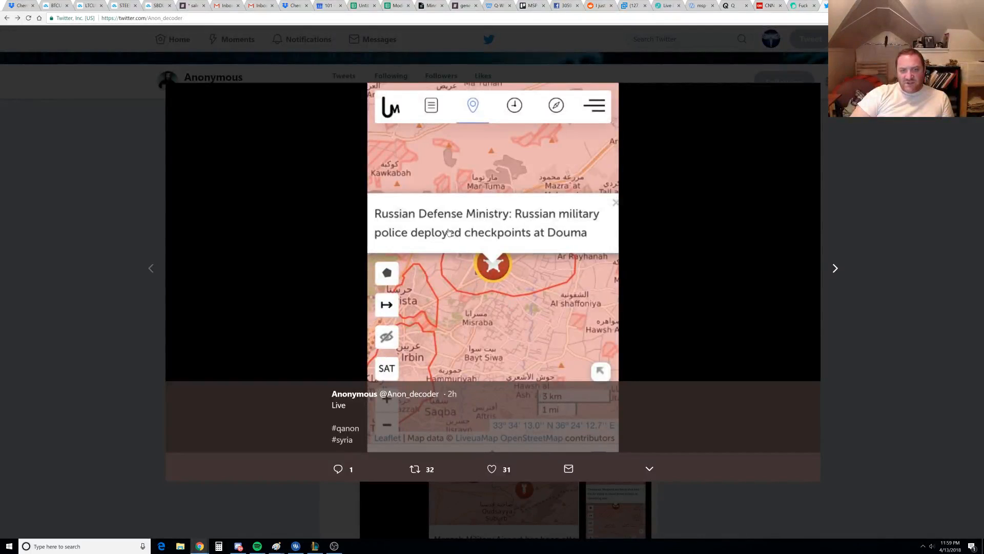
pyautogui.moveTo(441, 250)
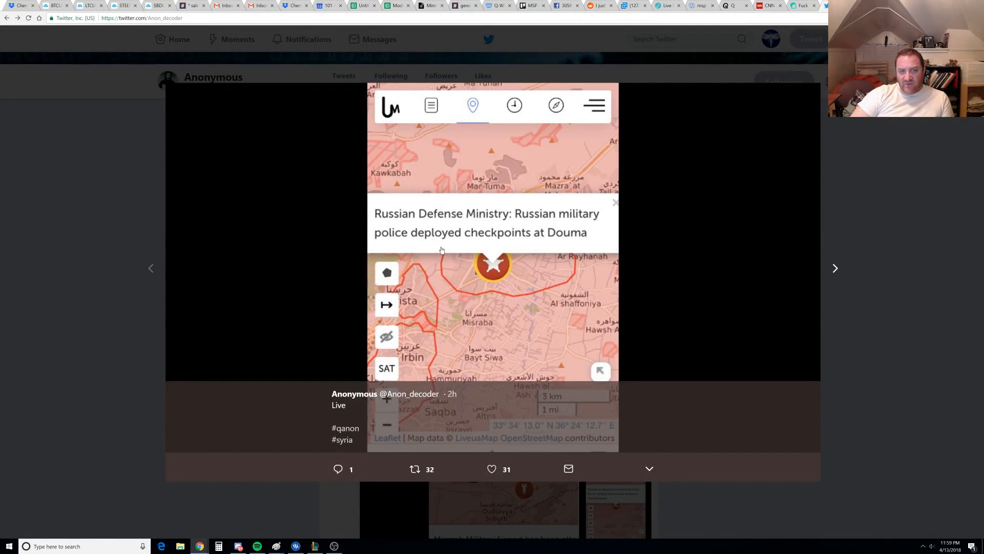
pyautogui.moveTo(279, 264)
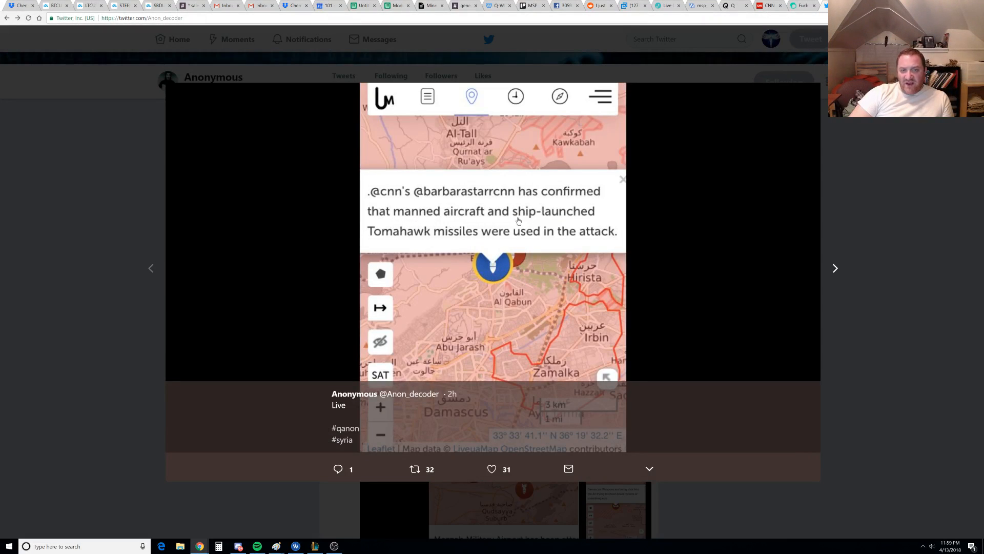
pyautogui.moveTo(520, 241)
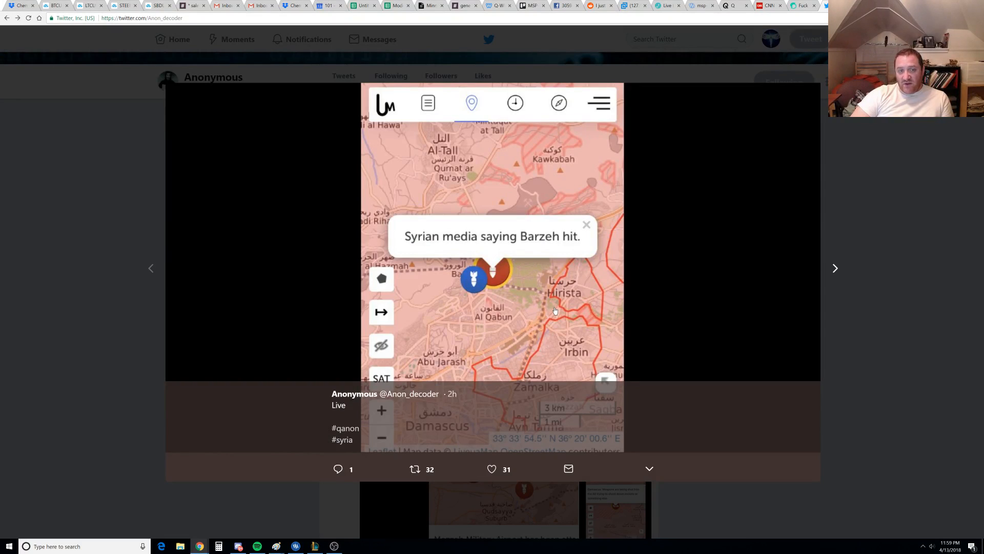
pyautogui.moveTo(510, 252)
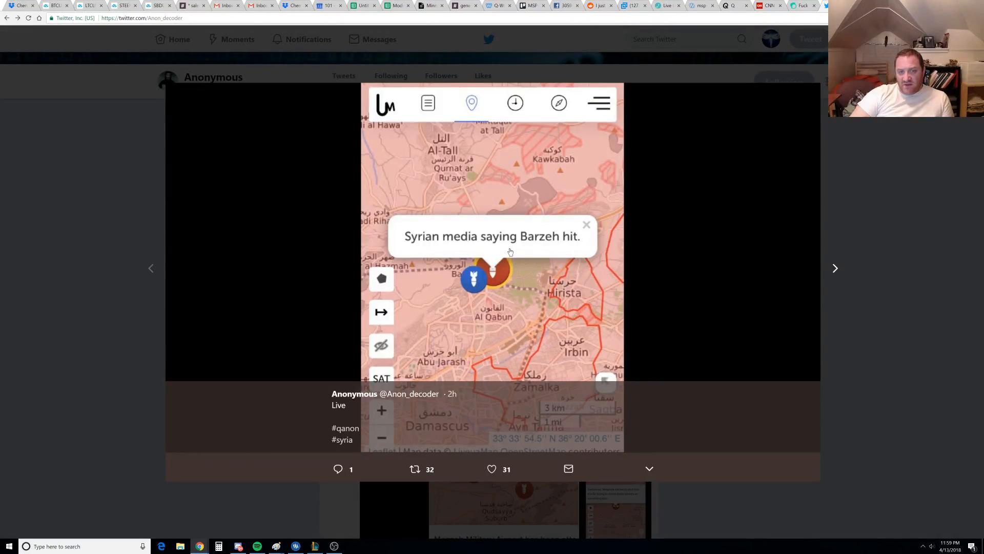
pyautogui.moveTo(548, 248)
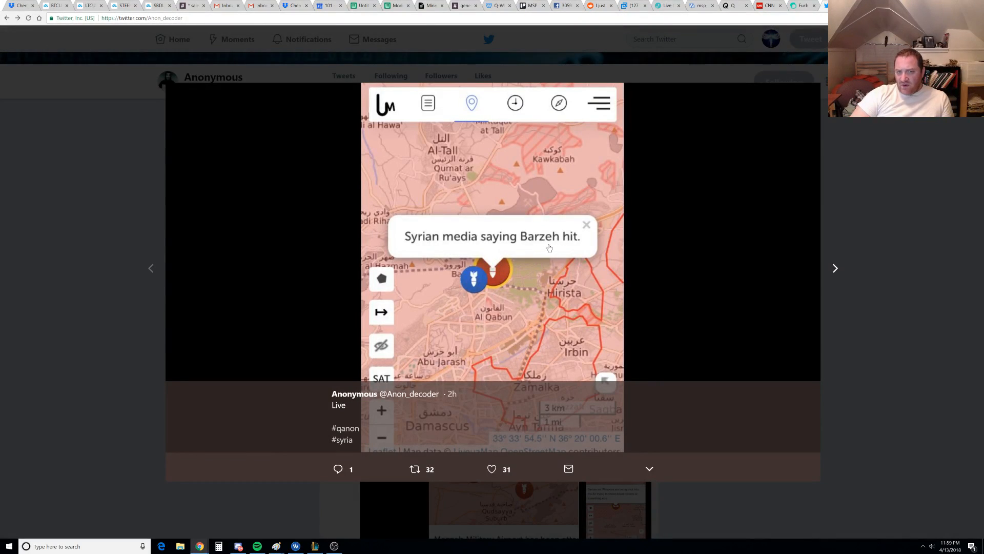
pyautogui.click(587, 224)
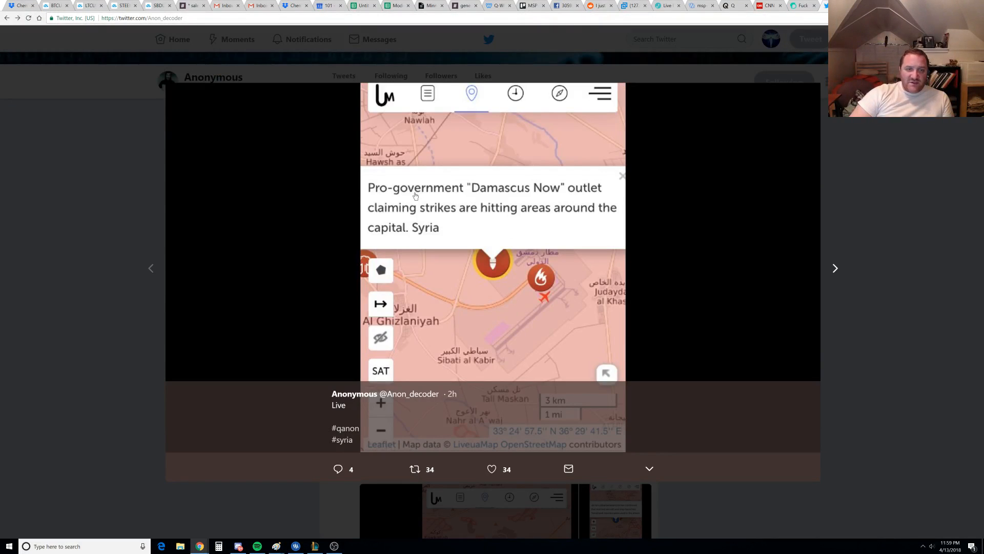
pyautogui.moveTo(443, 221)
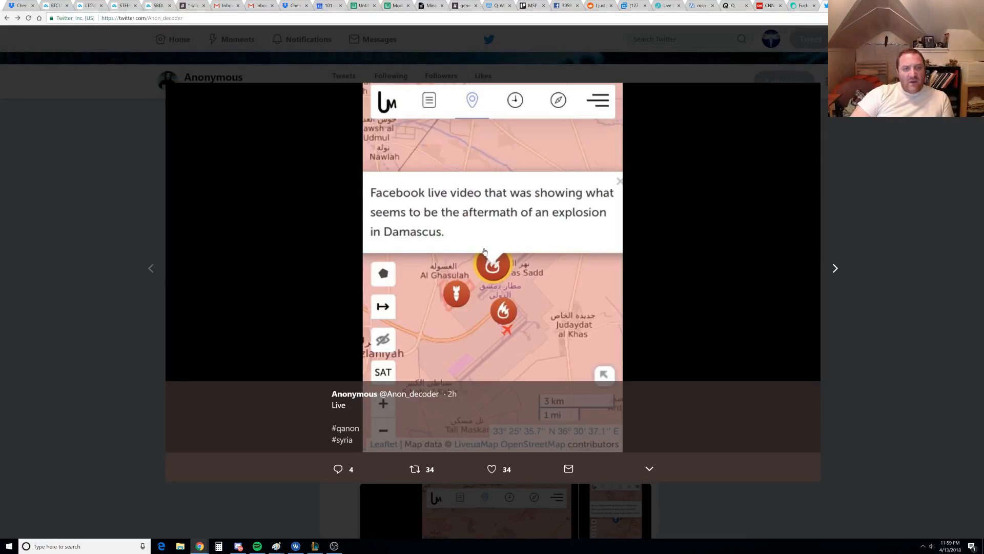
pyautogui.moveTo(576, 207)
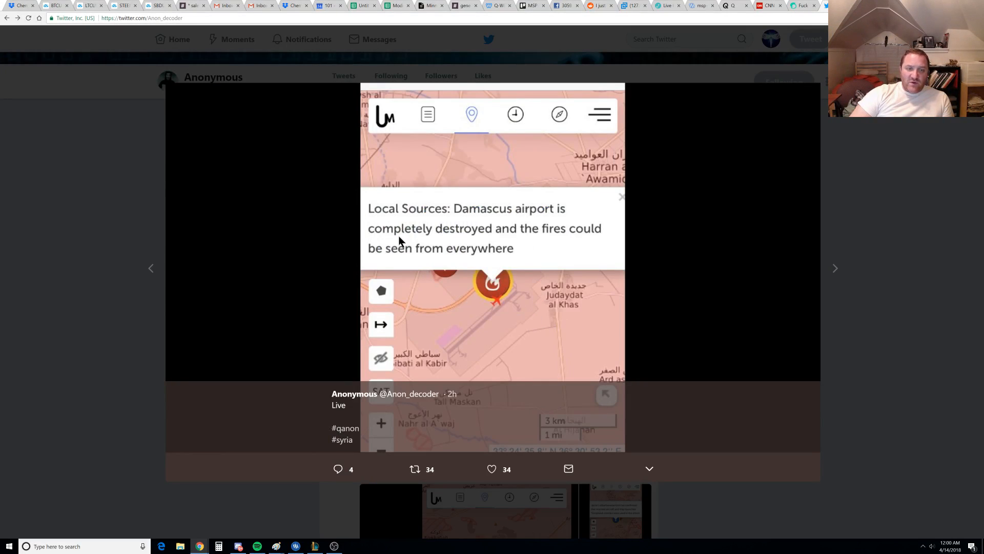
pyautogui.moveTo(388, 263)
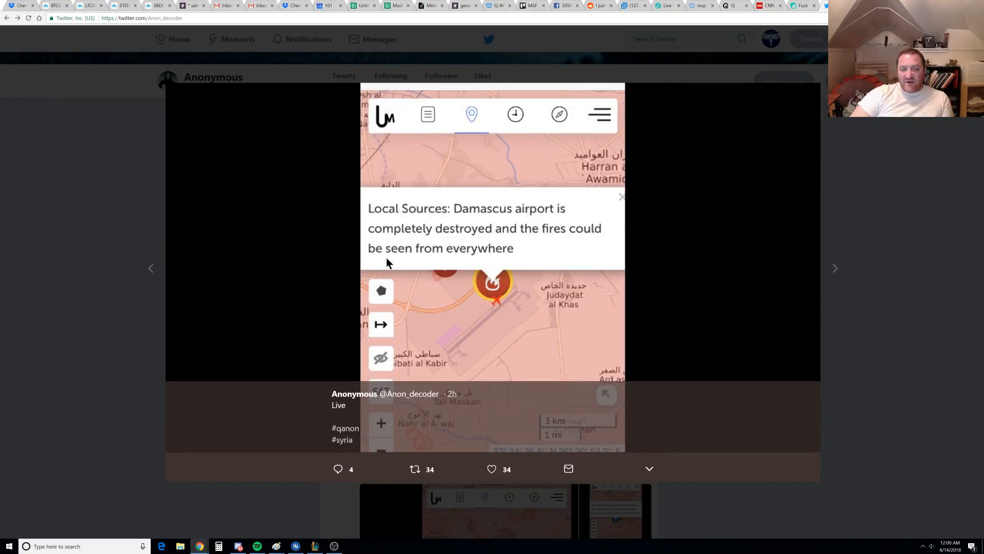
pyautogui.moveTo(533, 239)
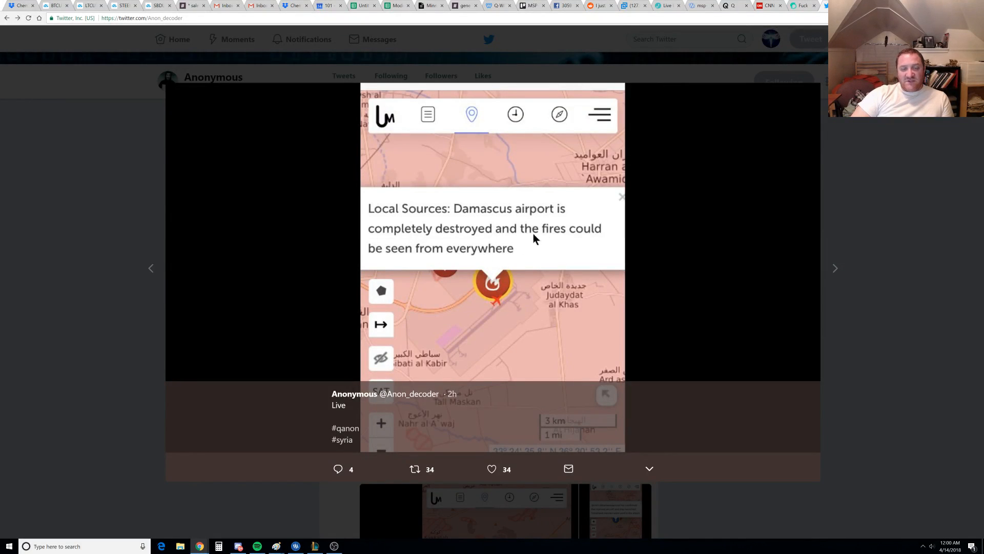
# Close the image viewer and scroll up to the Rus/US forces tweet with the RUAF Il-76 map
pyautogui.click(622, 197)
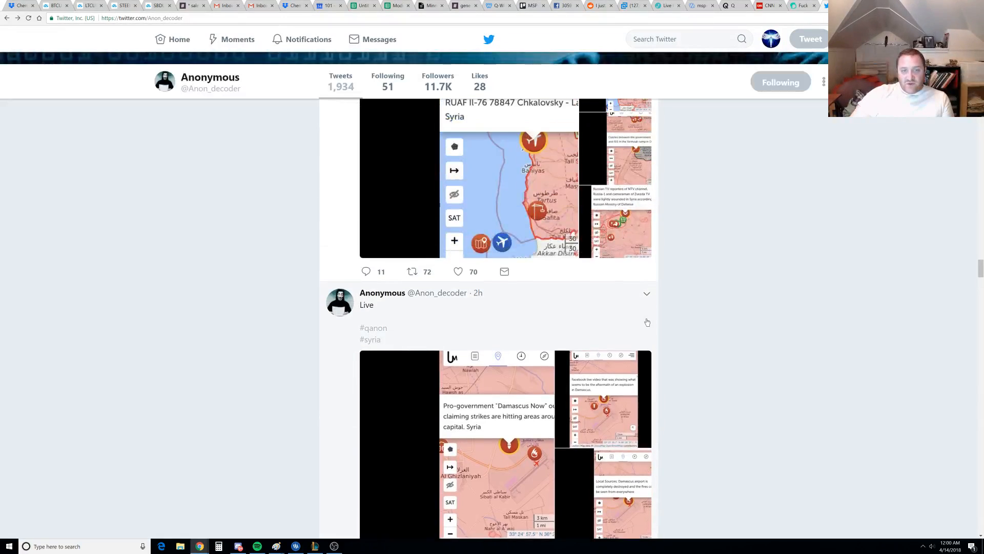
pyautogui.scroll(3)
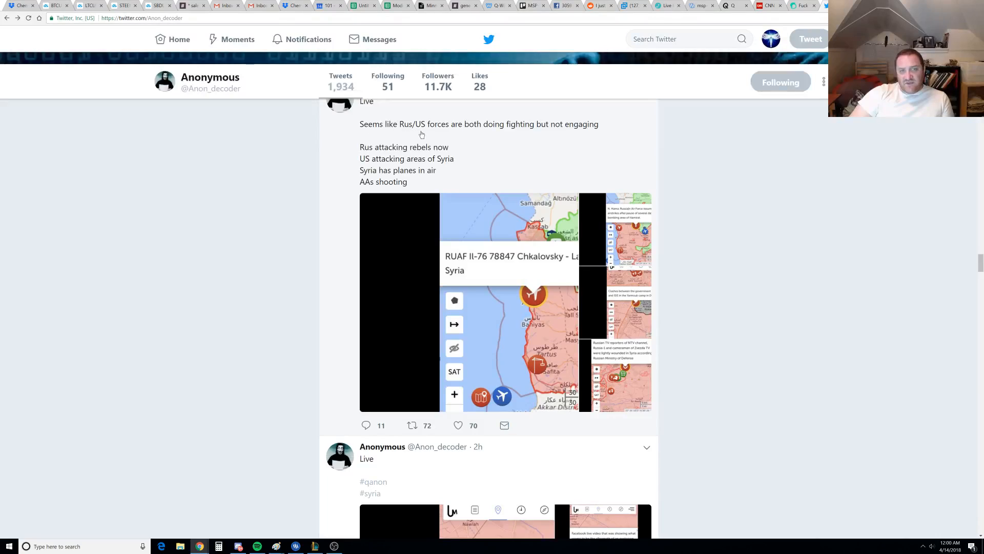
pyautogui.moveTo(563, 137)
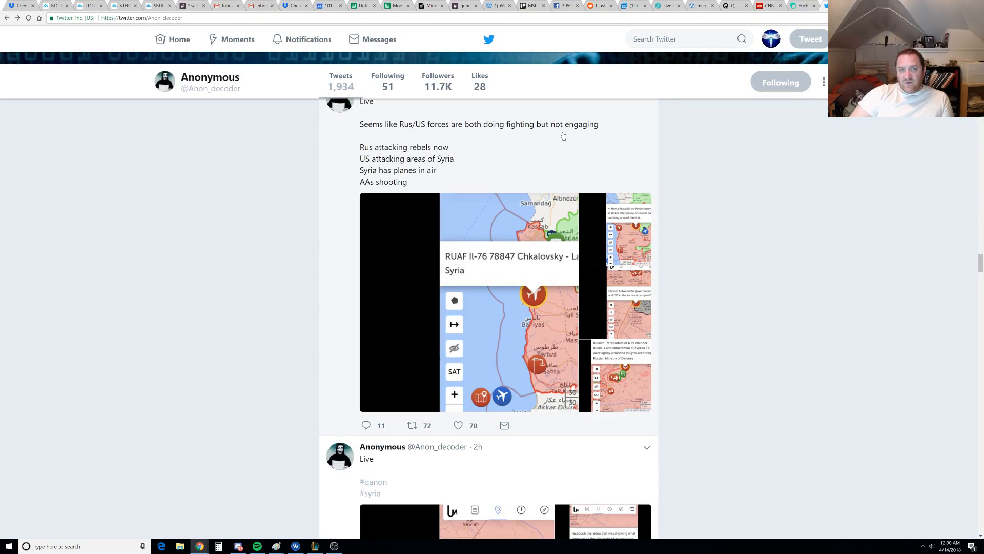
pyautogui.moveTo(372, 155)
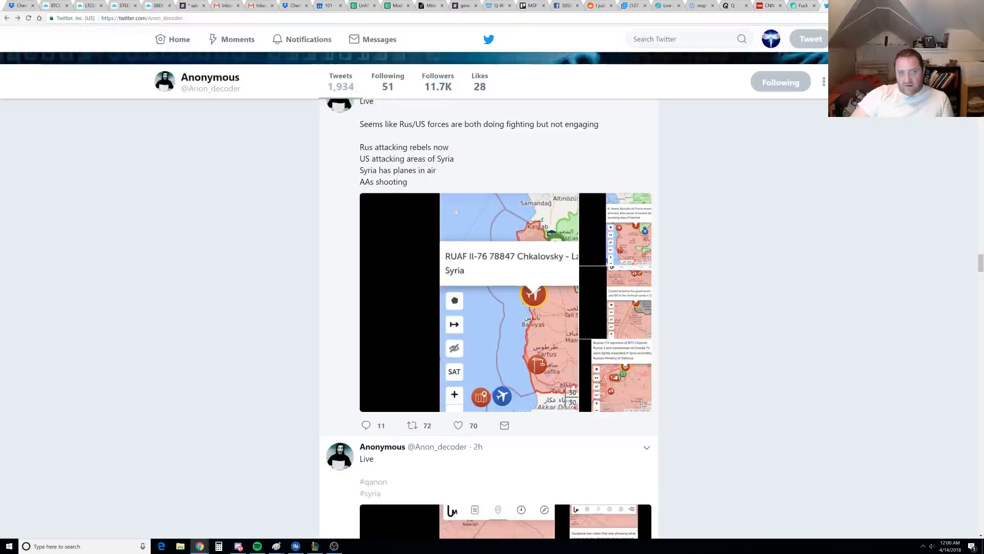
# Enlarge the RUAF Il-76 map and page the gallery to the Yarmouk camp clashes report
pyautogui.click(505, 302)
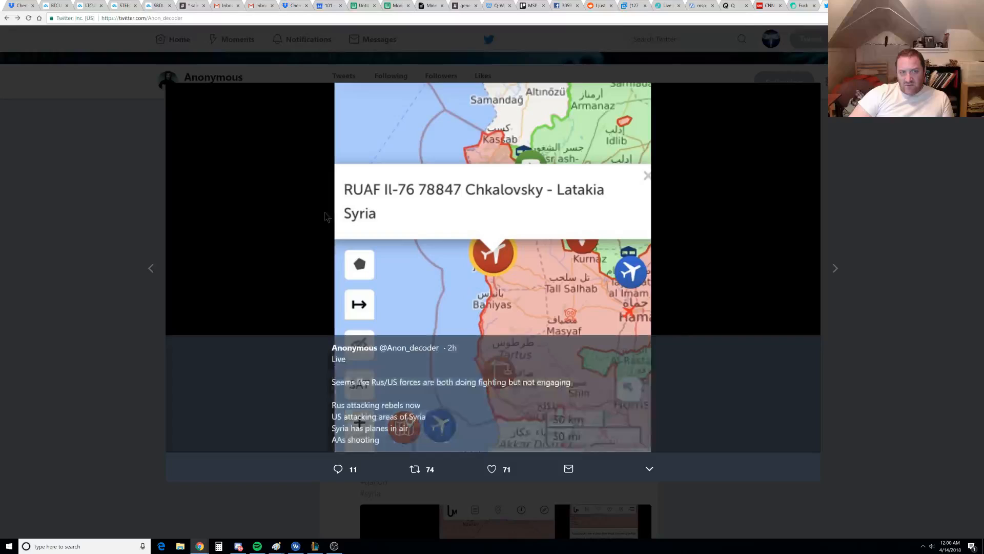
pyautogui.moveTo(237, 247)
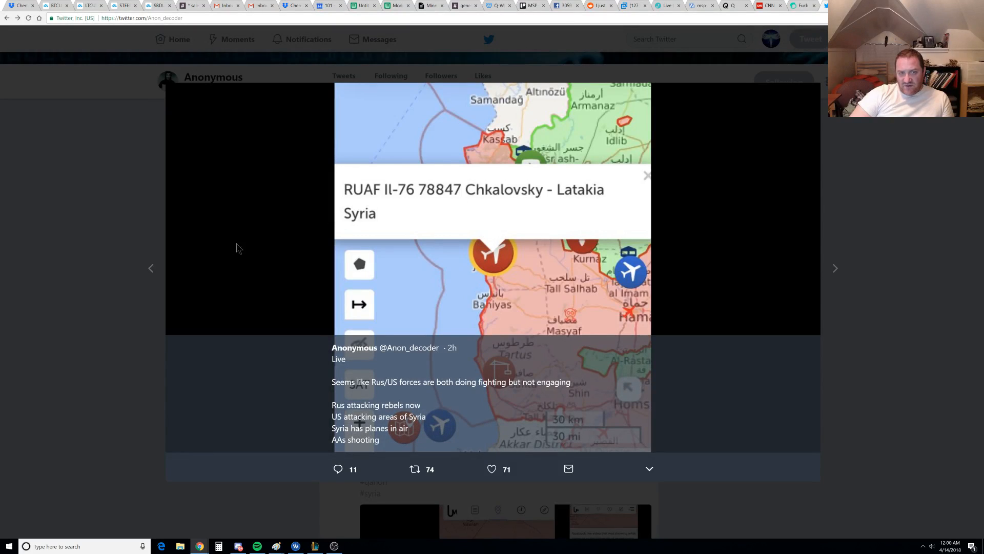
pyautogui.click(835, 268)
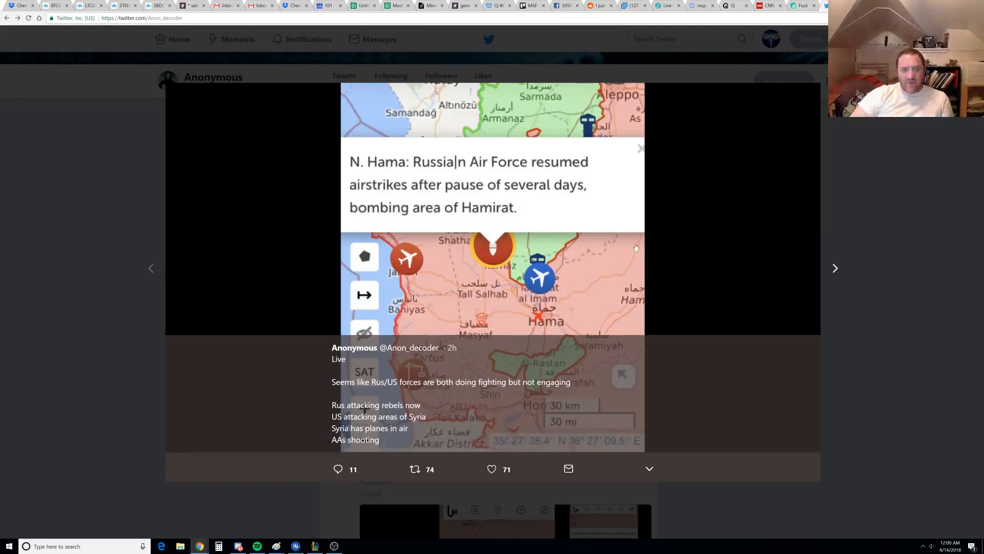
pyautogui.moveTo(536, 174)
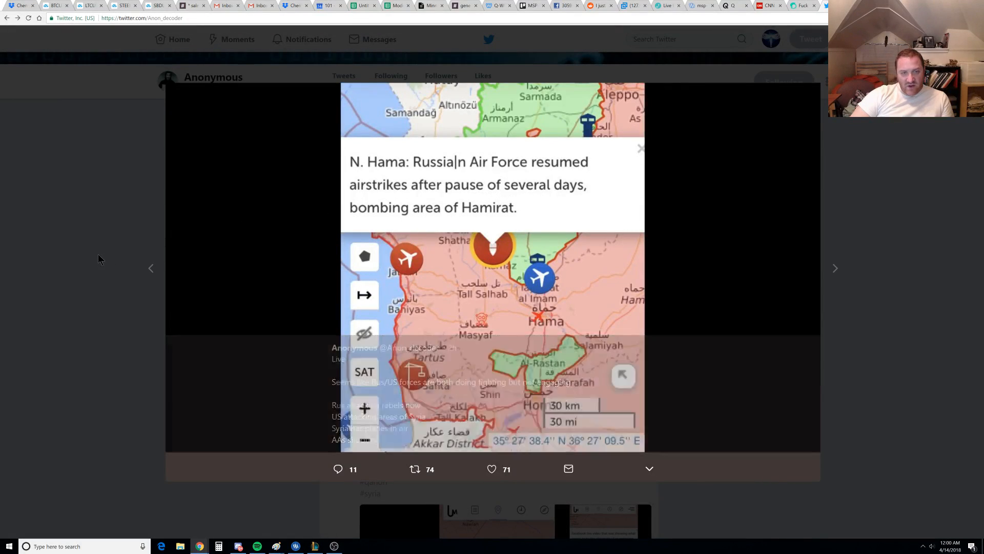
pyautogui.click(834, 267)
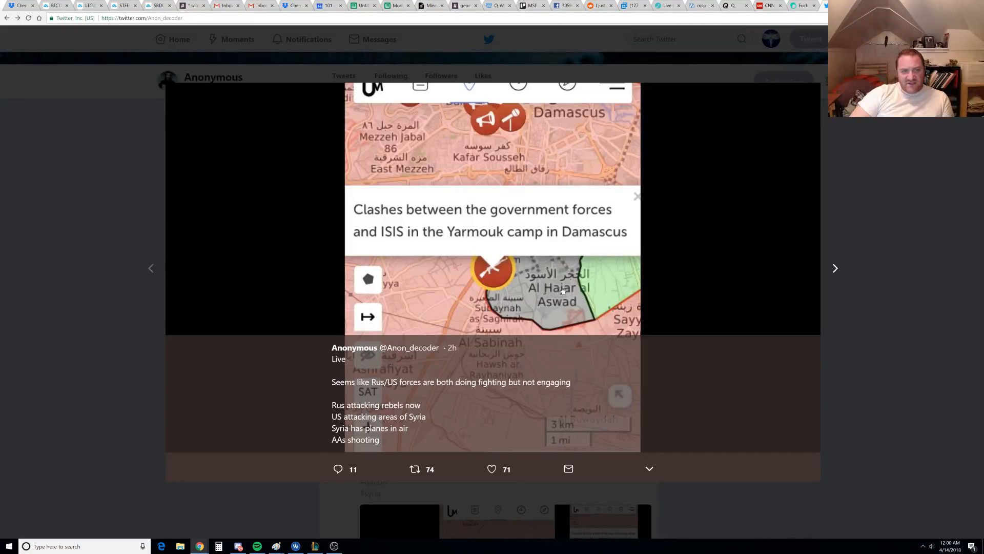
pyautogui.moveTo(367, 233)
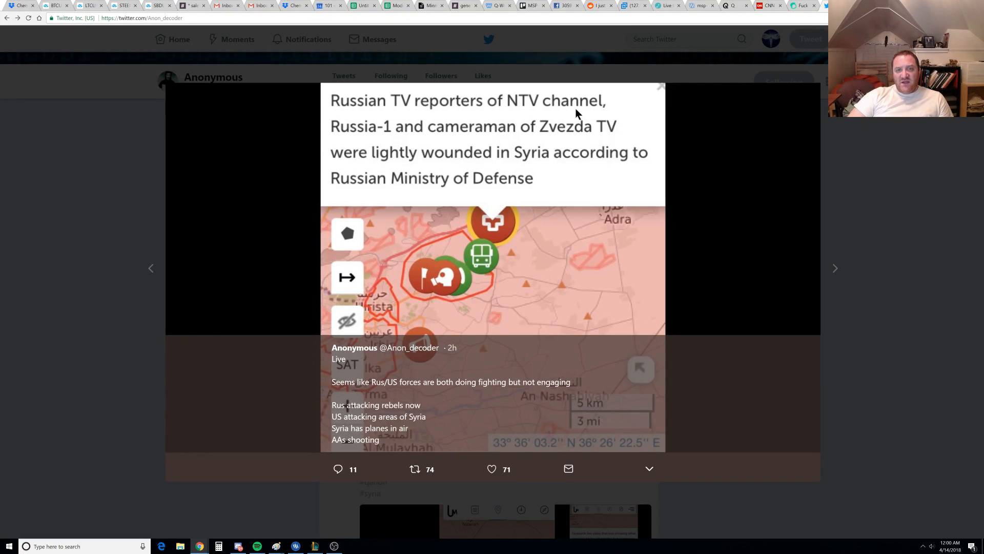
pyautogui.moveTo(552, 139)
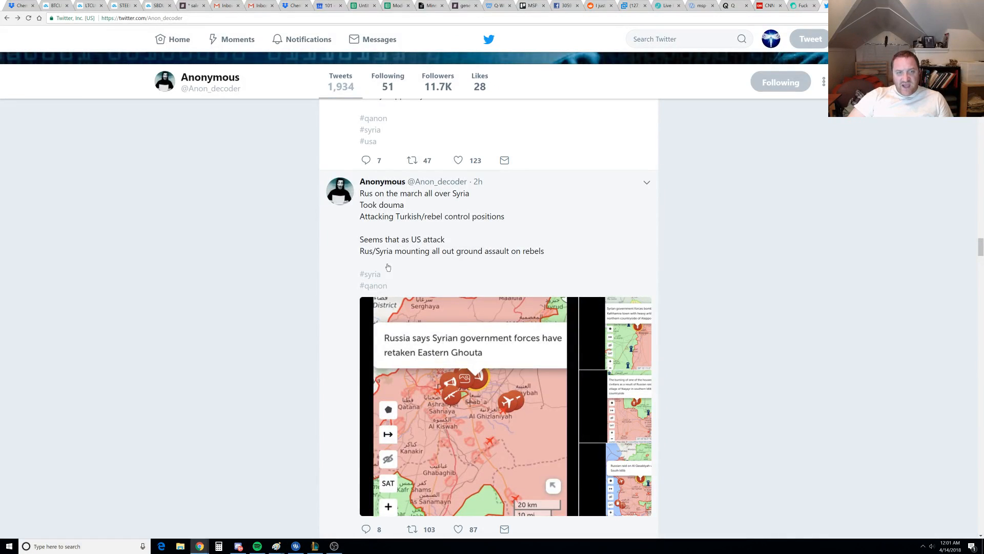
pyautogui.moveTo(481, 262)
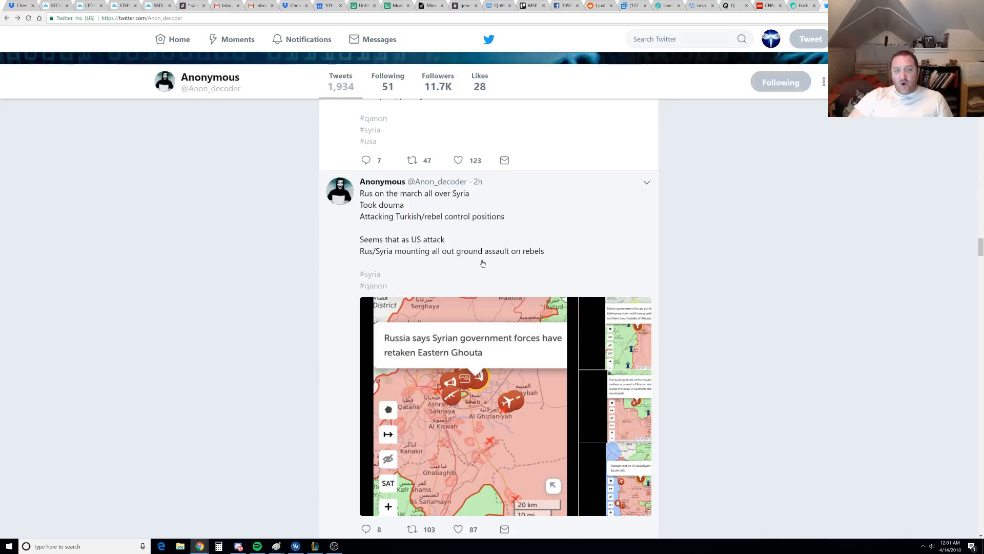
pyautogui.moveTo(531, 303)
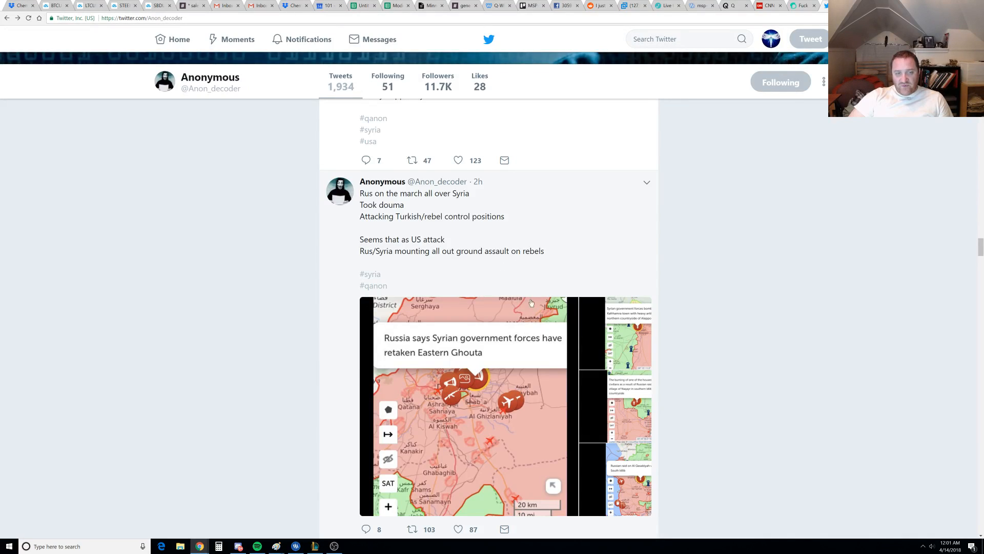
# Enlarge the 'Rus on the march' tweet's Eastern Ghouta map and page through Kafrhamra to the Al Qasabiyah raid image
pyautogui.click(471, 405)
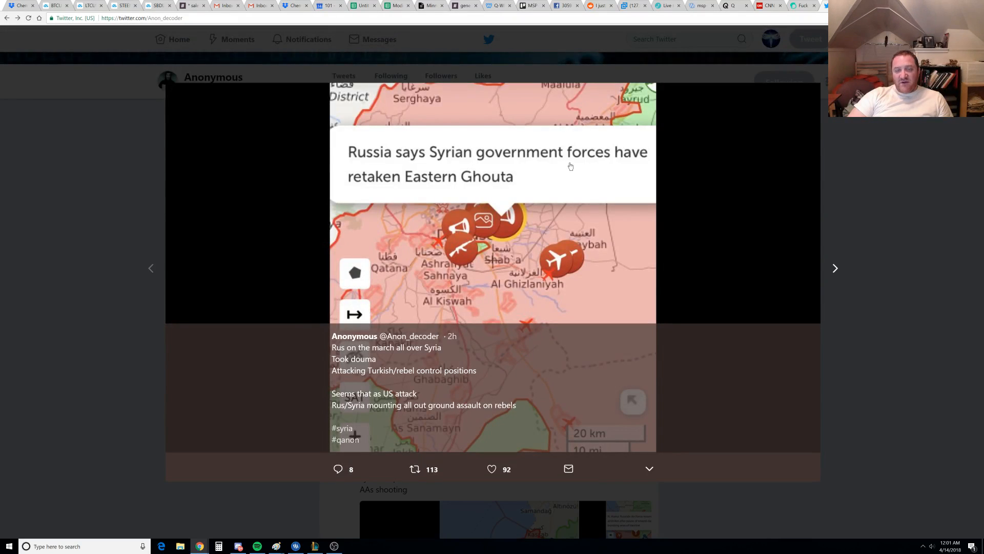
pyautogui.moveTo(462, 192)
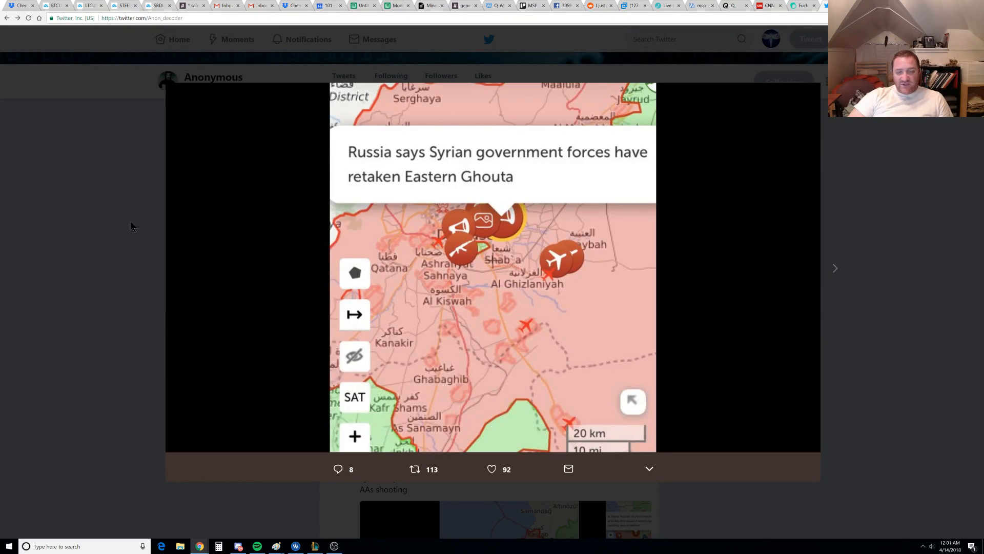
pyautogui.click(834, 267)
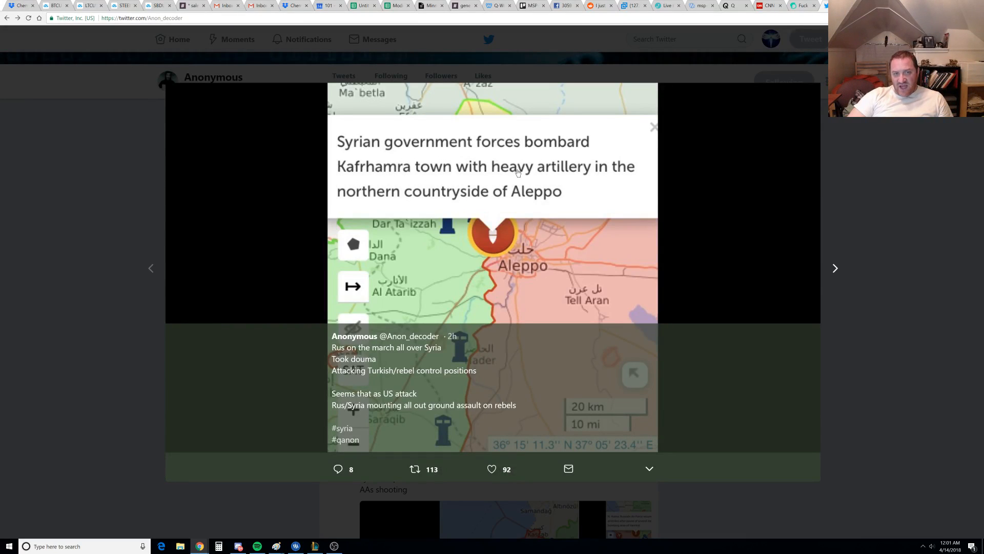
pyautogui.moveTo(459, 196)
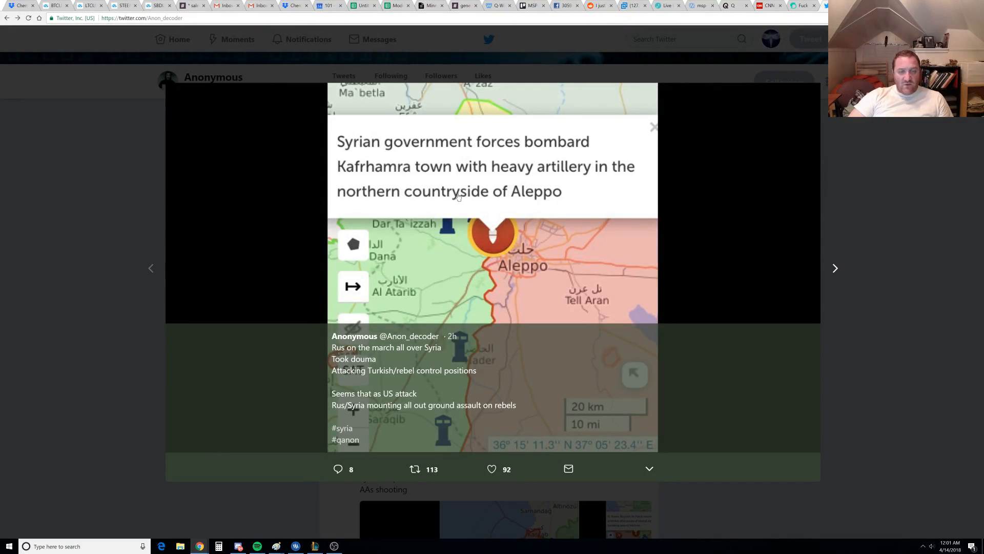
pyautogui.click(654, 127)
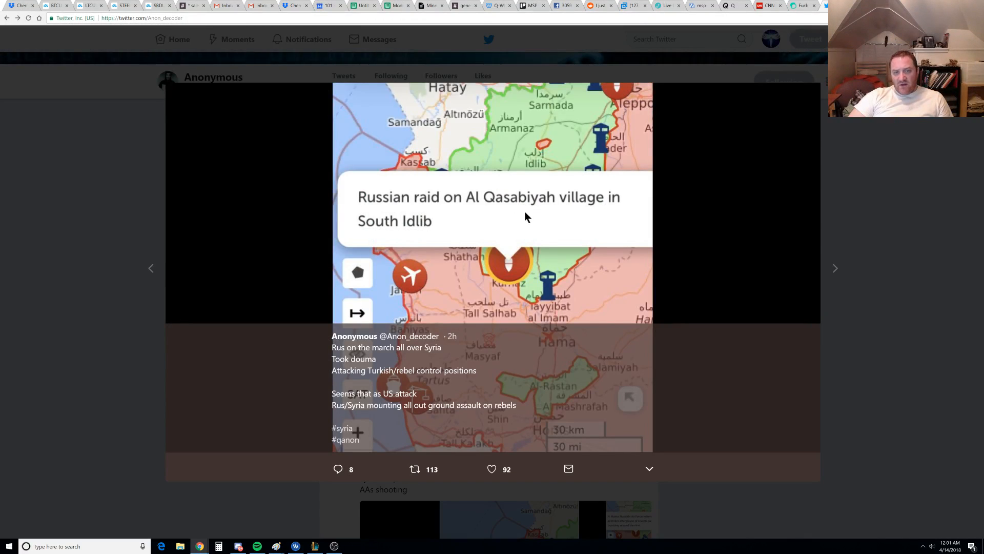
pyautogui.moveTo(435, 236)
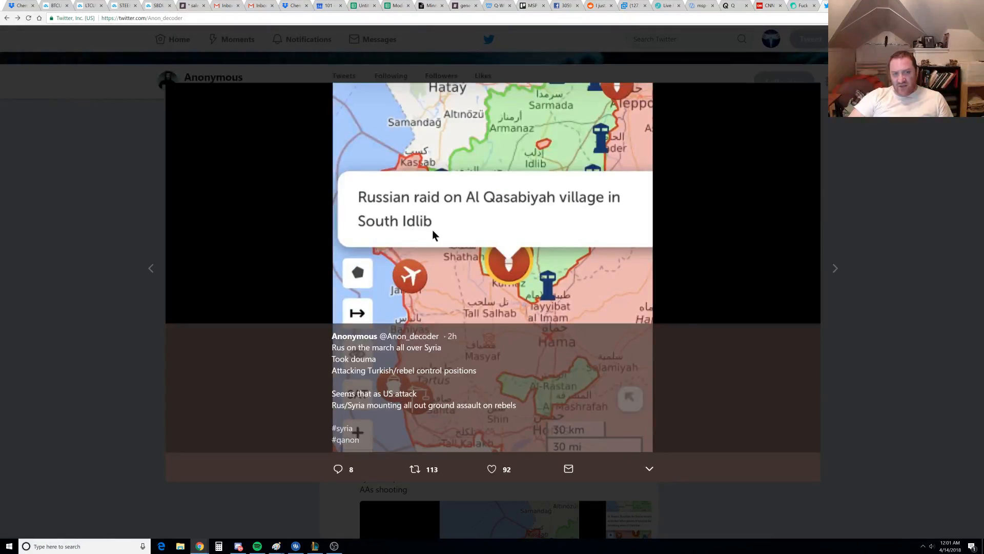
# Leave the map viewer and scroll the timeline to the 'Rus are kicking rebel ass' tweet with its Ghouta map
pyautogui.scroll(-3)
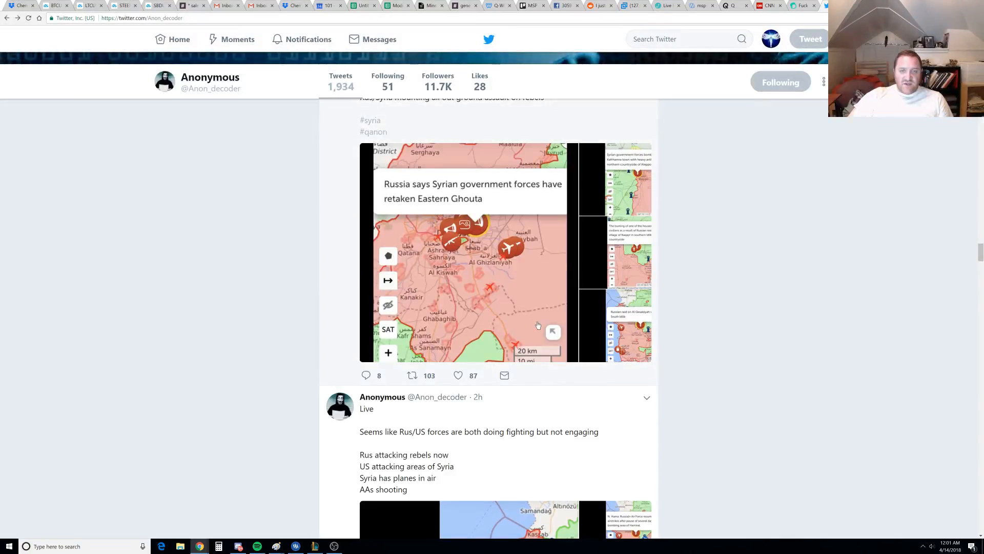
pyautogui.scroll(-3)
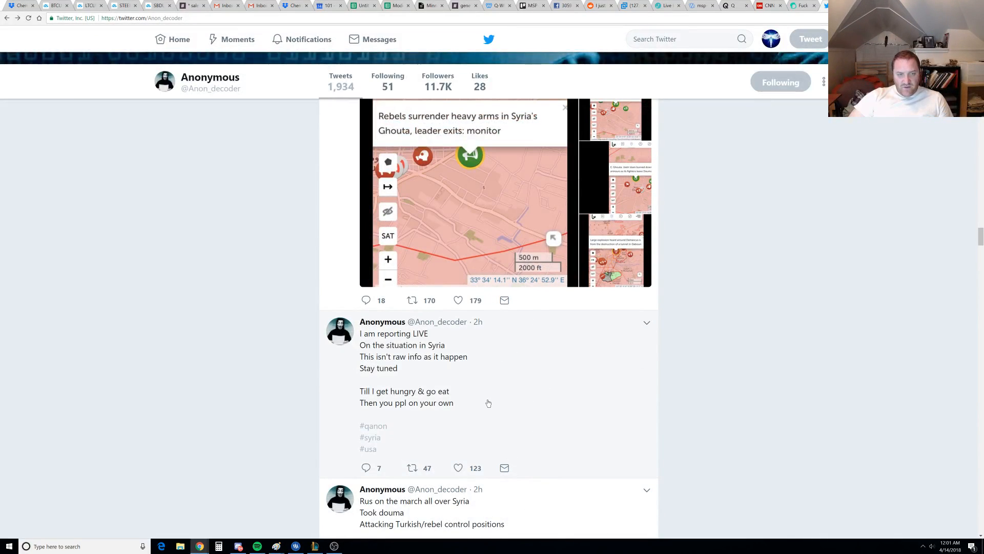
pyautogui.moveTo(521, 394)
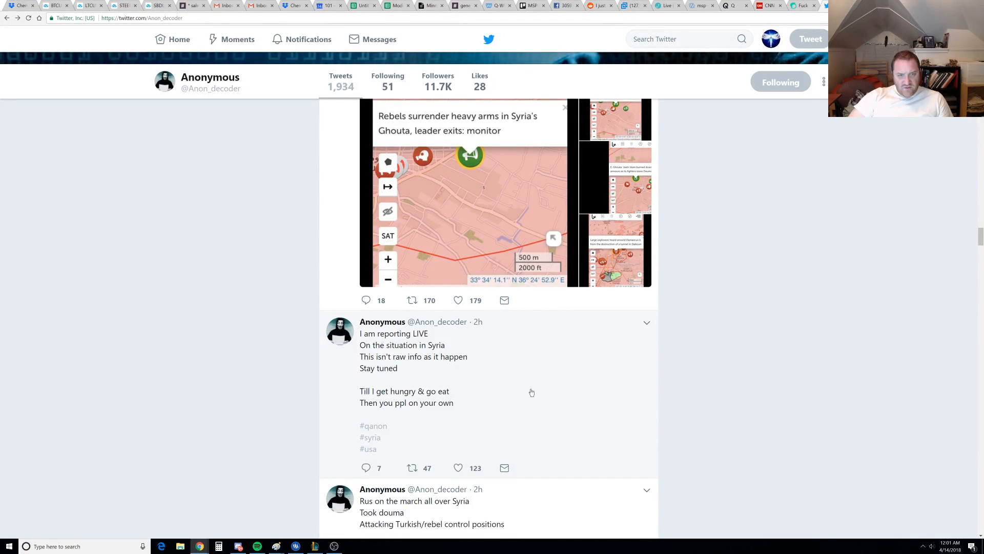
pyautogui.scroll(3)
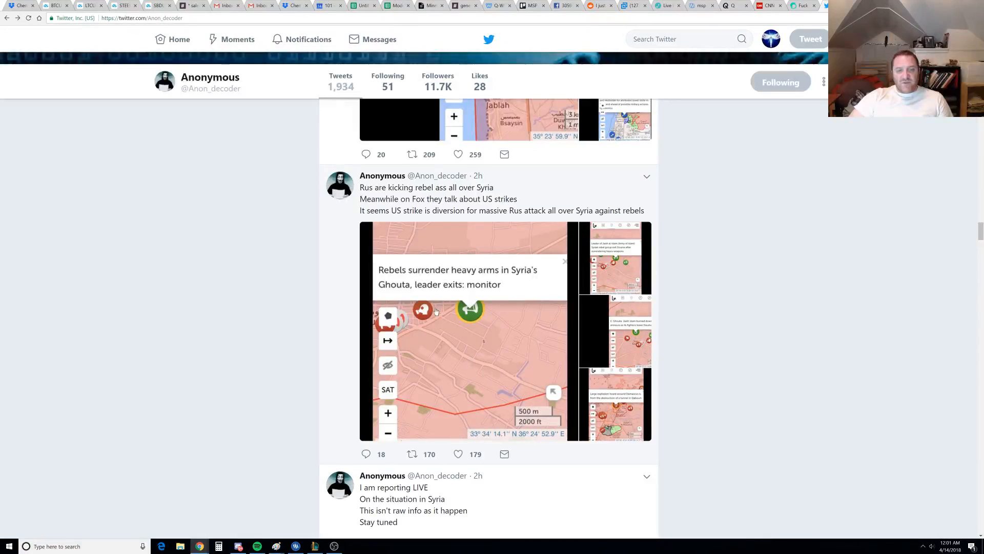
pyautogui.moveTo(493, 284)
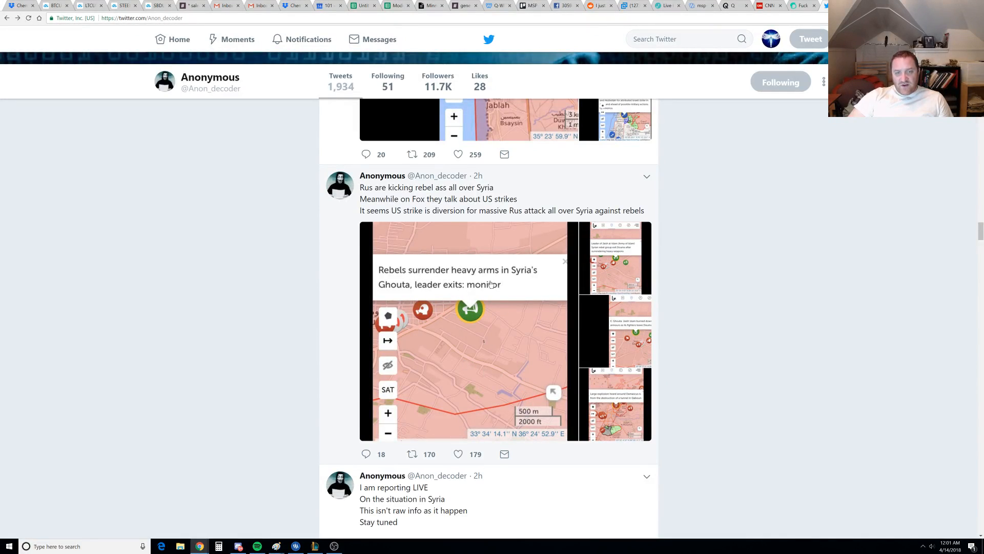
pyautogui.moveTo(457, 295)
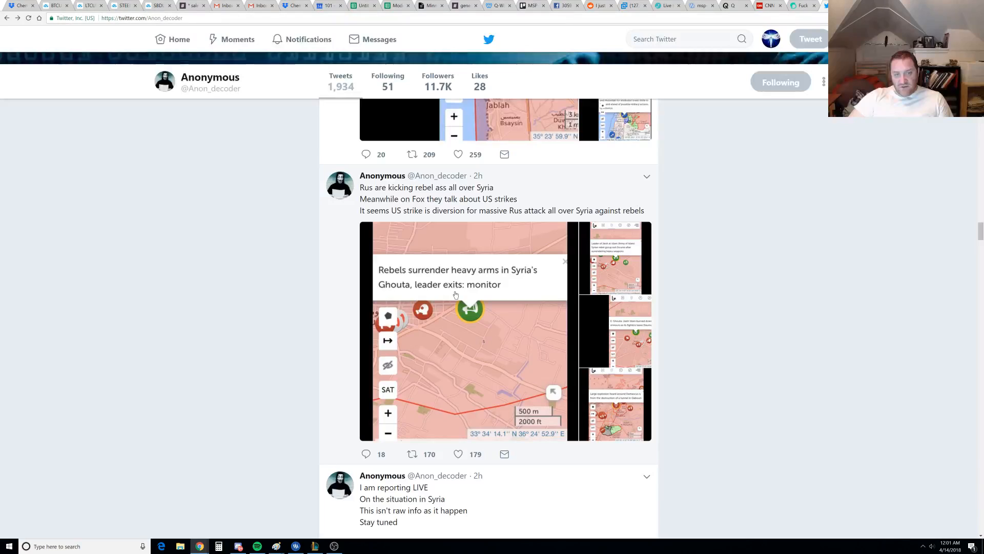
pyautogui.moveTo(477, 283)
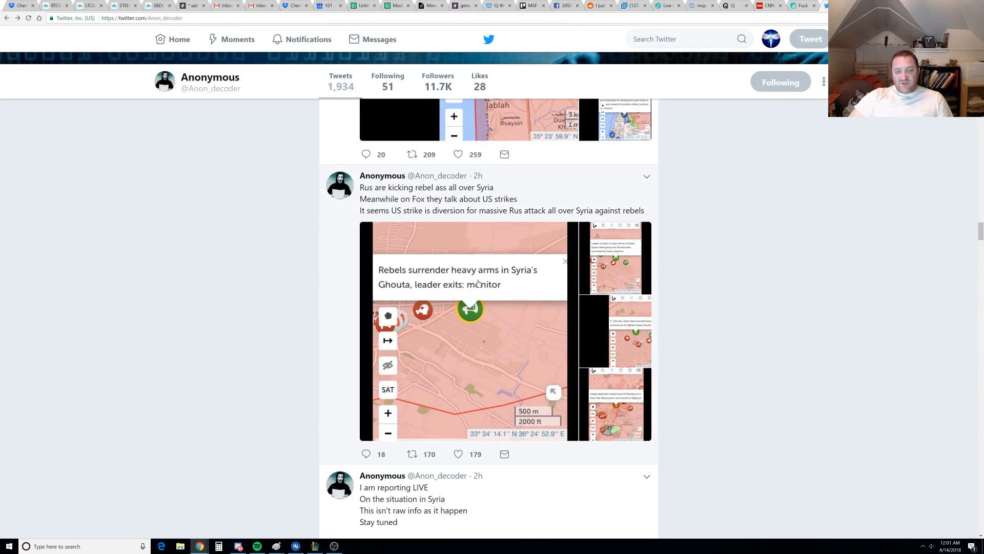
# Enlarge the Douma surrender map, view the Jaish Islam burning armours map, then the Damascus explosion map
pyautogui.click(468, 329)
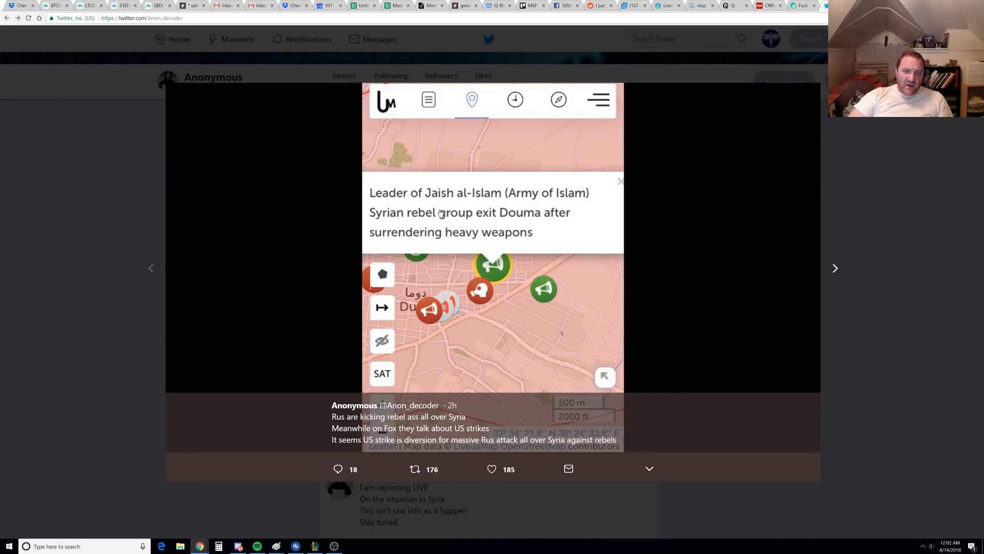
pyautogui.moveTo(508, 201)
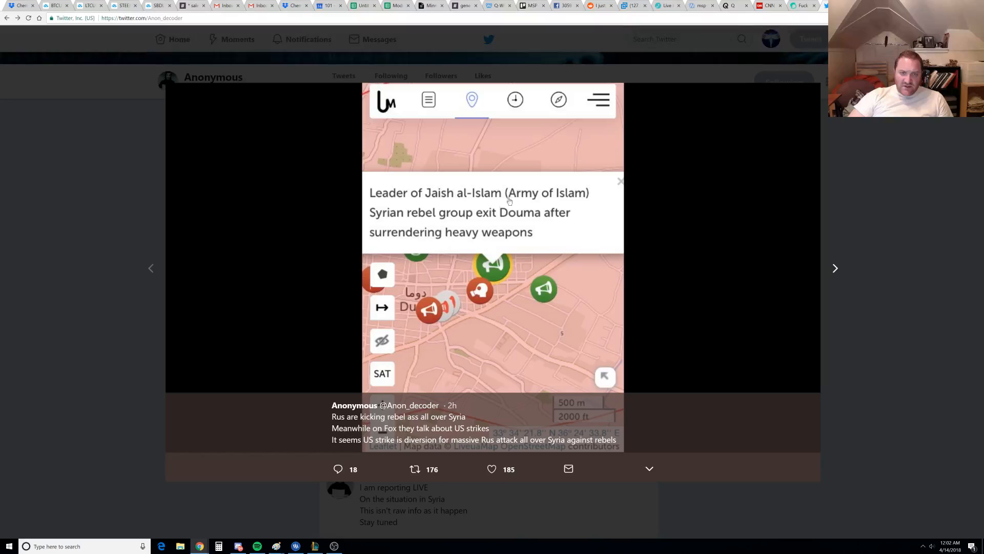
pyautogui.moveTo(458, 224)
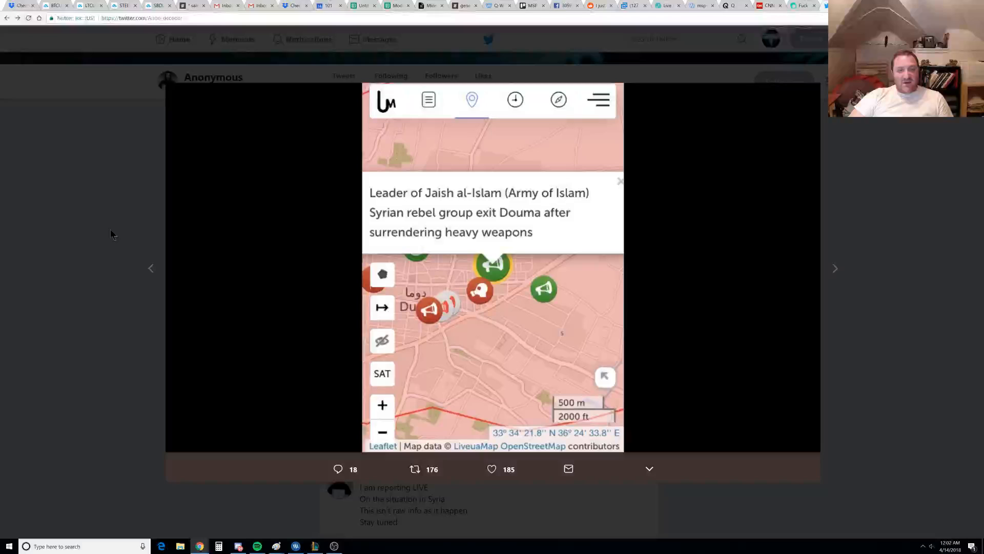
pyautogui.click(836, 267)
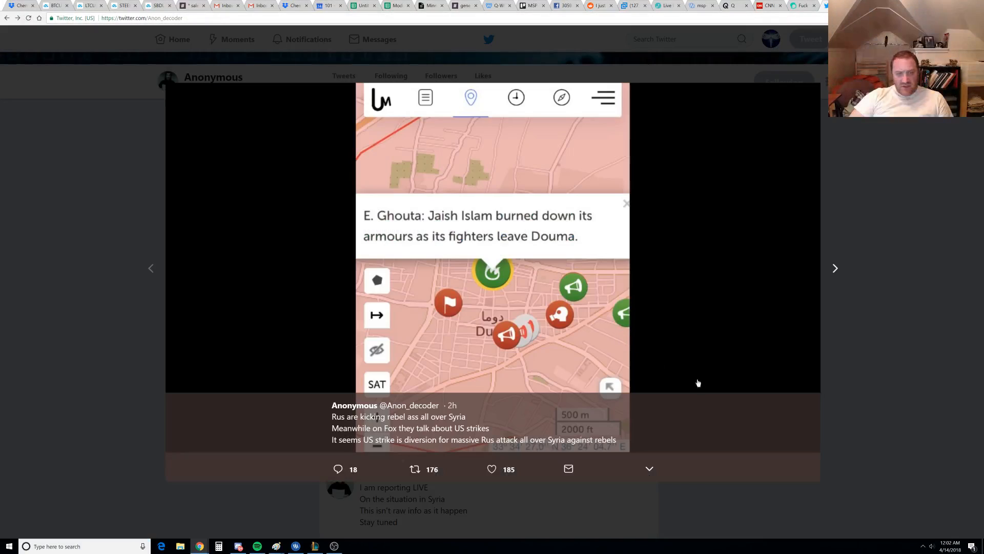
pyautogui.moveTo(474, 234)
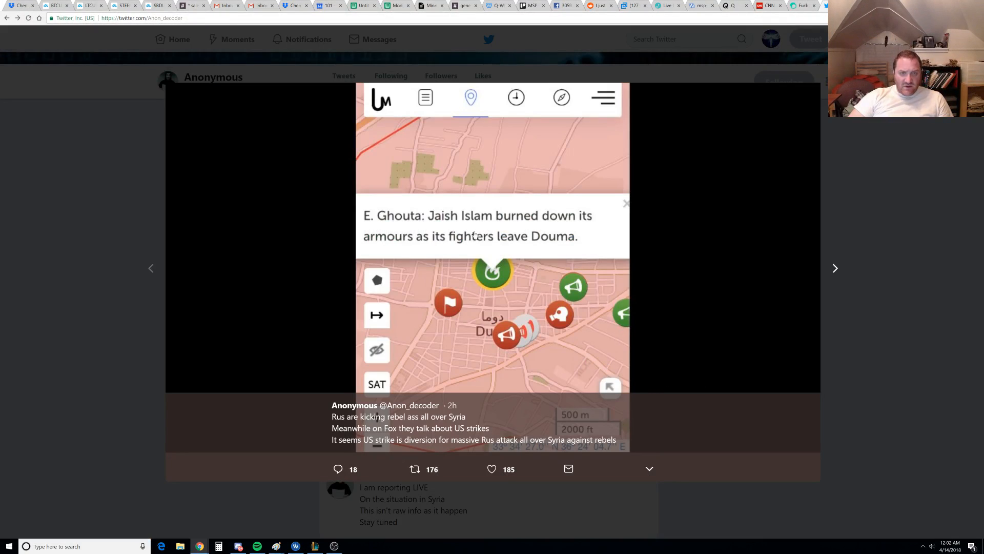
pyautogui.moveTo(431, 255)
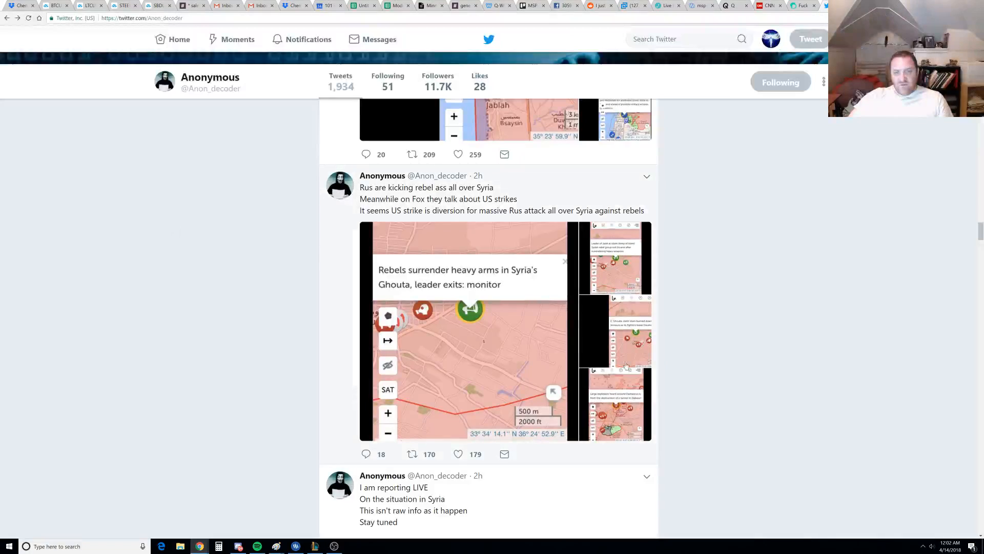
pyautogui.click(616, 405)
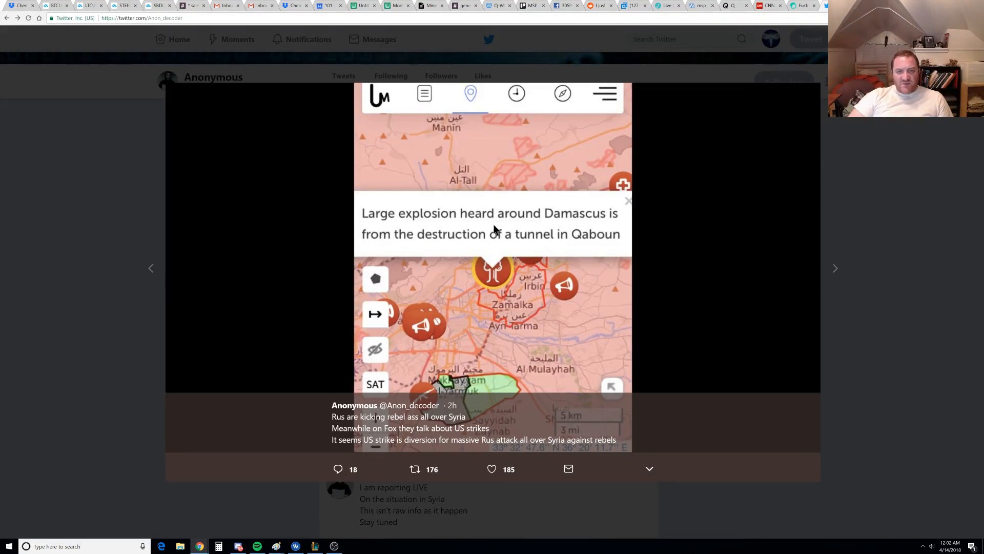
pyautogui.moveTo(536, 251)
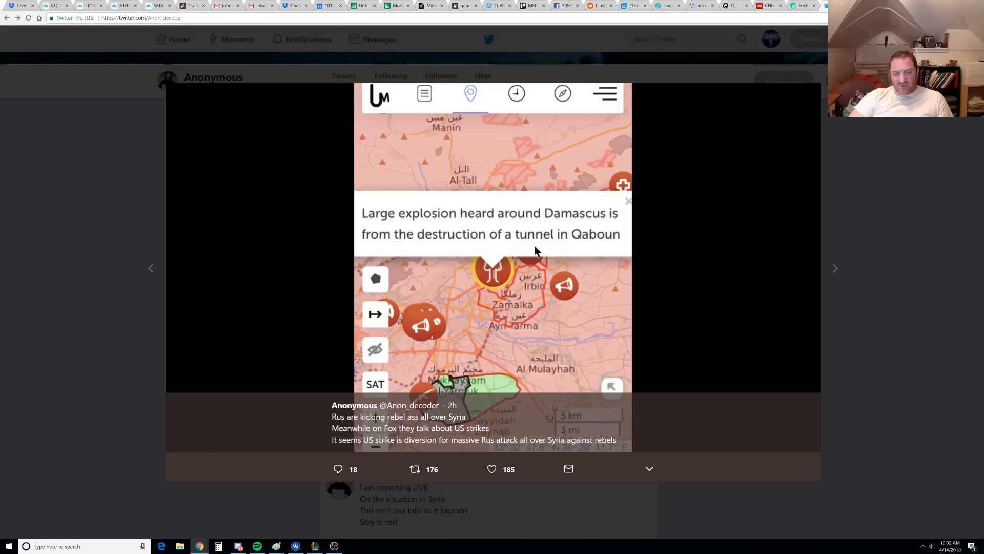
pyautogui.moveTo(590, 260)
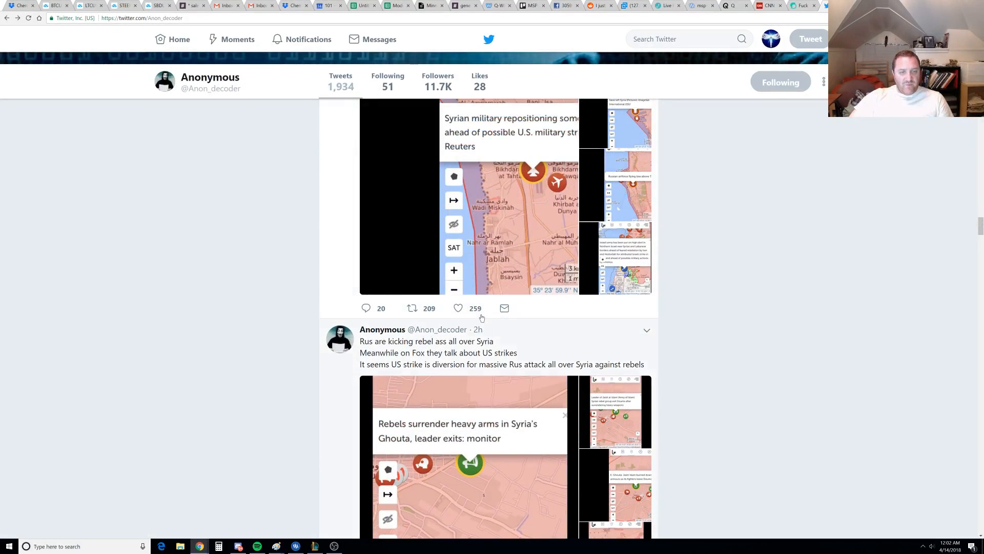
pyautogui.scroll(3)
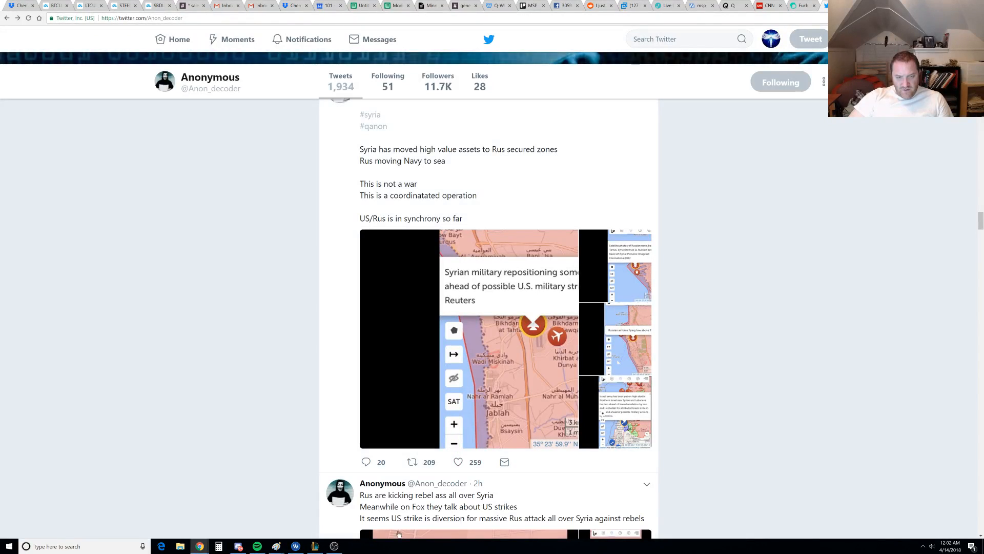
pyautogui.moveTo(496, 506)
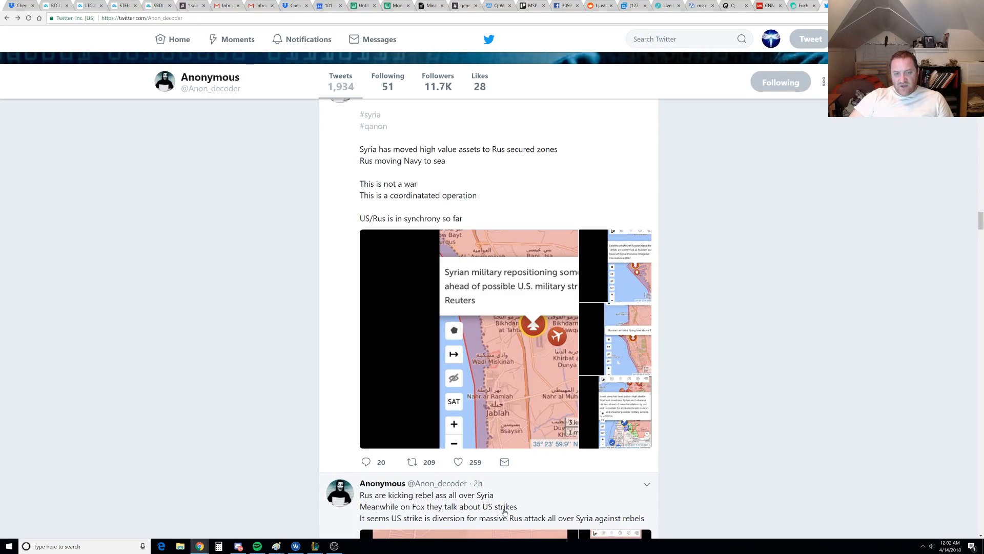
pyautogui.moveTo(475, 526)
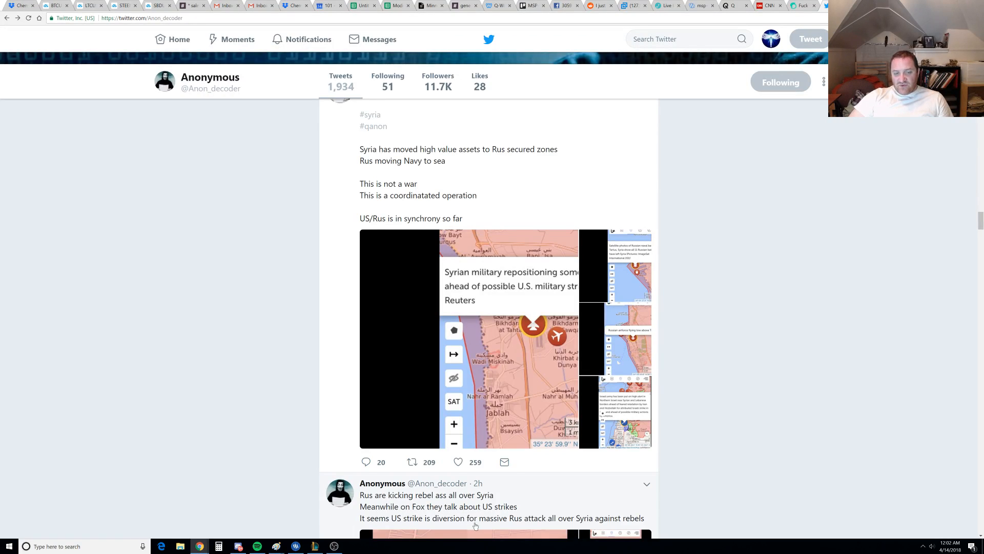
pyautogui.moveTo(558, 528)
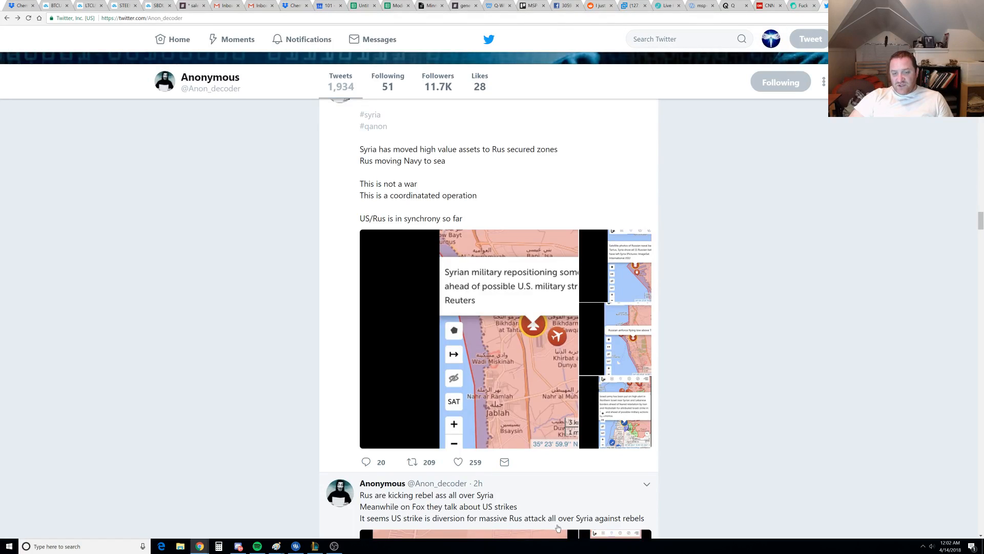
pyautogui.moveTo(579, 405)
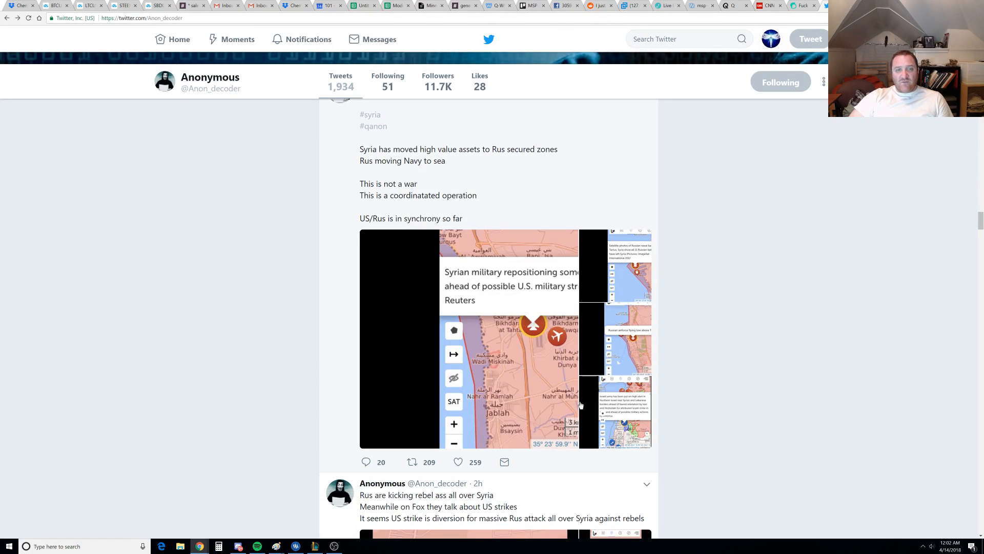
pyautogui.moveTo(421, 160)
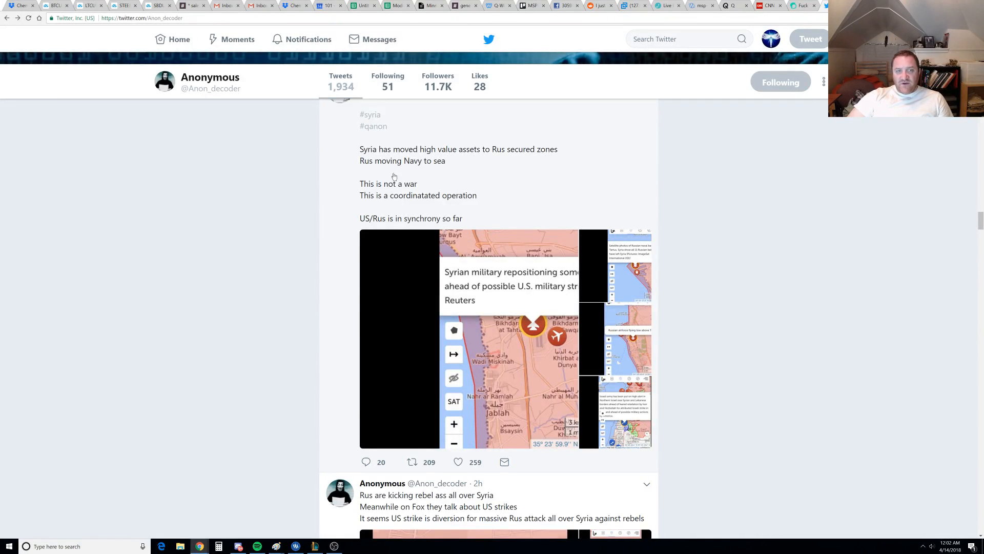
pyautogui.moveTo(365, 191)
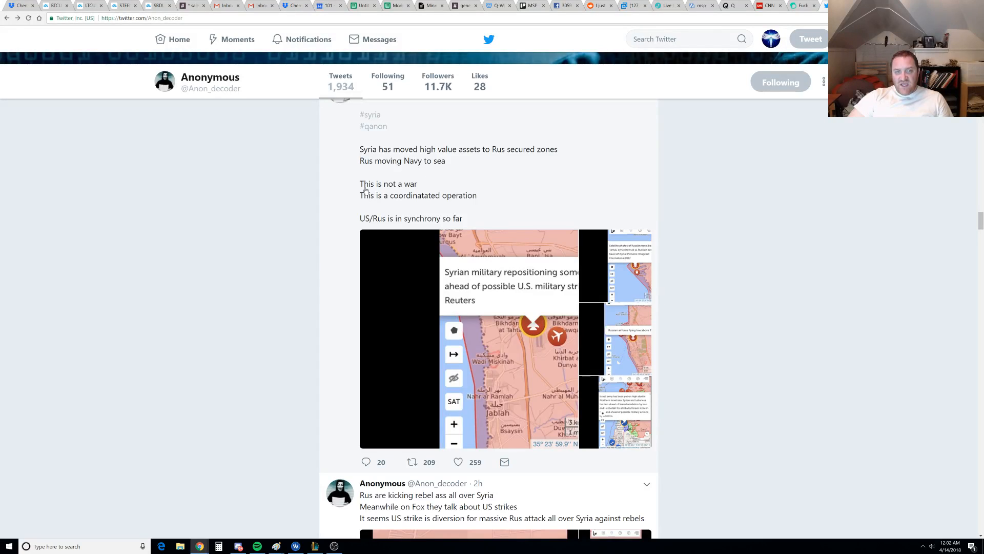
pyautogui.moveTo(455, 207)
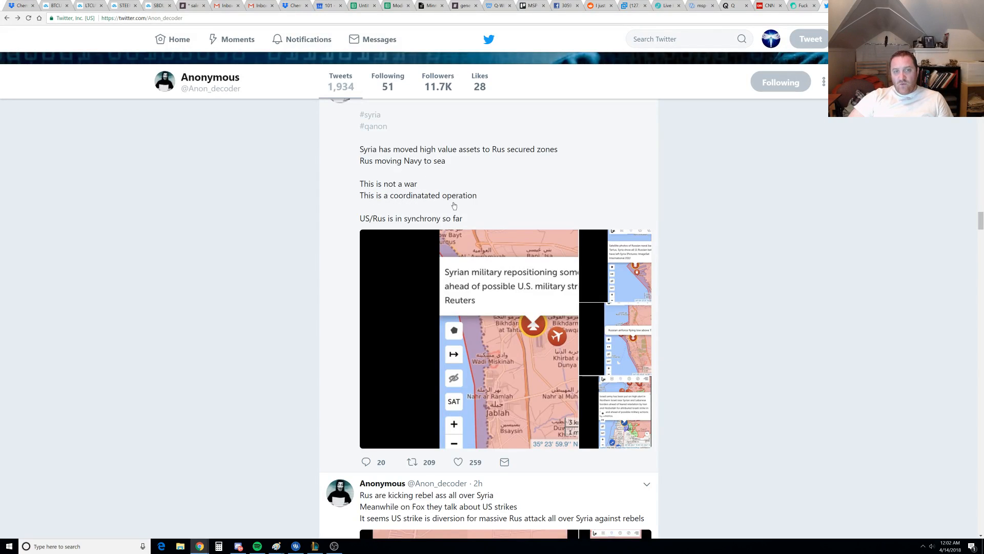
pyautogui.moveTo(397, 224)
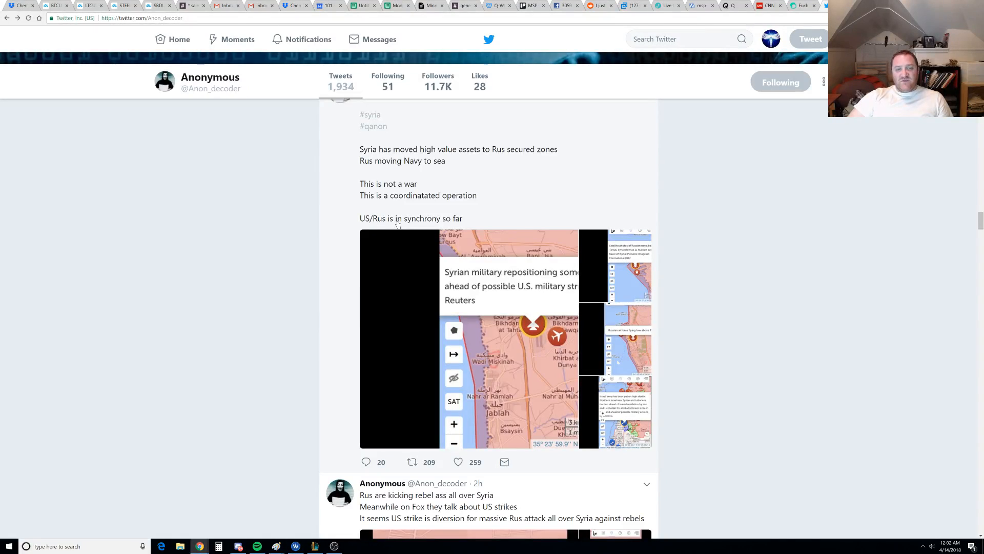
pyautogui.moveTo(438, 222)
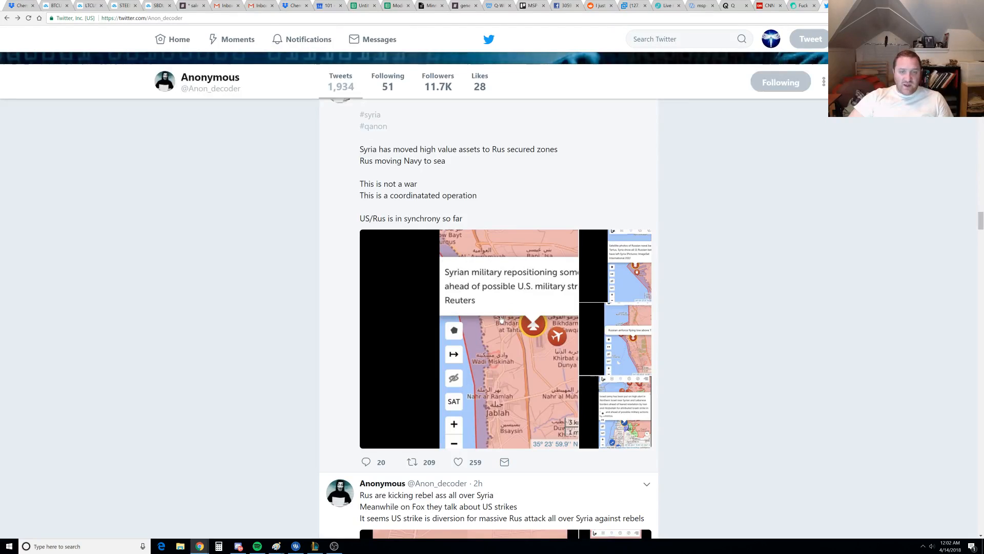
# View the high value assets tweet's live-map pictures full-size, paging through to the Israeli army high-alert map
pyautogui.click(468, 340)
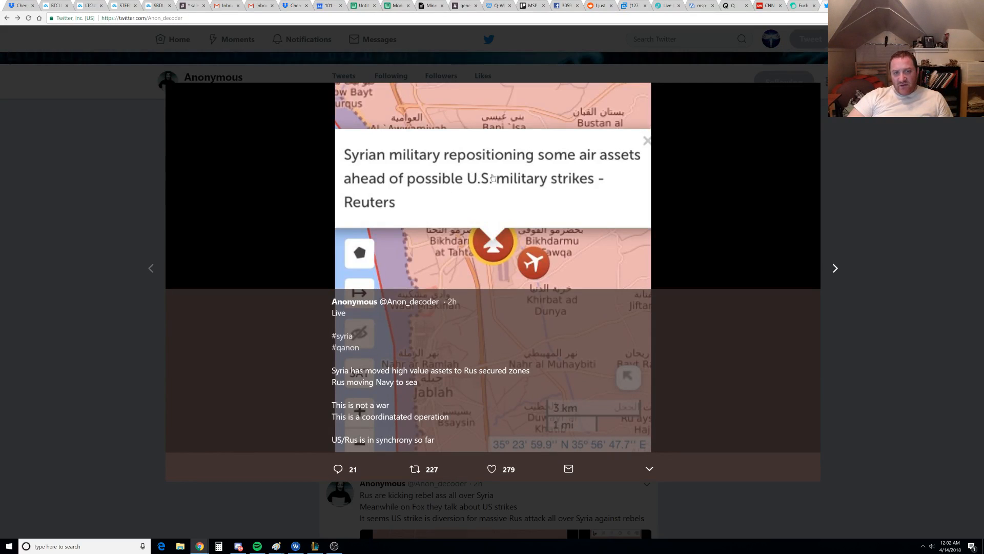
pyautogui.moveTo(410, 195)
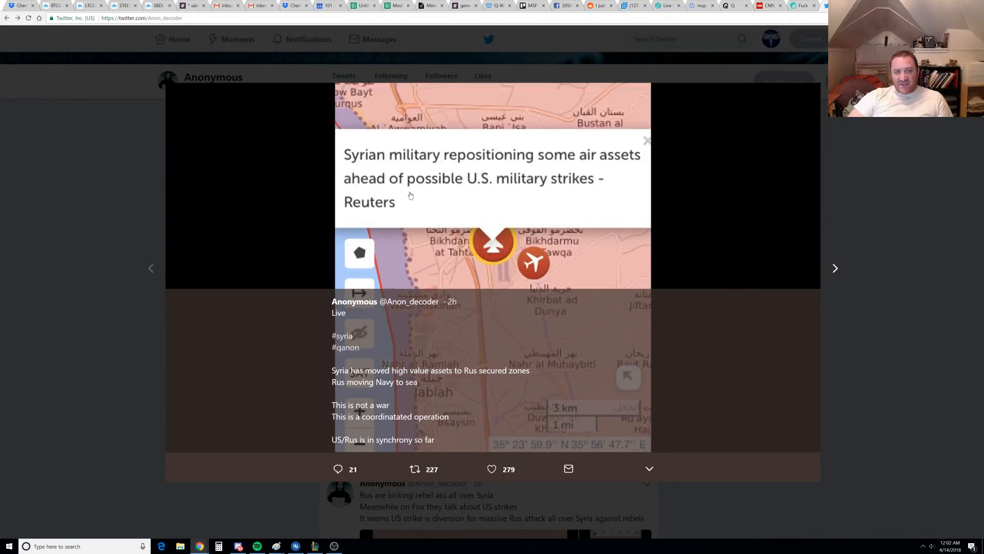
pyautogui.click(647, 140)
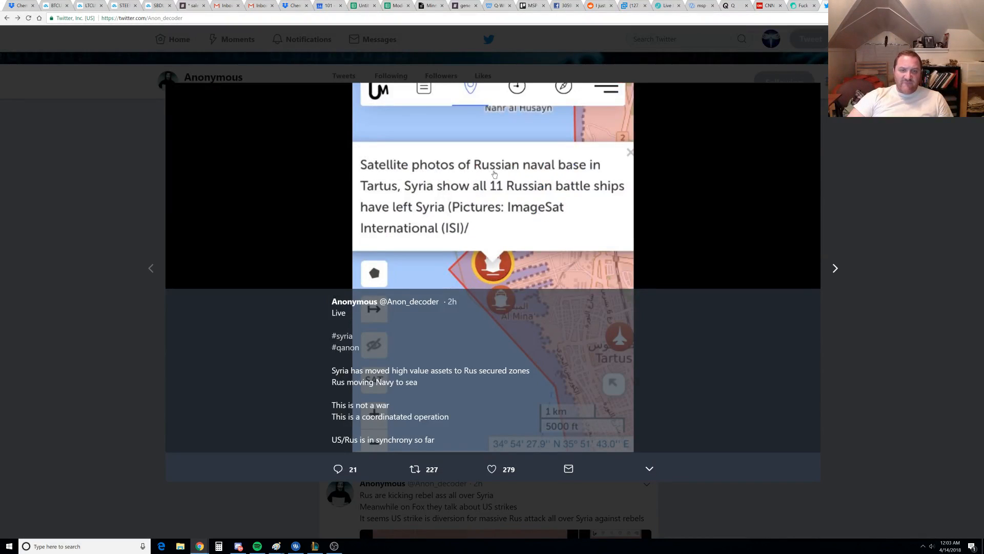
pyautogui.moveTo(632, 227)
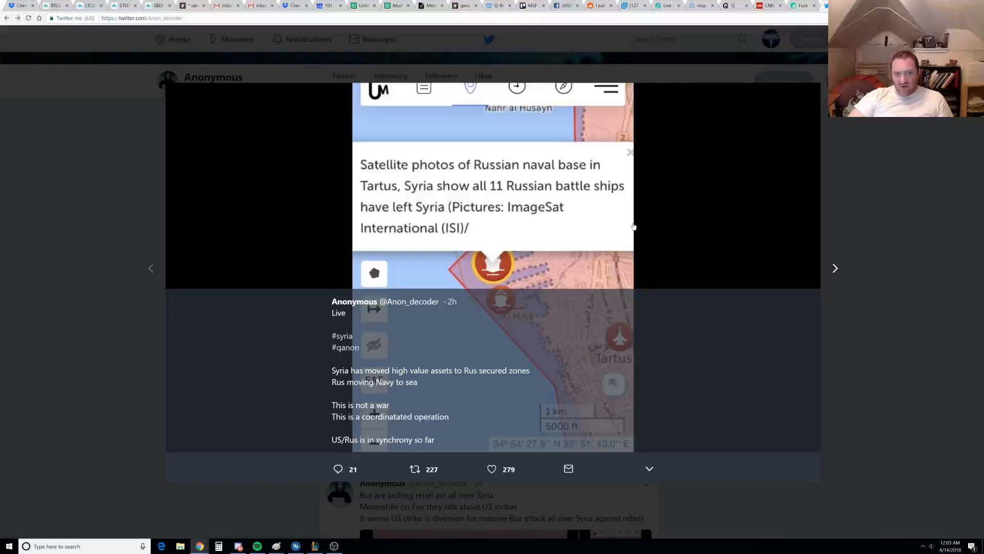
pyautogui.moveTo(505, 195)
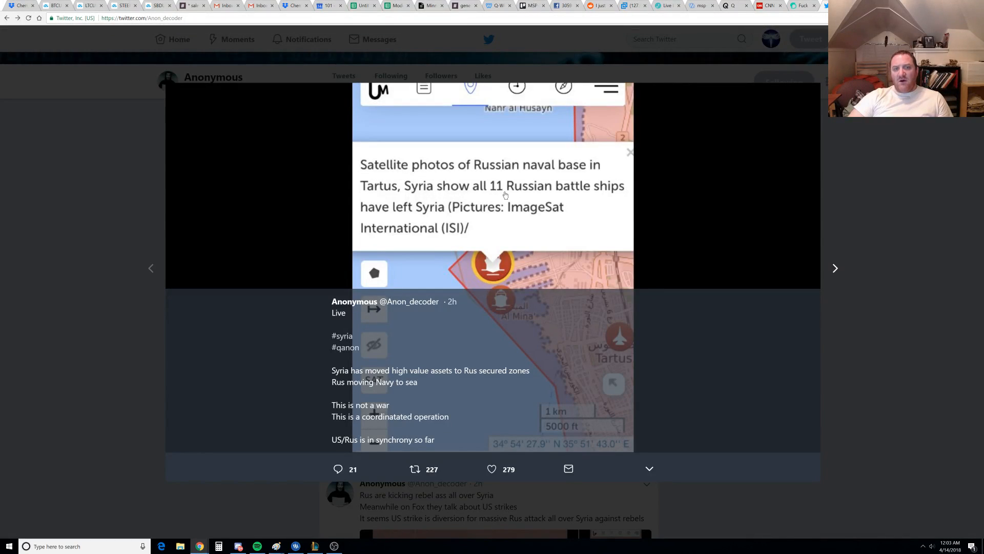
pyautogui.moveTo(430, 217)
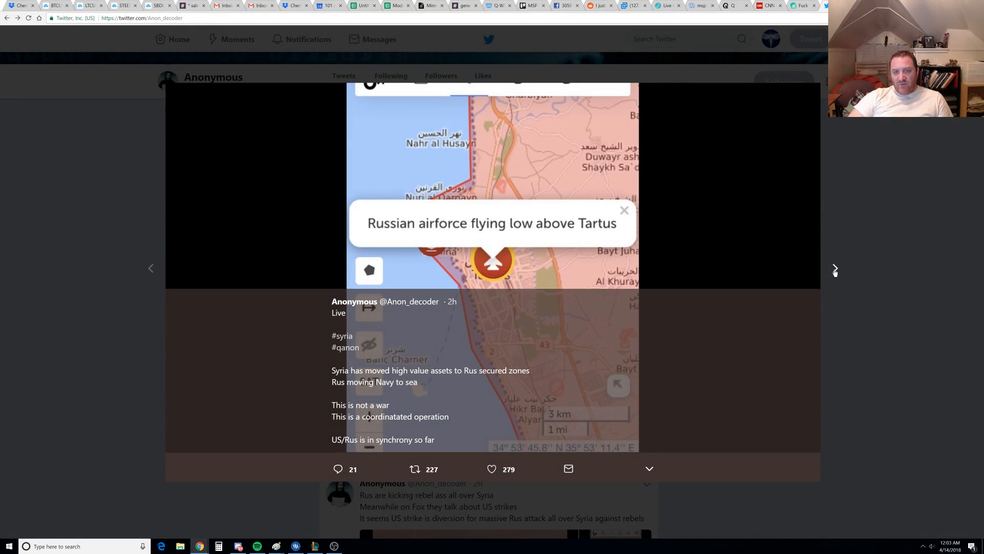
pyautogui.click(834, 270)
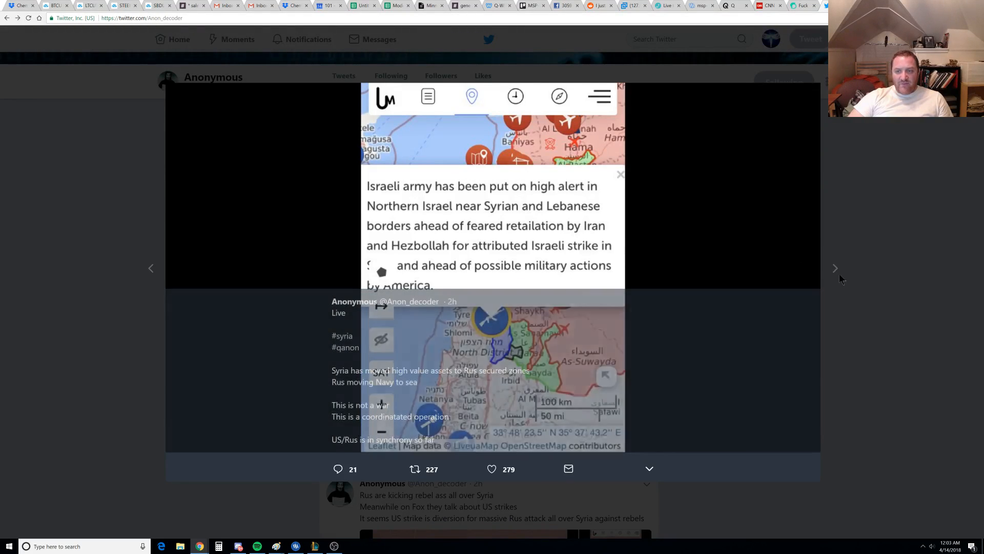
pyautogui.click(620, 174)
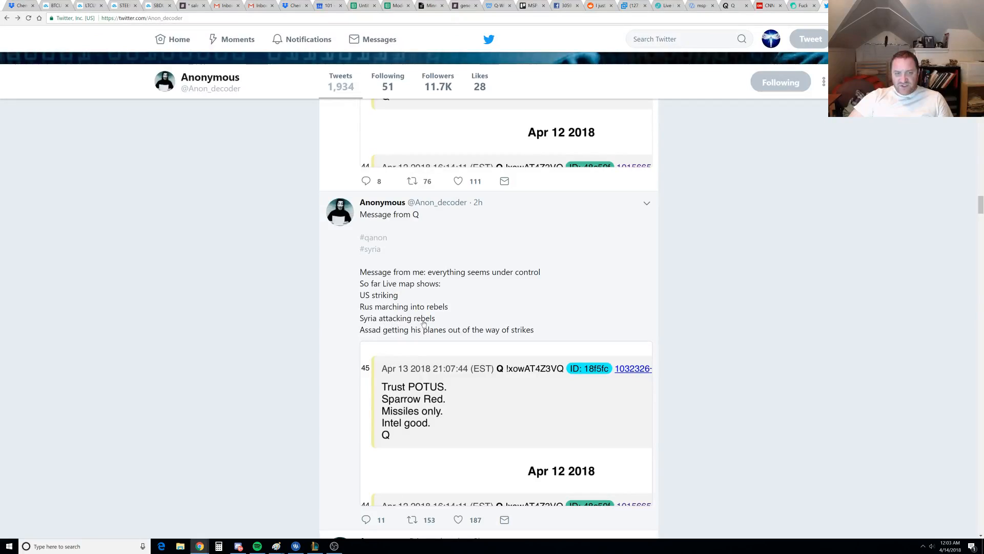
pyautogui.moveTo(424, 337)
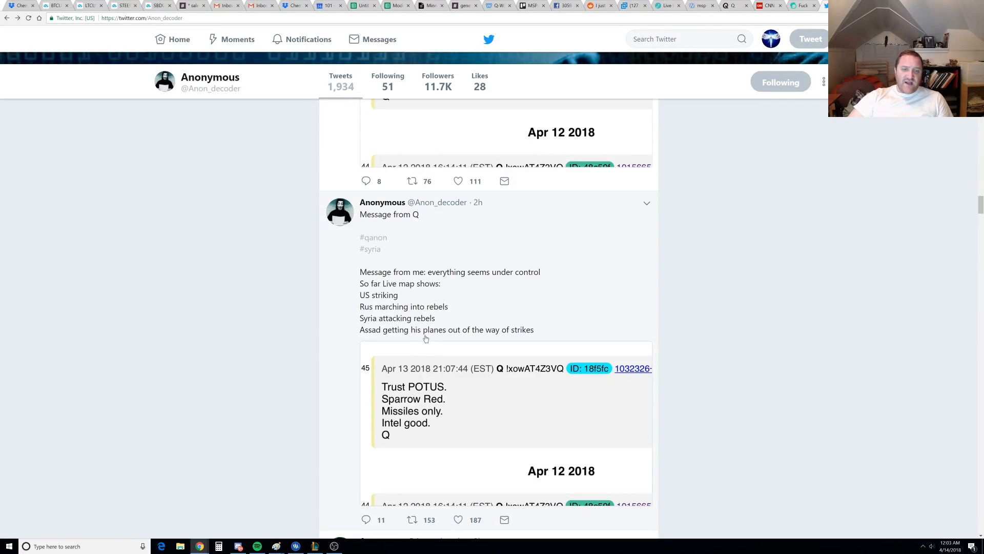
pyautogui.moveTo(536, 355)
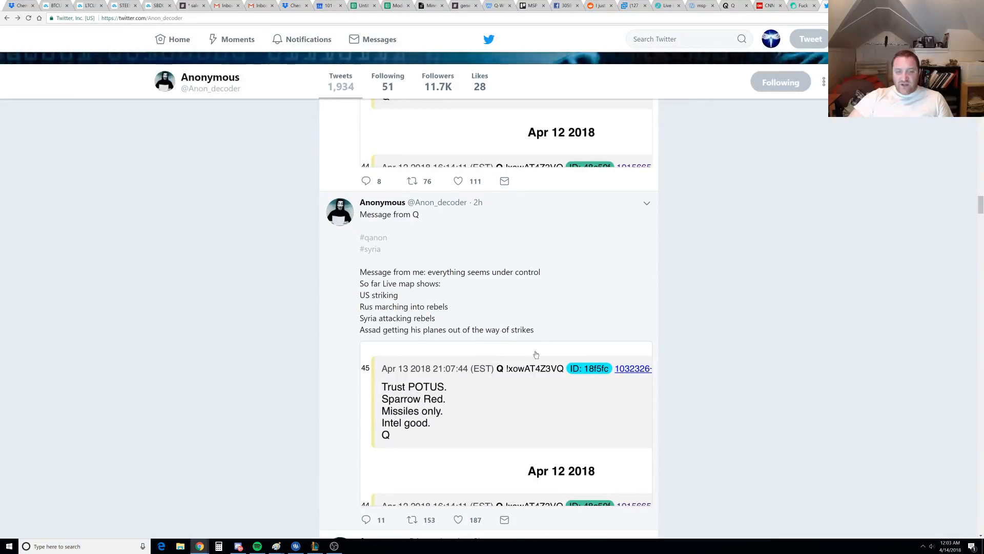
pyautogui.moveTo(464, 419)
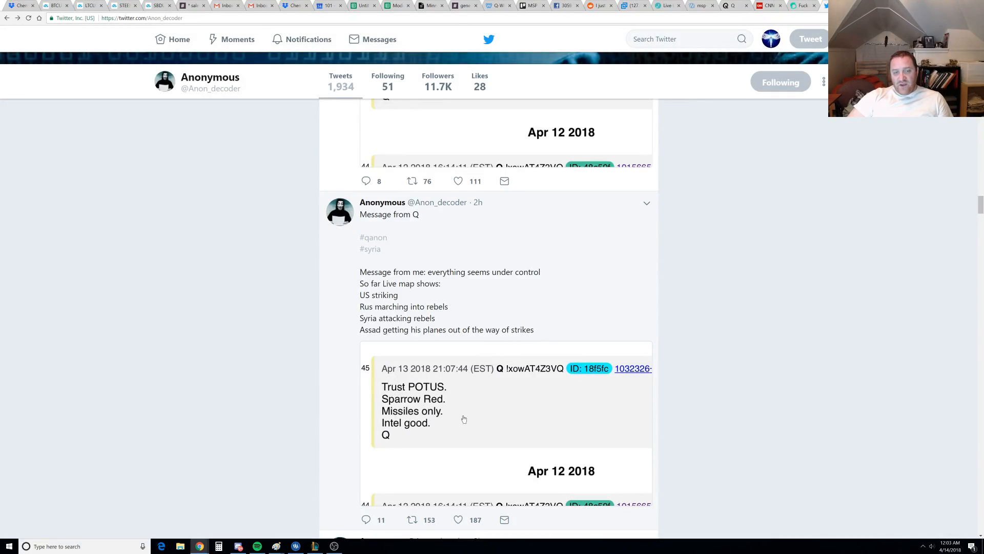
# Scroll the timeline up past the 'Sparrow red' tweet to the 'MY assessment' tweet
pyautogui.scroll(3)
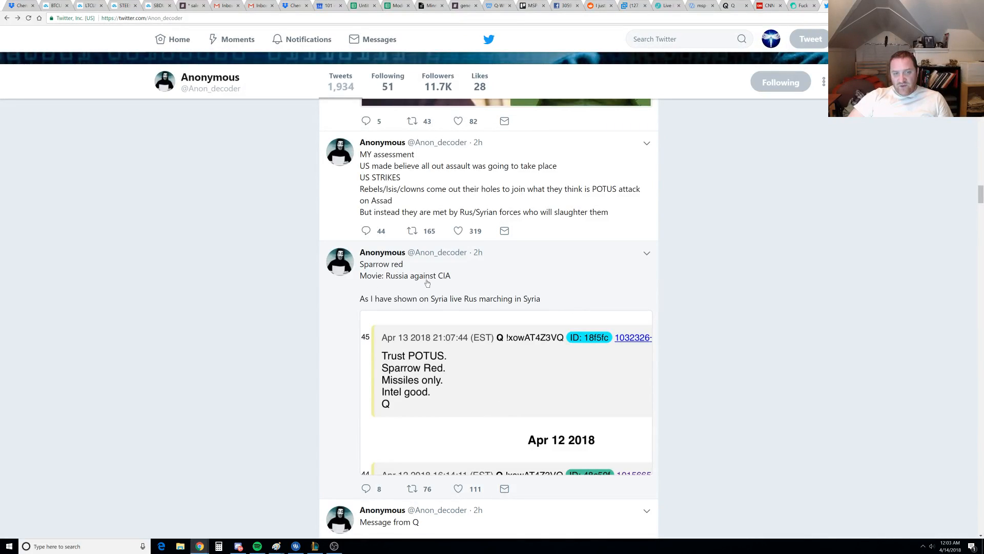
pyautogui.moveTo(456, 311)
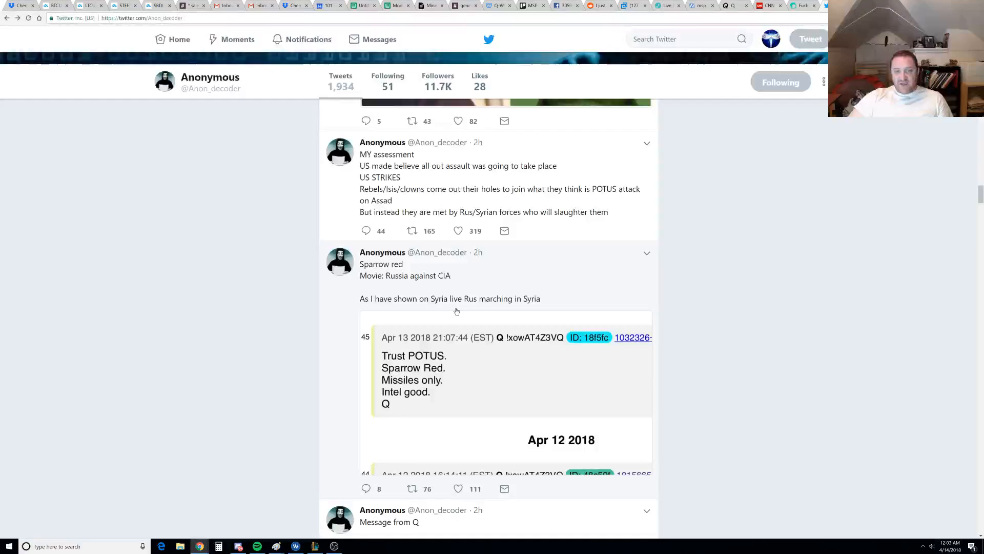
pyautogui.moveTo(565, 307)
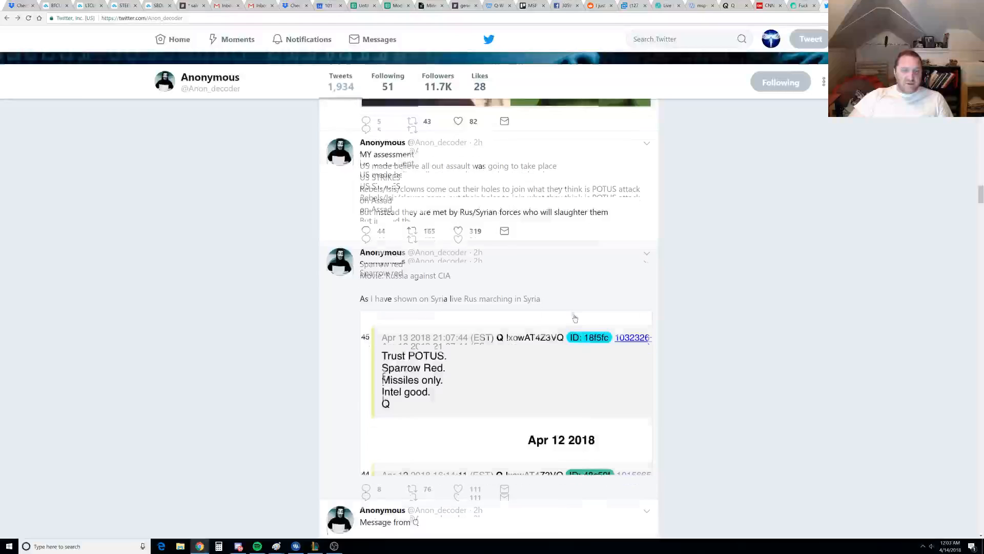
pyautogui.scroll(3)
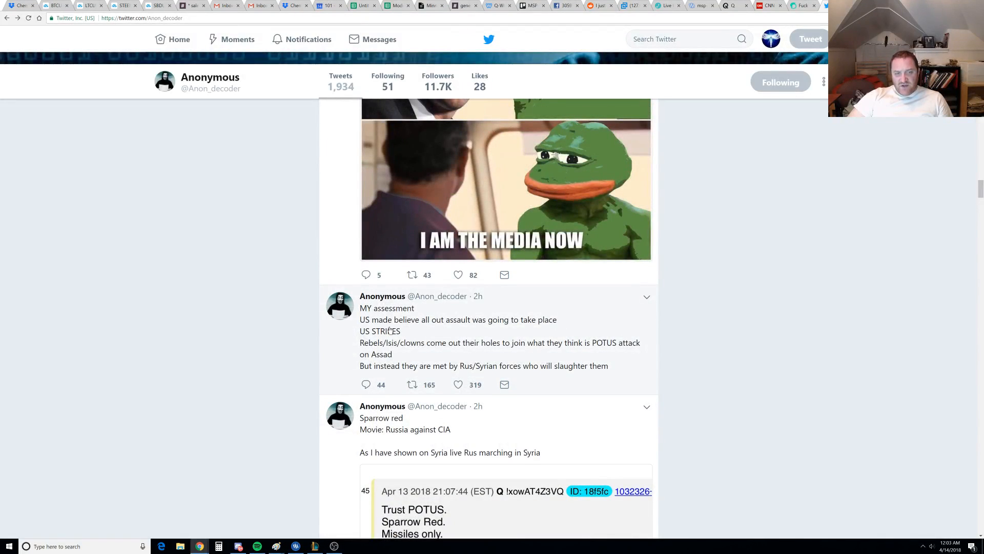
pyautogui.moveTo(474, 328)
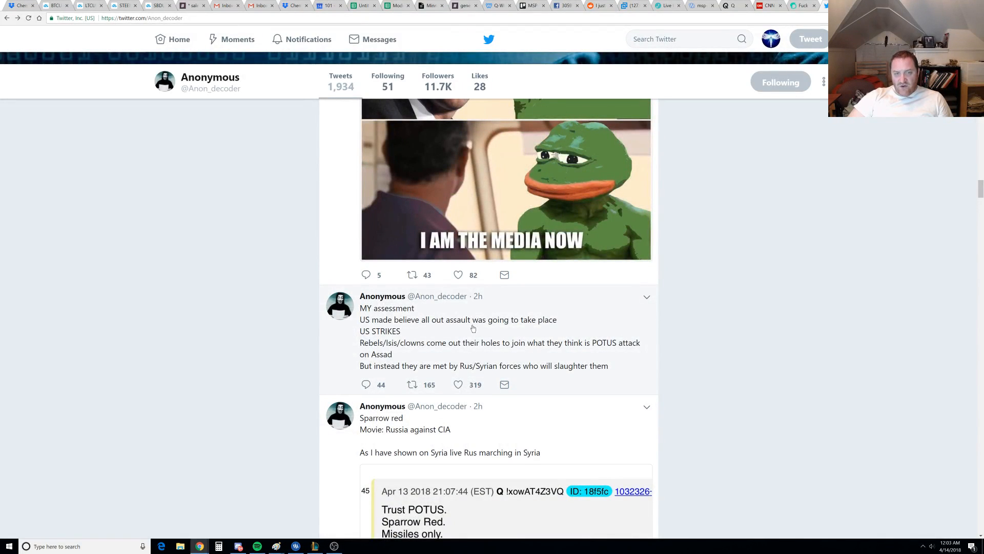
pyautogui.moveTo(388, 343)
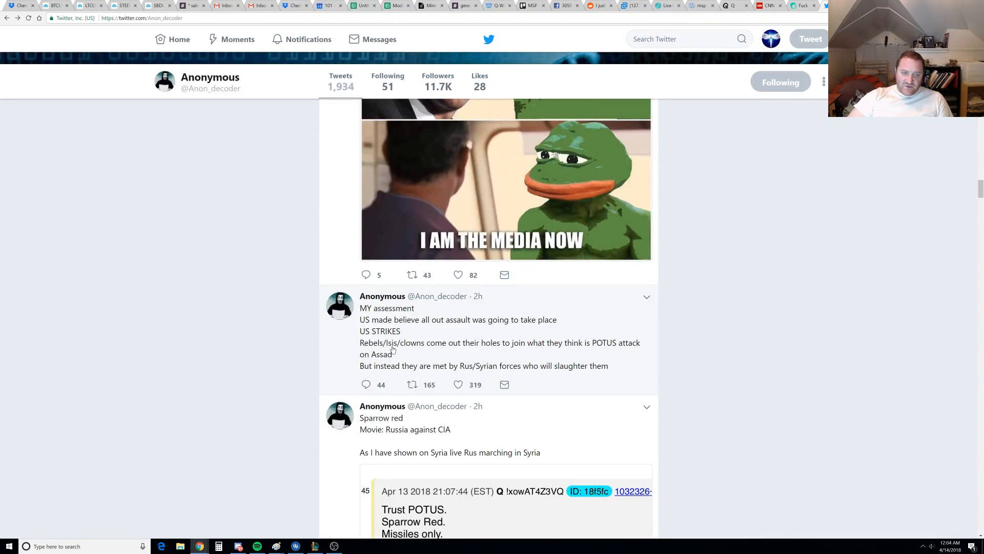
pyautogui.moveTo(467, 351)
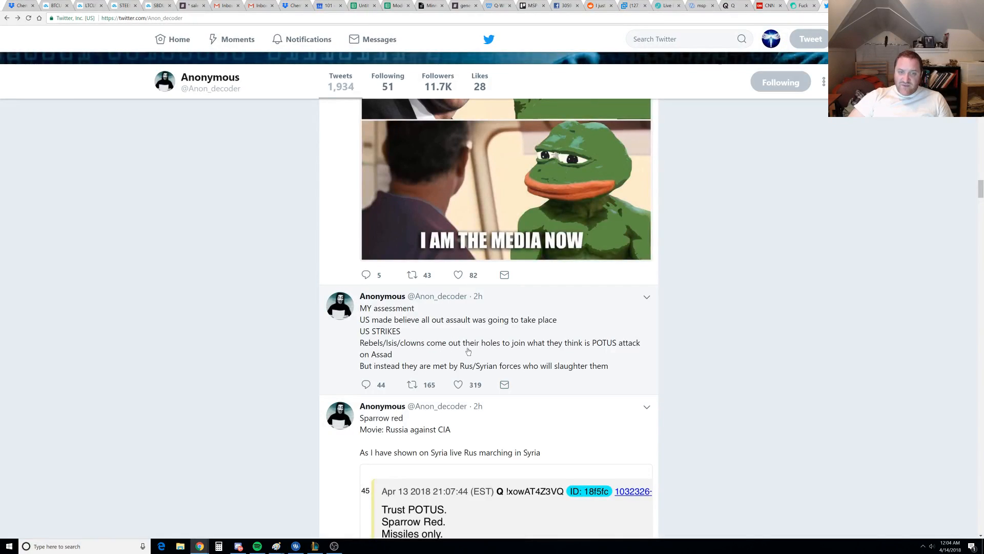
pyautogui.moveTo(465, 373)
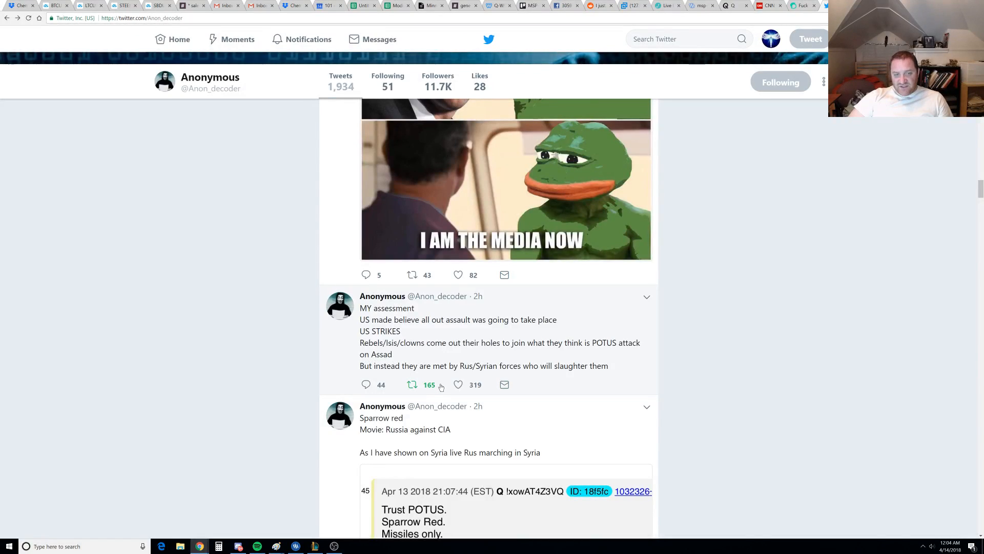
pyautogui.moveTo(653, 384)
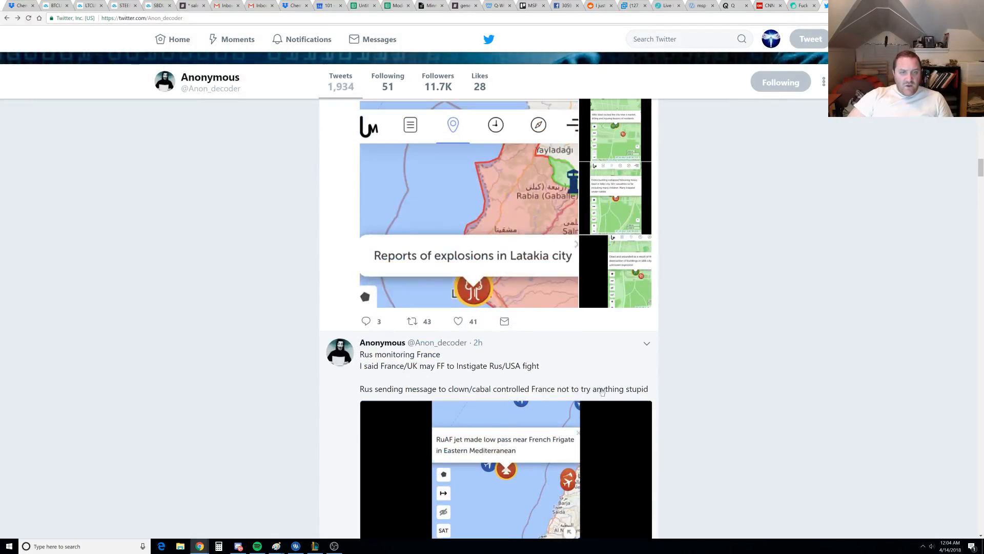
pyautogui.moveTo(376, 375)
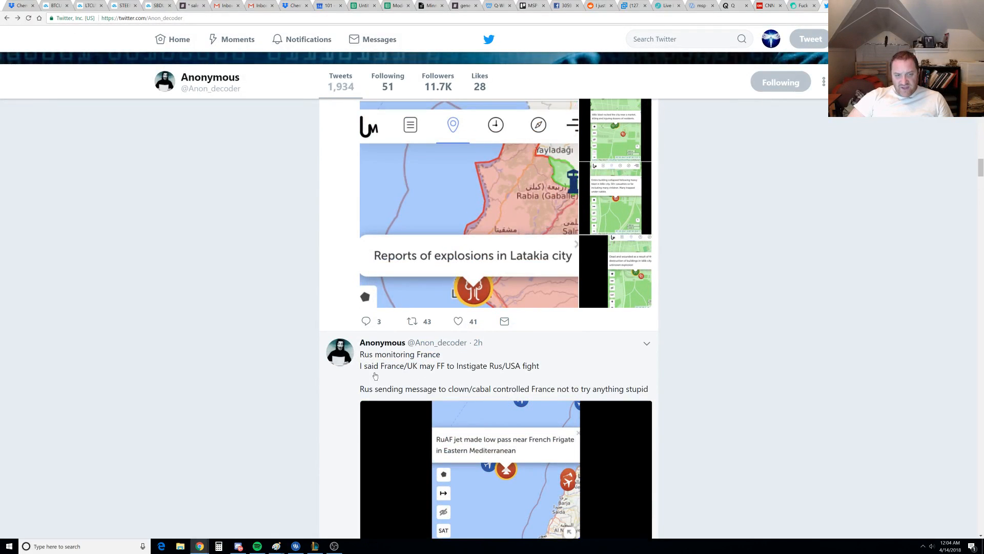
pyautogui.moveTo(433, 373)
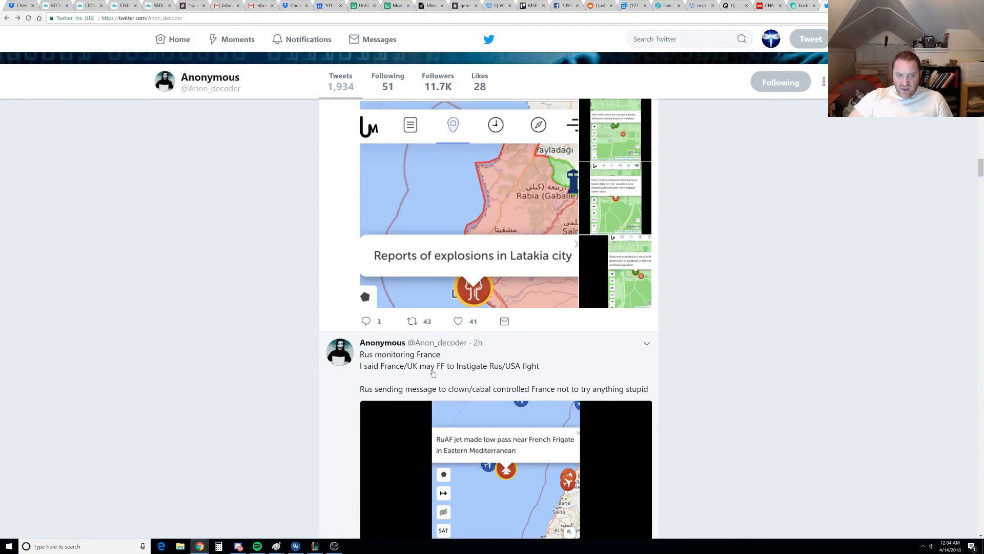
pyautogui.moveTo(496, 373)
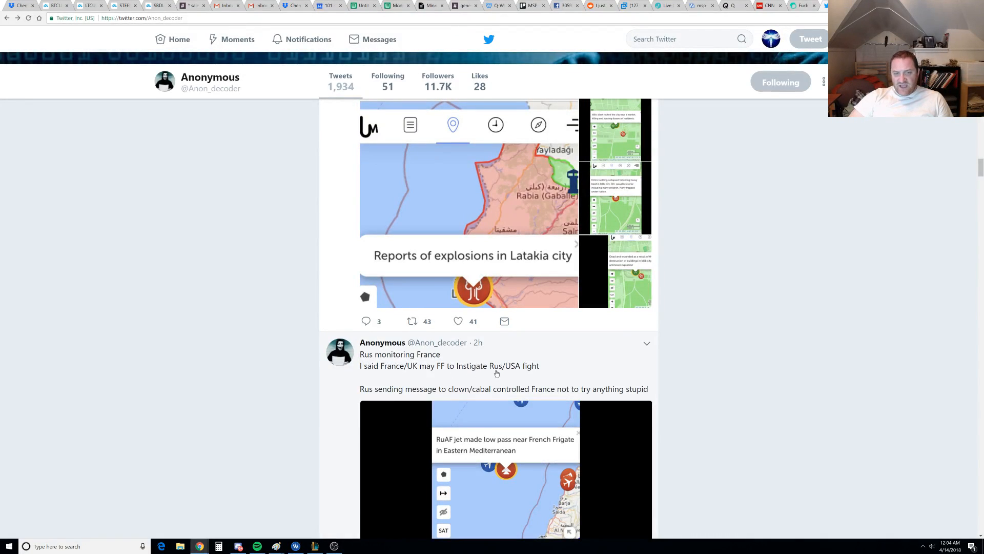
pyautogui.moveTo(399, 405)
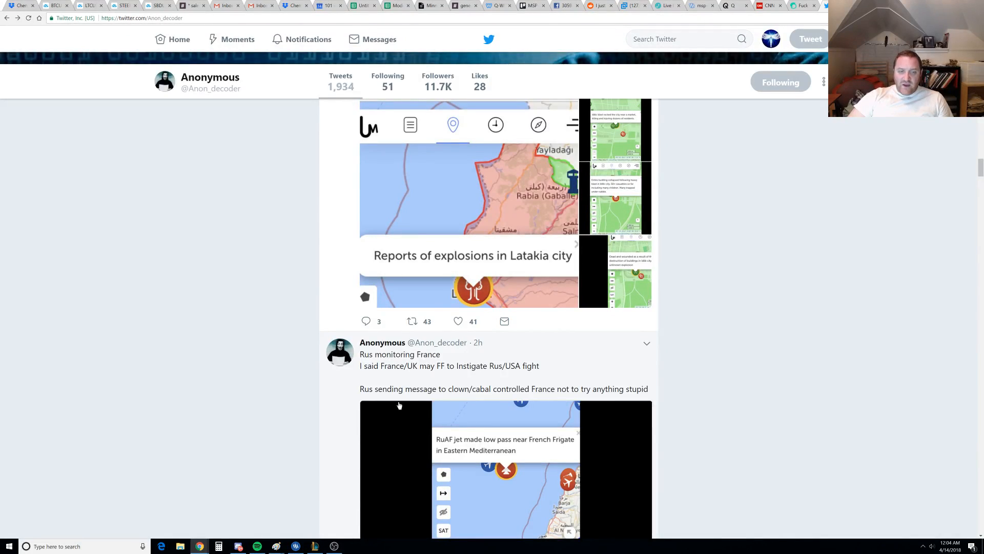
pyautogui.moveTo(490, 398)
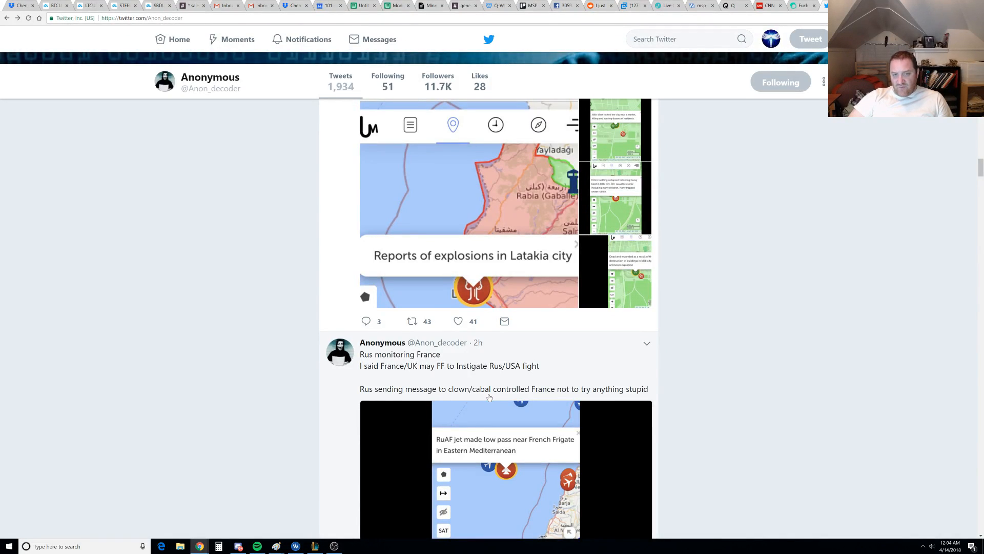
pyautogui.moveTo(639, 401)
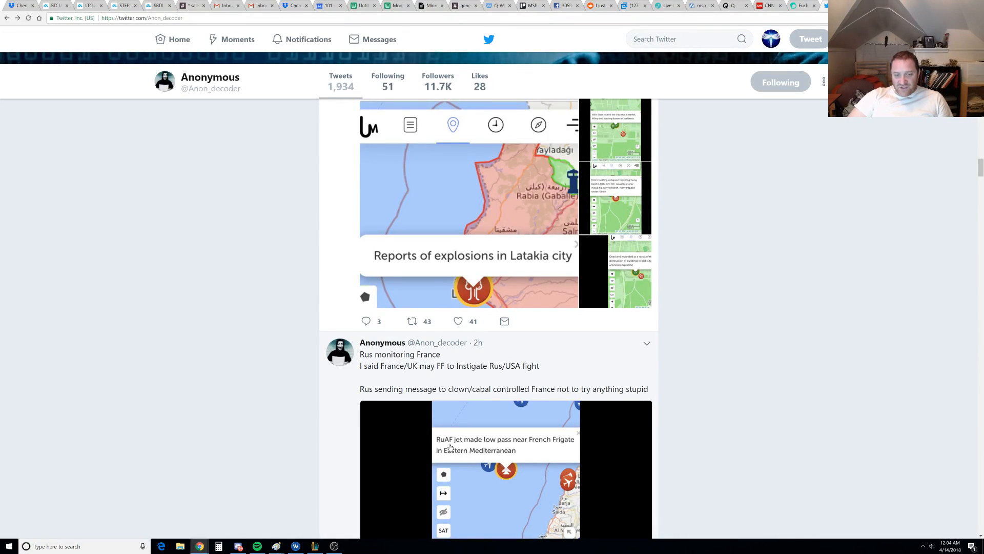
pyautogui.moveTo(561, 446)
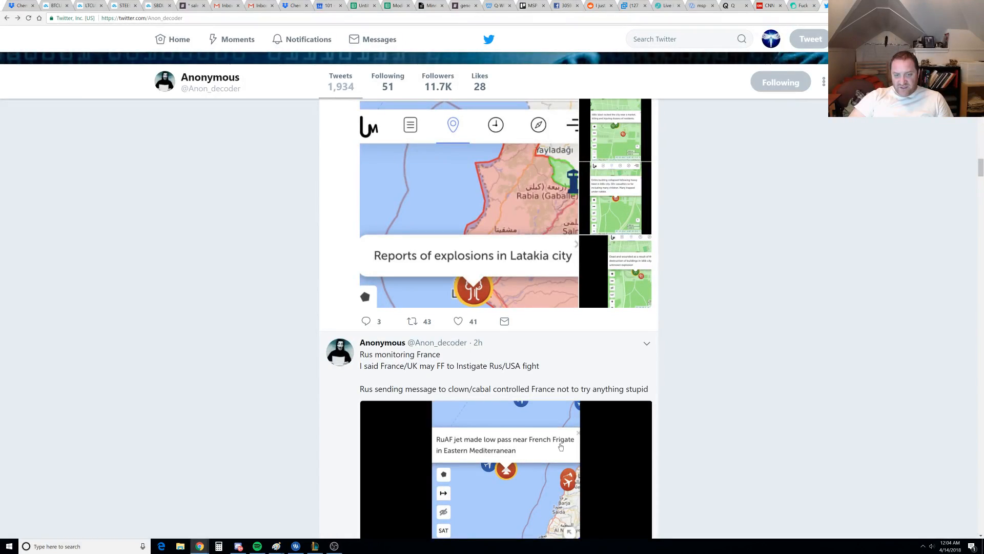
pyautogui.moveTo(535, 461)
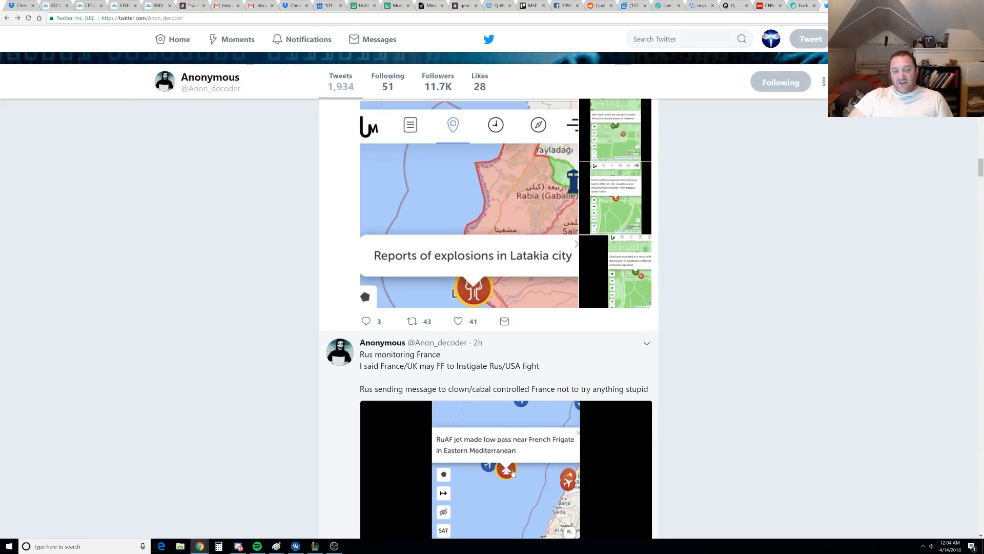
pyautogui.moveTo(486, 363)
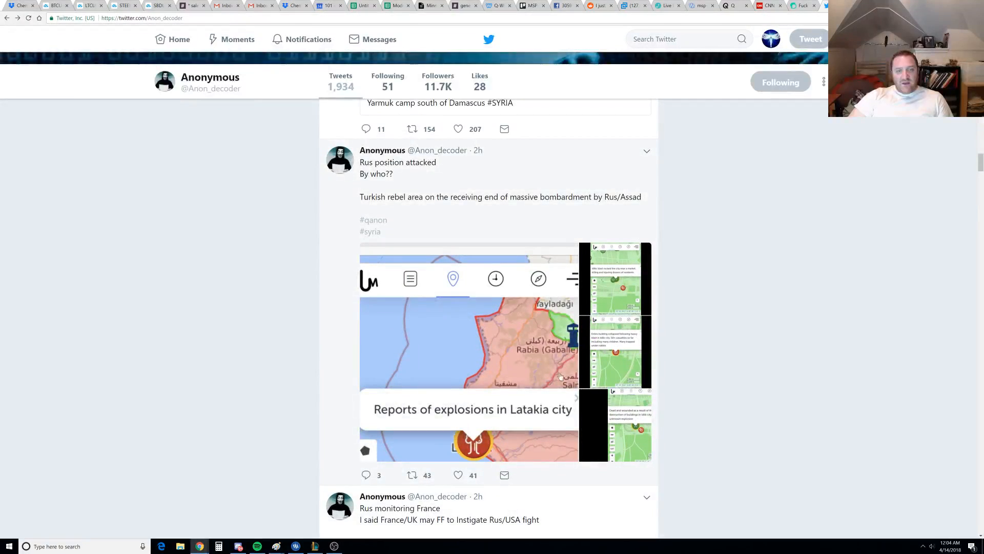
pyautogui.moveTo(405, 200)
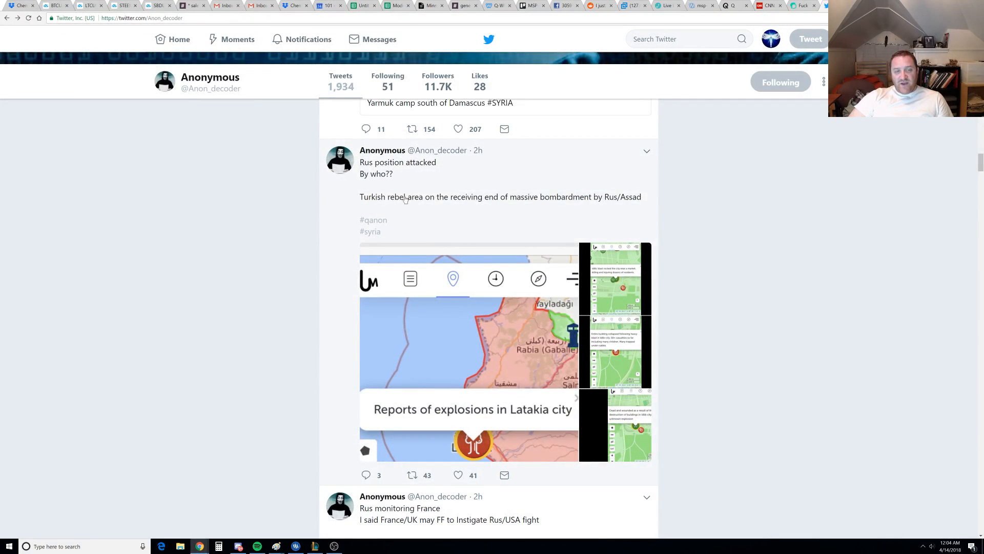
pyautogui.moveTo(523, 213)
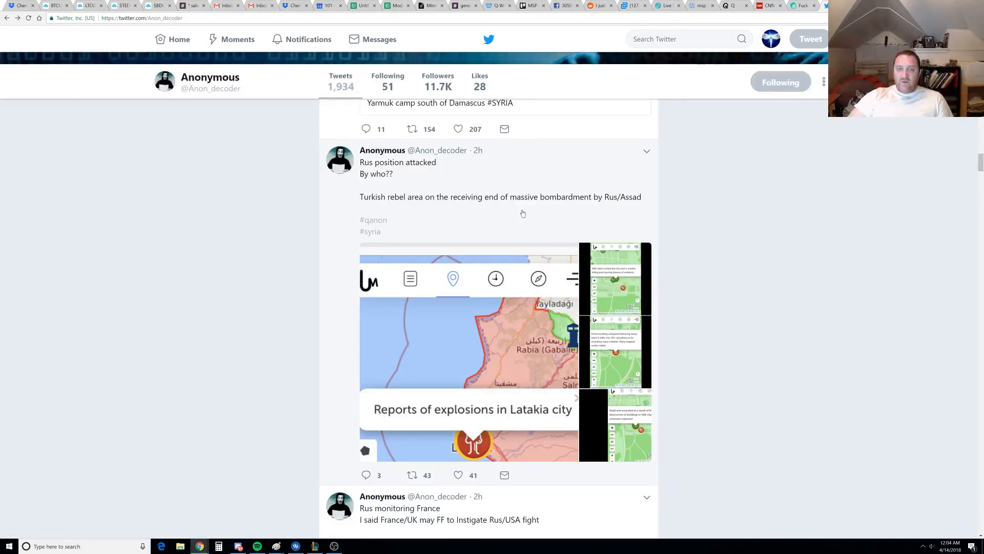
pyautogui.moveTo(469, 355)
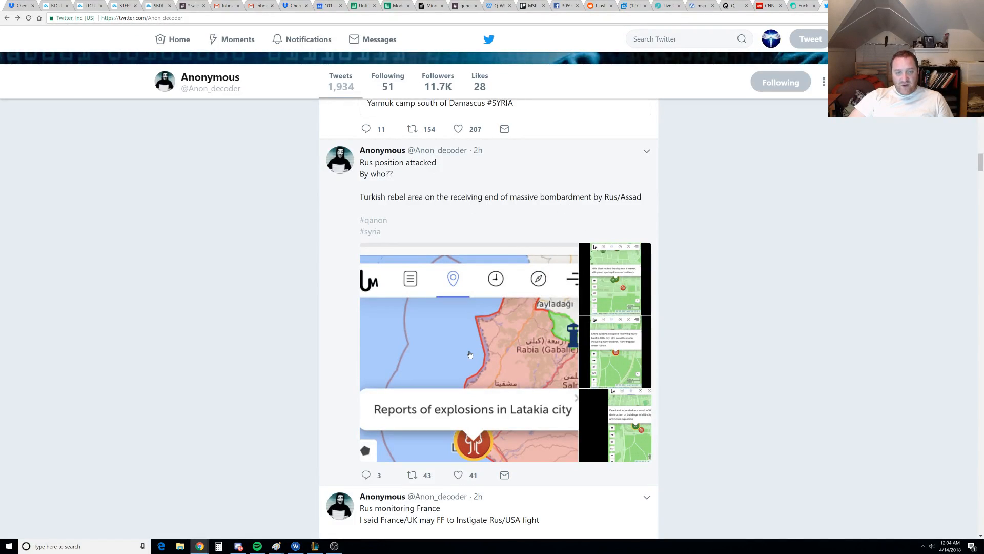
# Enlarge the 'Rus position attacked' tweet's Latakia explosions map full-size
pyautogui.click(469, 344)
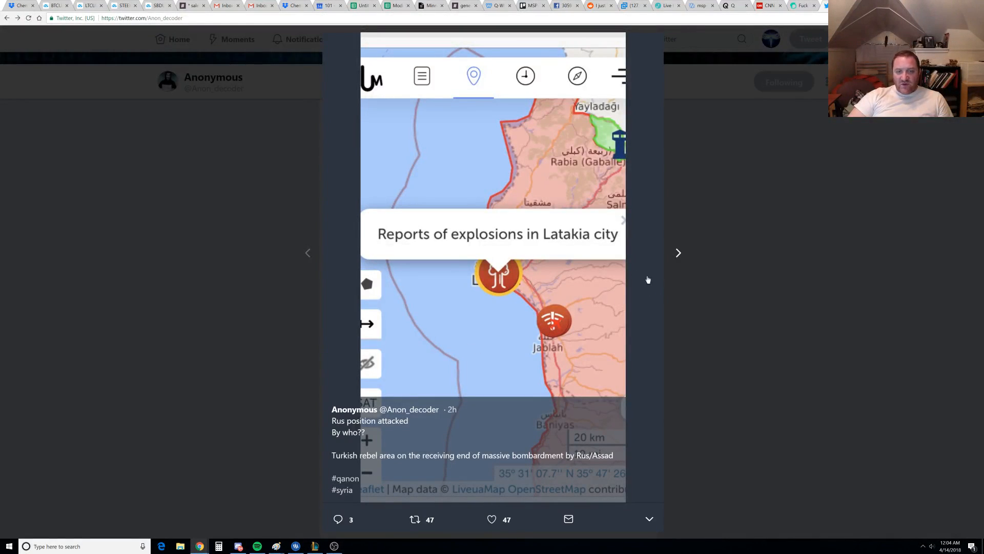
pyautogui.moveTo(603, 247)
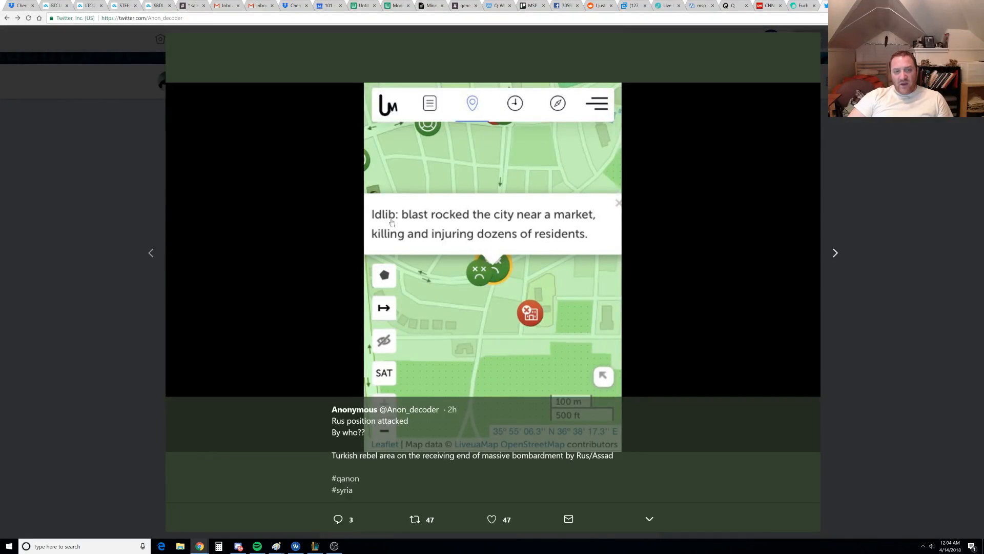
pyautogui.moveTo(558, 223)
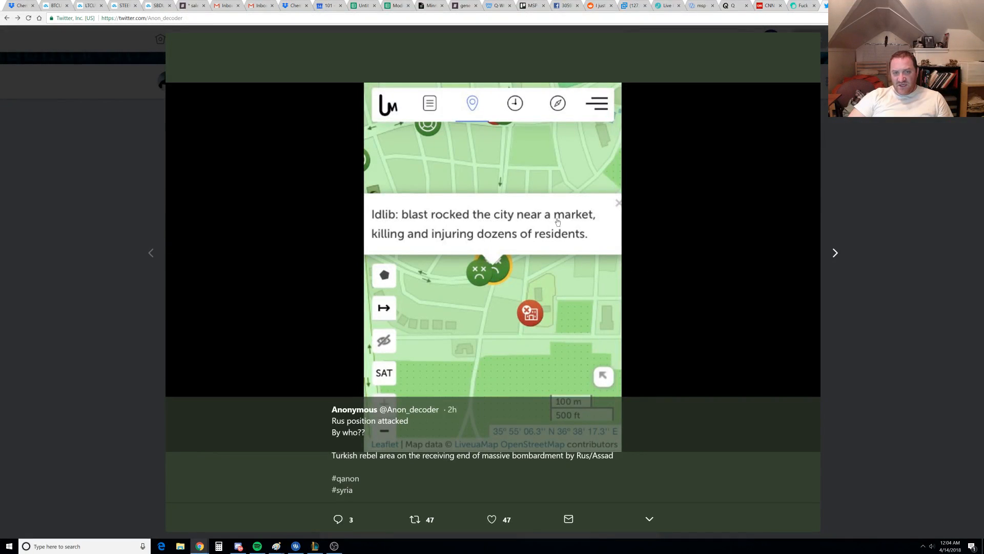
pyautogui.moveTo(830, 266)
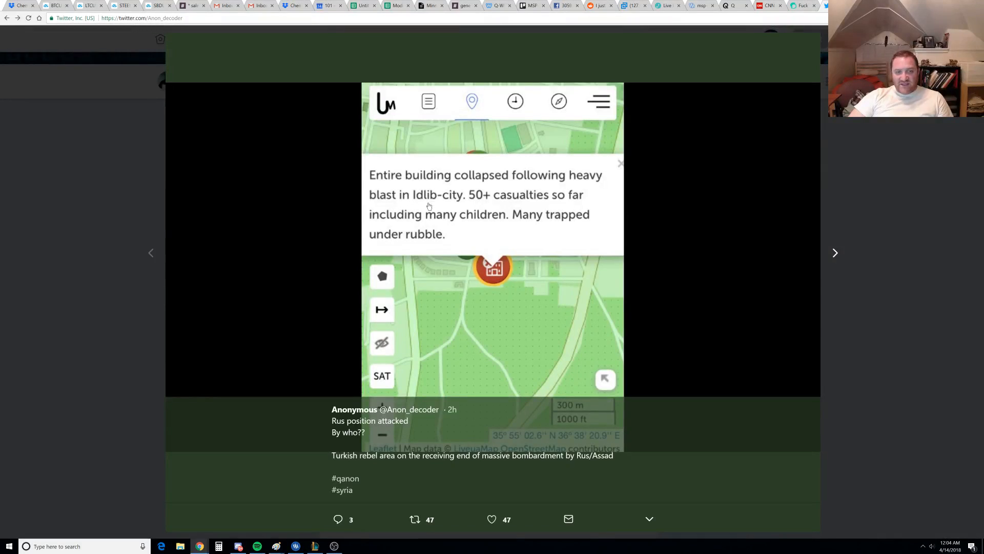
pyautogui.moveTo(532, 215)
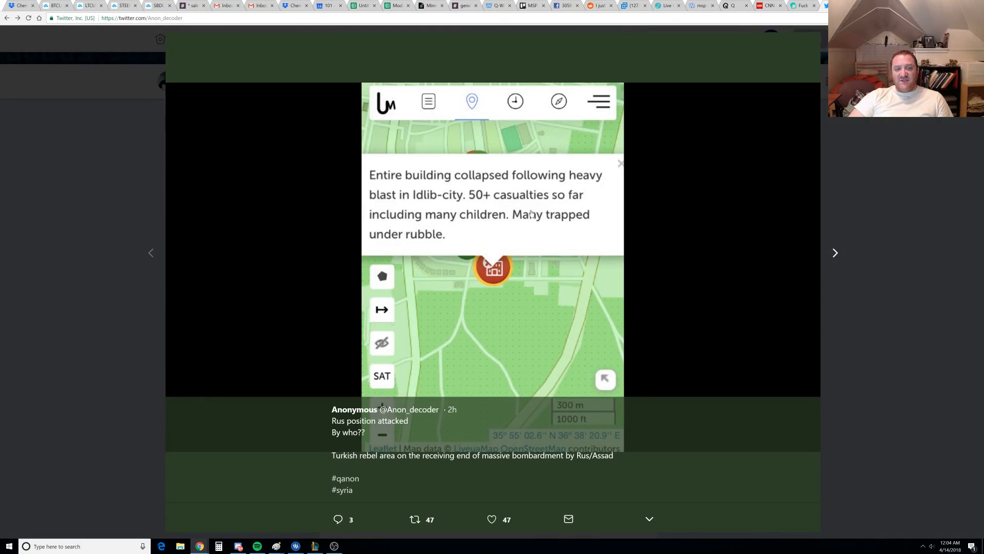
pyautogui.moveTo(810, 257)
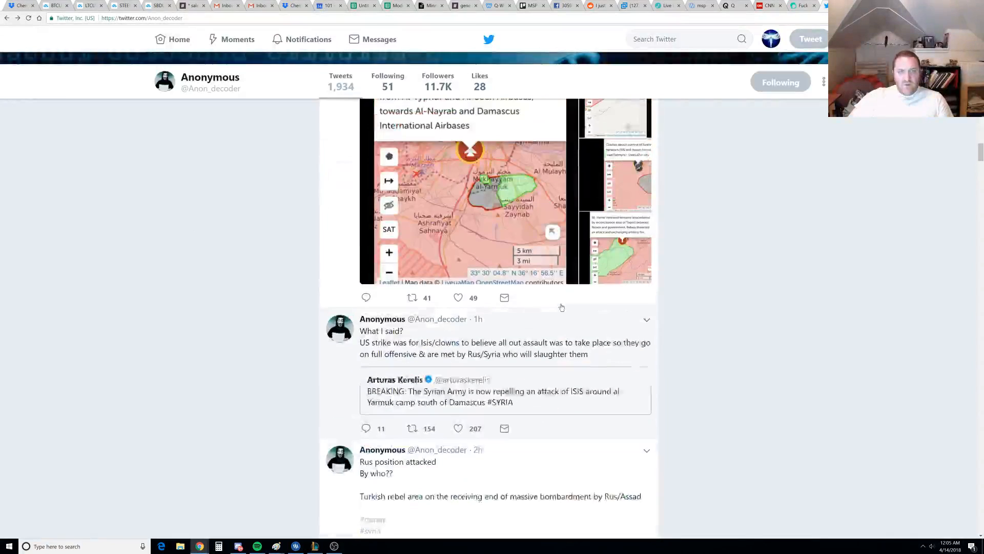
# Scroll the timeline to the 'All are being attacked on all fronts over Syria' tweet with its airbase evacuation map
pyautogui.scroll(-3)
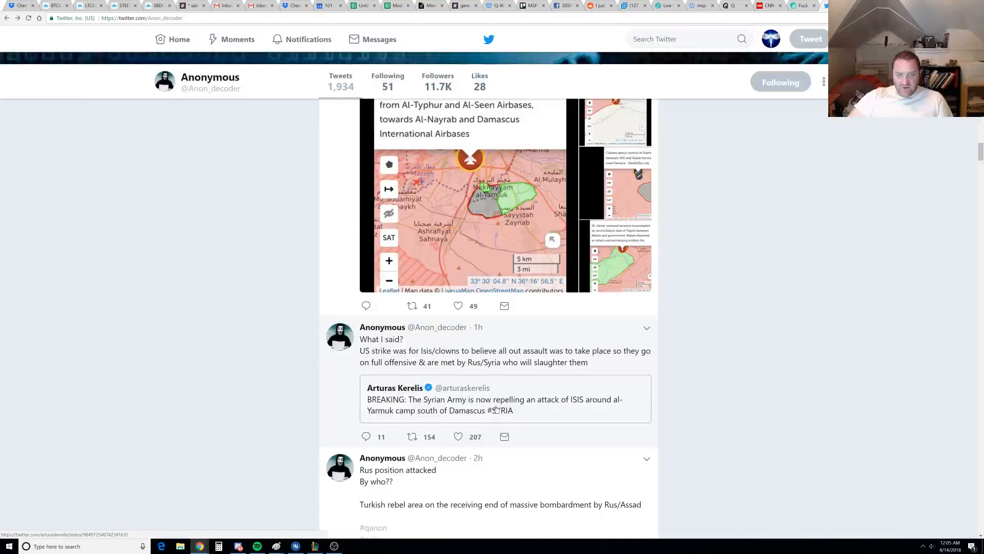
pyautogui.moveTo(608, 407)
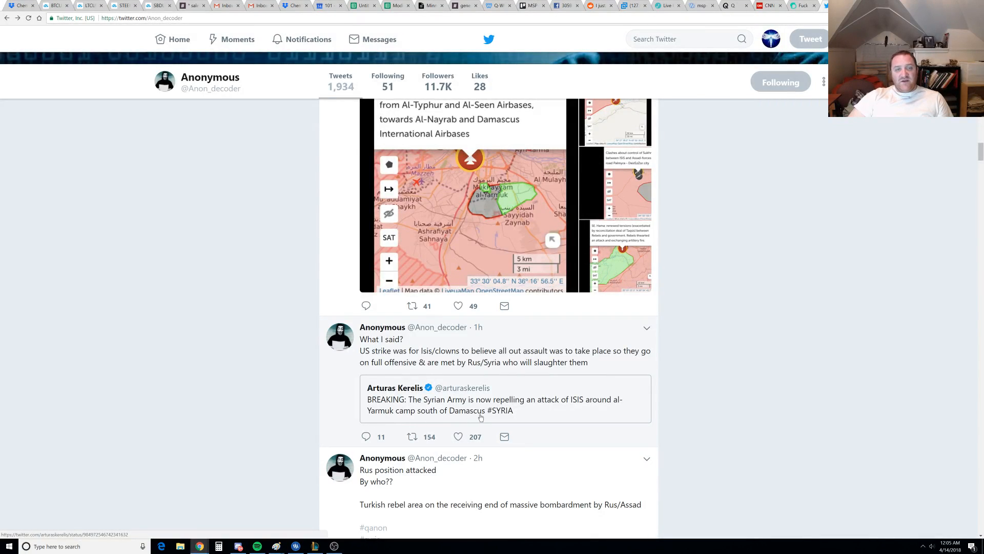
pyautogui.scroll(3)
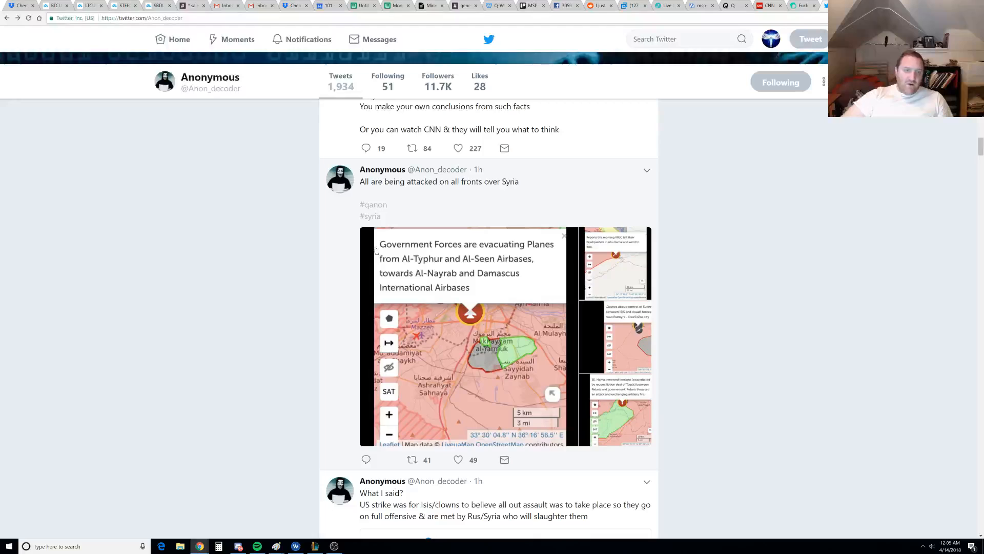
pyautogui.moveTo(529, 193)
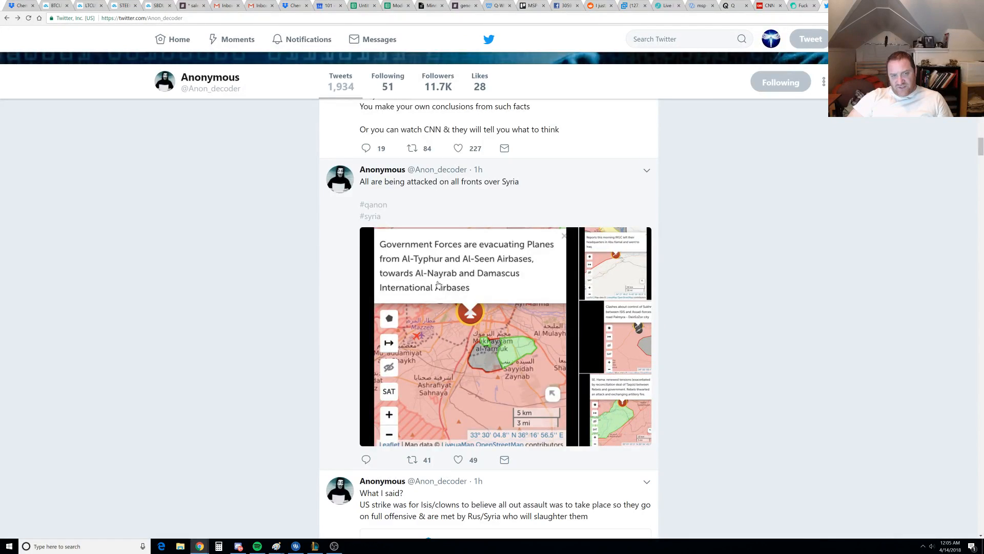
pyautogui.moveTo(511, 281)
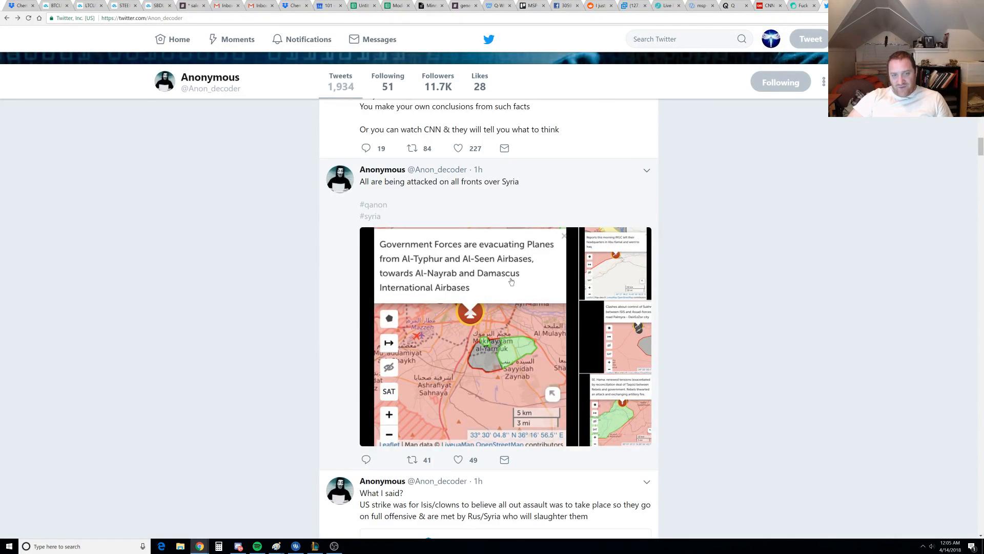
pyautogui.moveTo(520, 307)
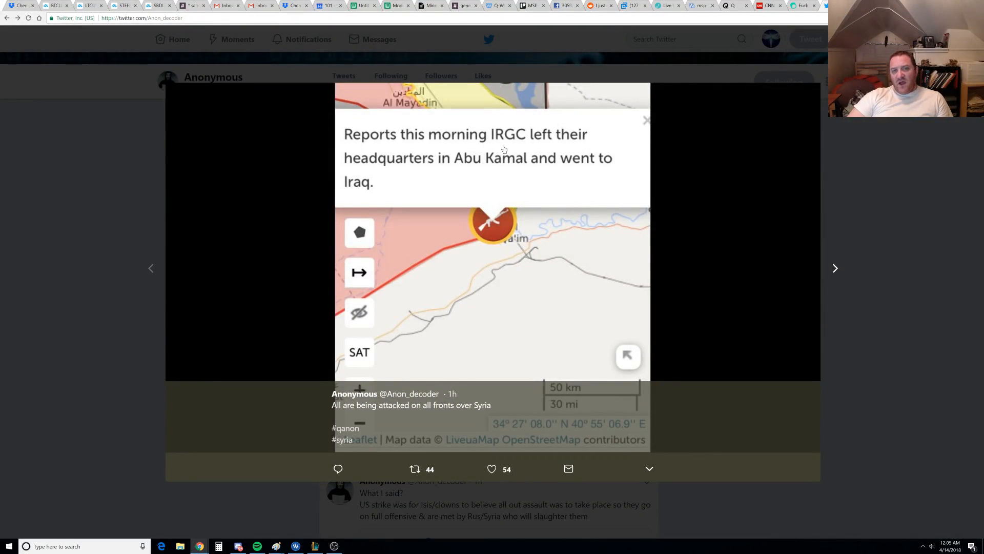
pyautogui.moveTo(467, 171)
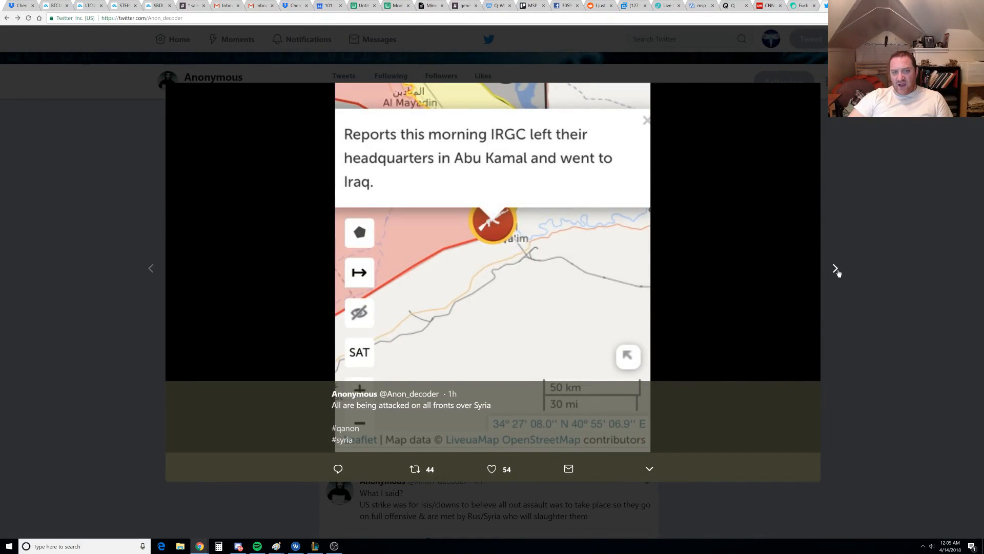
pyautogui.click(836, 268)
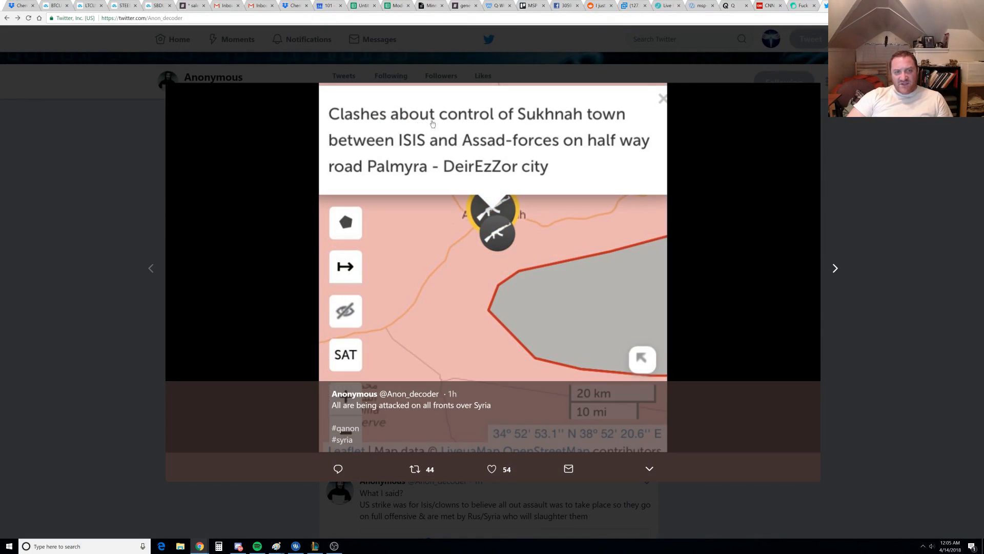
pyautogui.moveTo(402, 153)
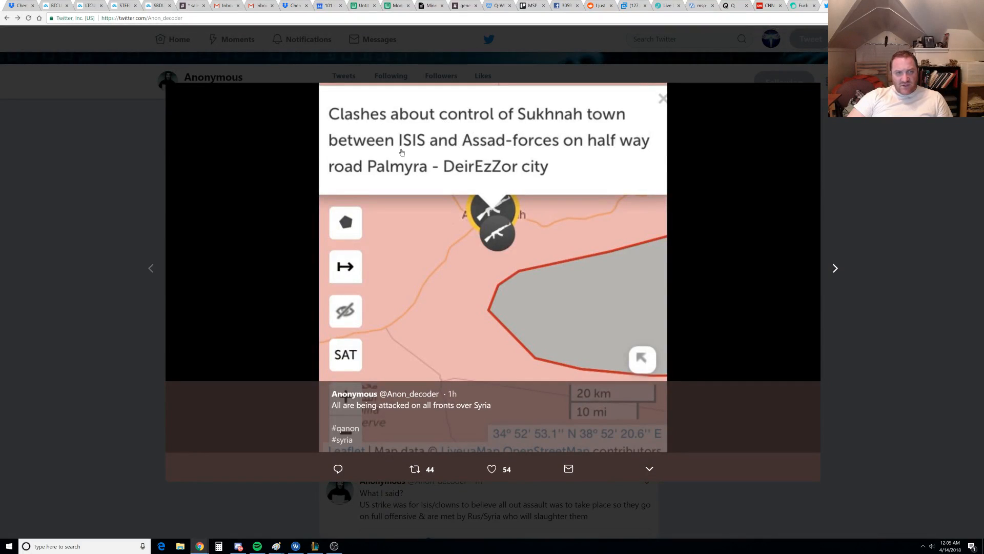
pyautogui.moveTo(611, 154)
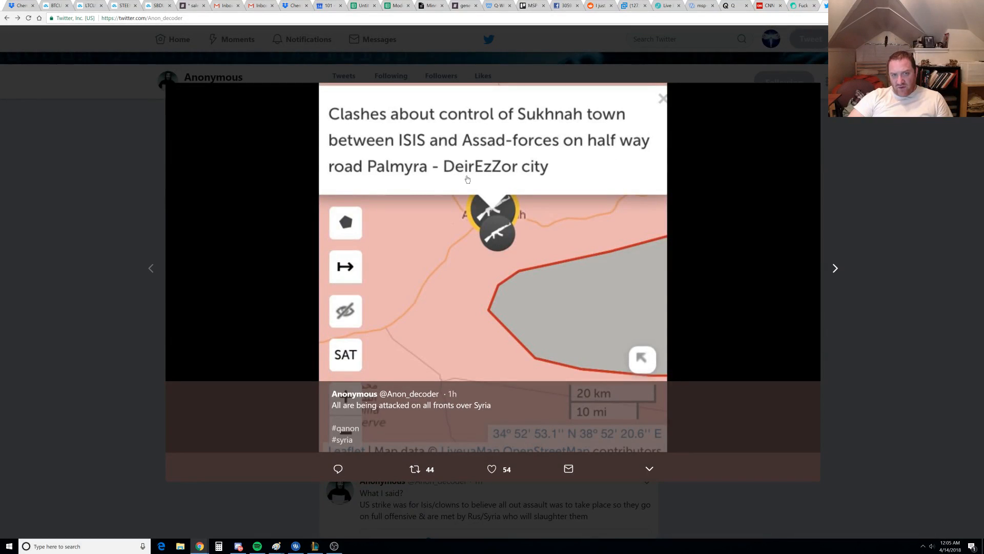
pyautogui.moveTo(841, 271)
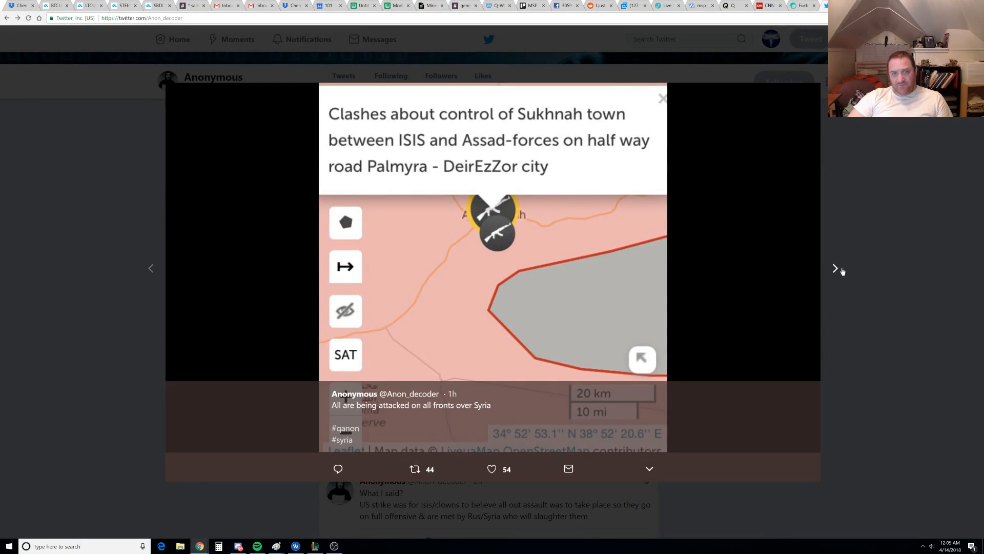
pyautogui.click(834, 268)
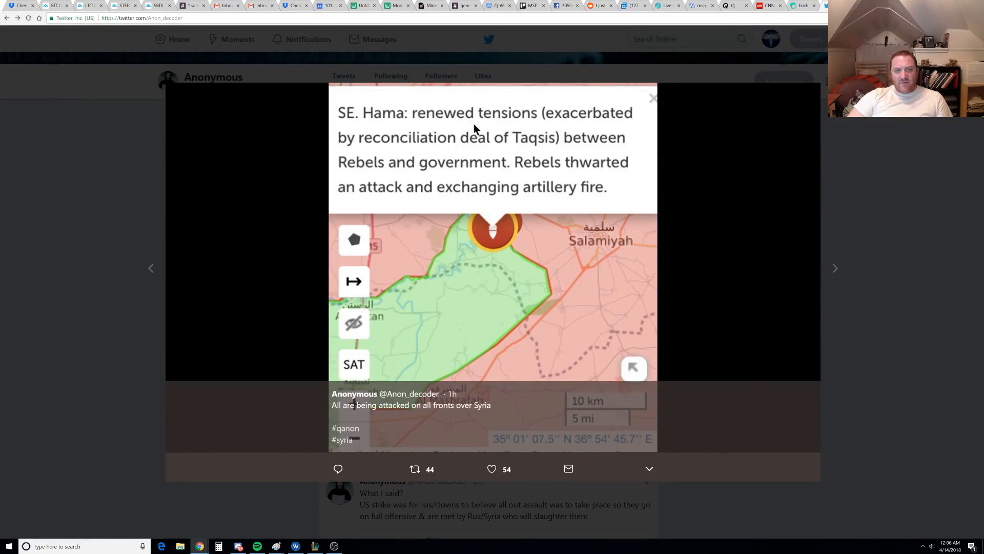
pyautogui.moveTo(535, 174)
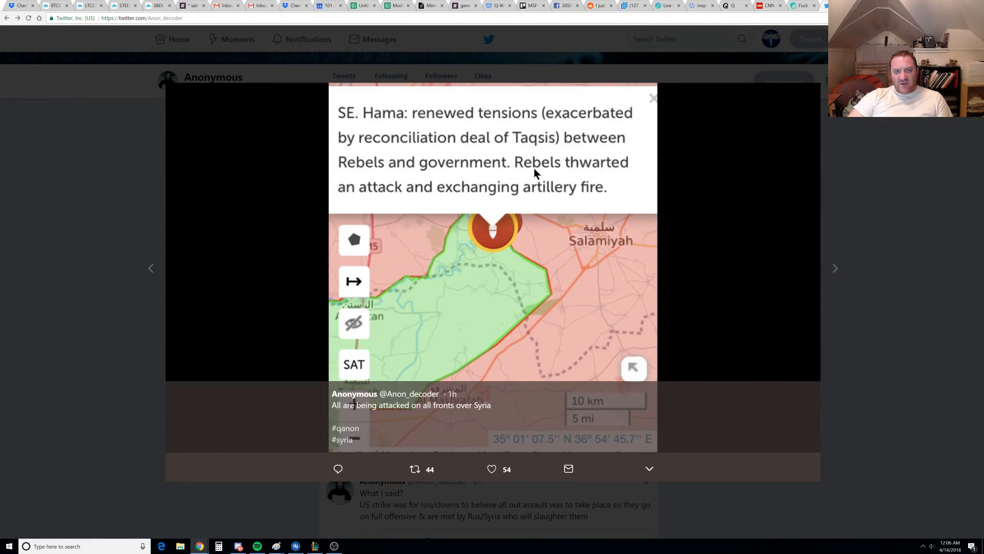
pyautogui.moveTo(631, 240)
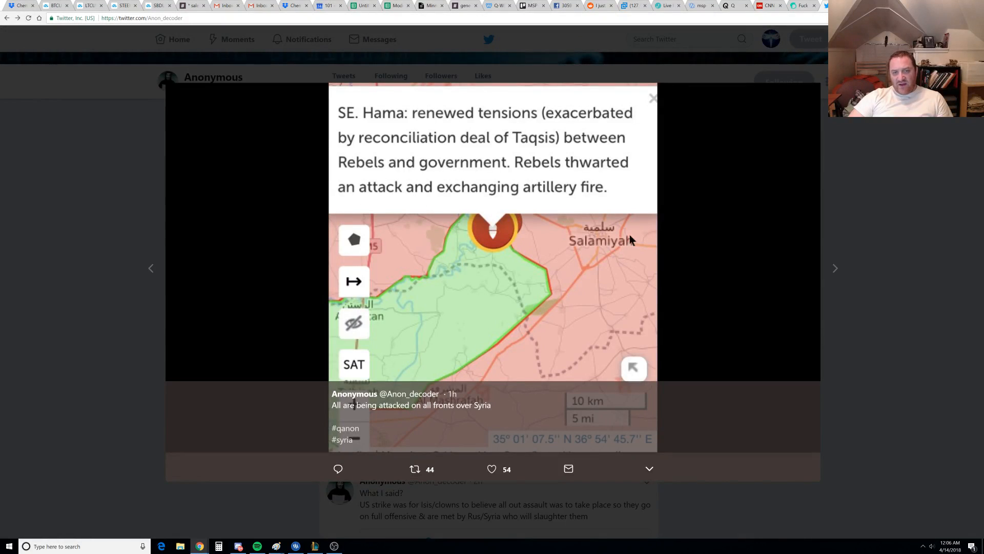
pyautogui.click(654, 98)
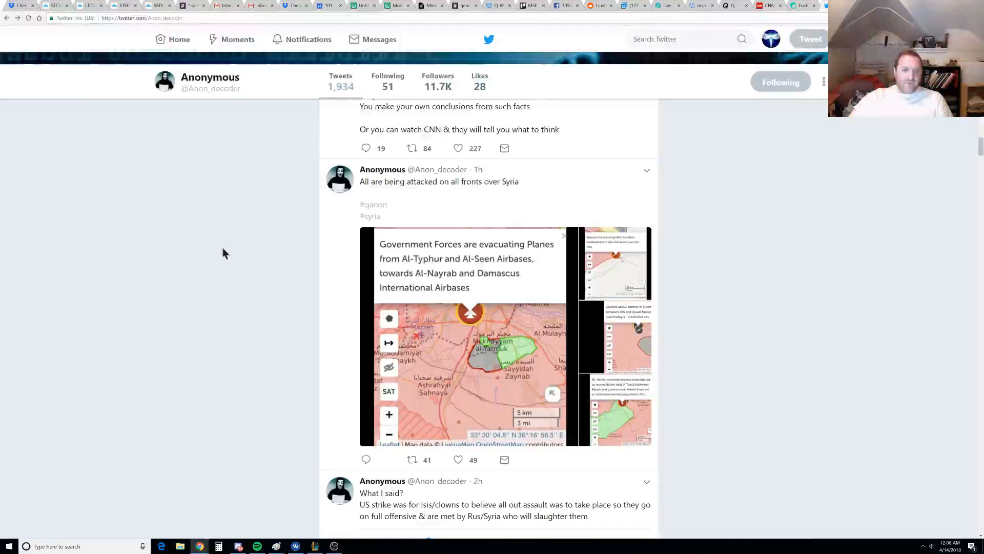
# Scroll up past the 'tin foil' and south Damascus tweets to the 'Russia is an adversary' tweet
pyautogui.scroll(3)
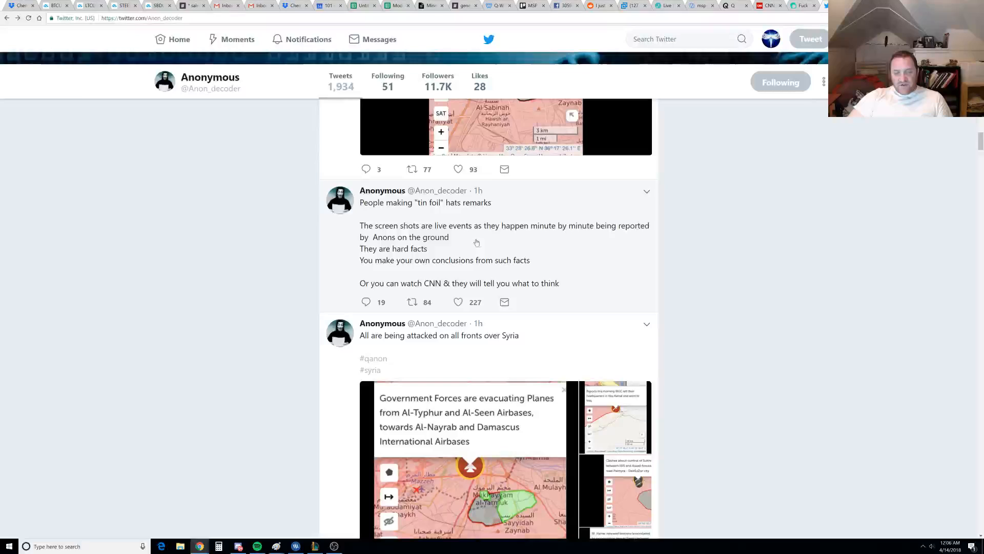
pyautogui.moveTo(482, 259)
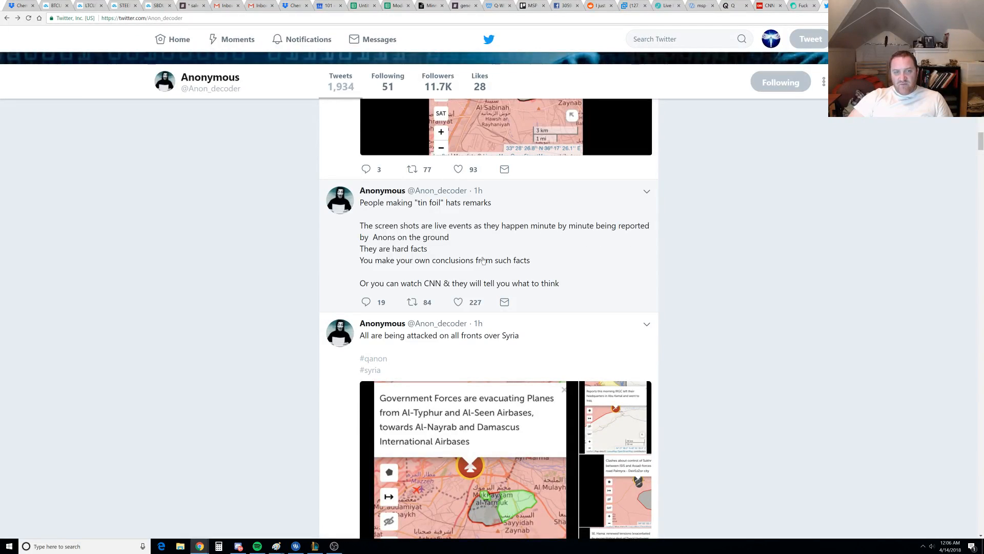
pyautogui.moveTo(387, 260)
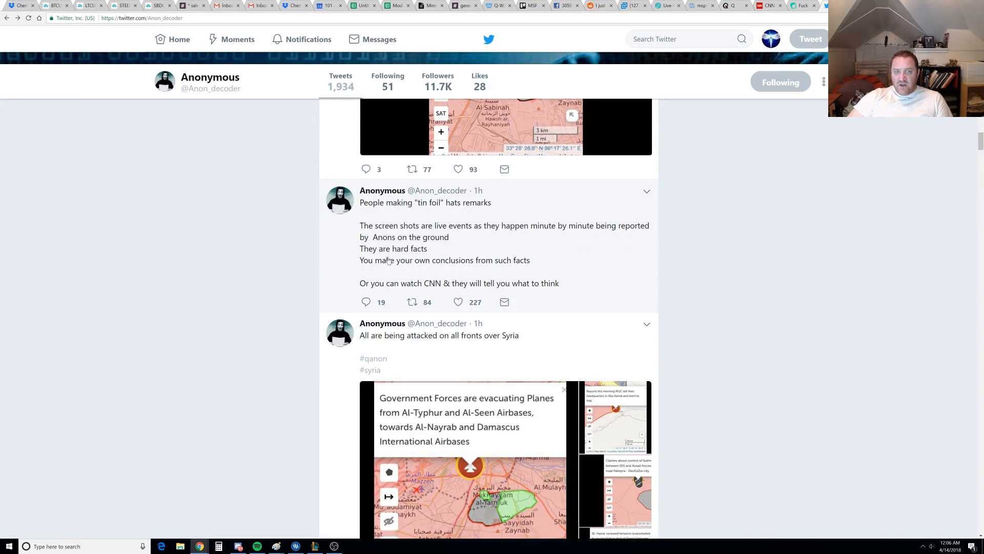
pyautogui.moveTo(531, 272)
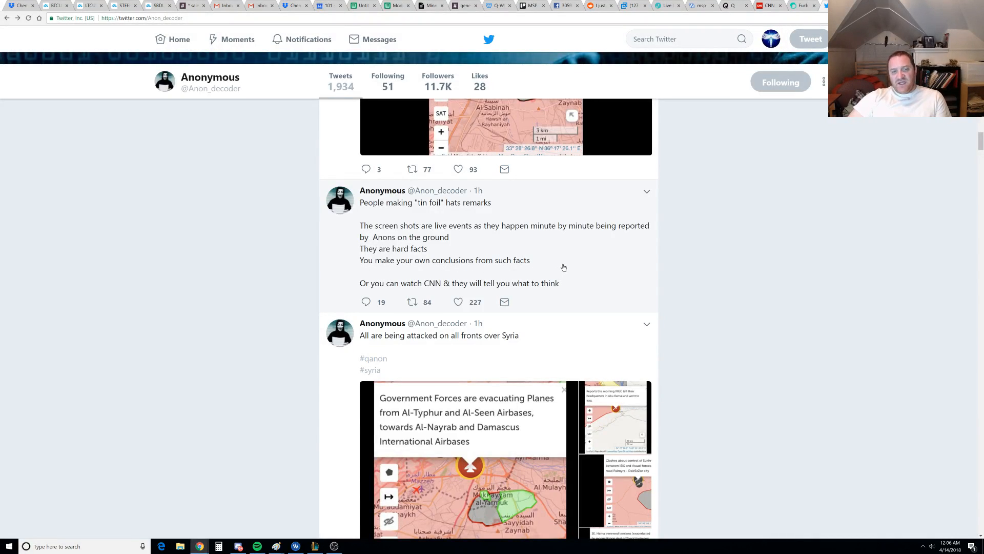
pyautogui.scroll(3)
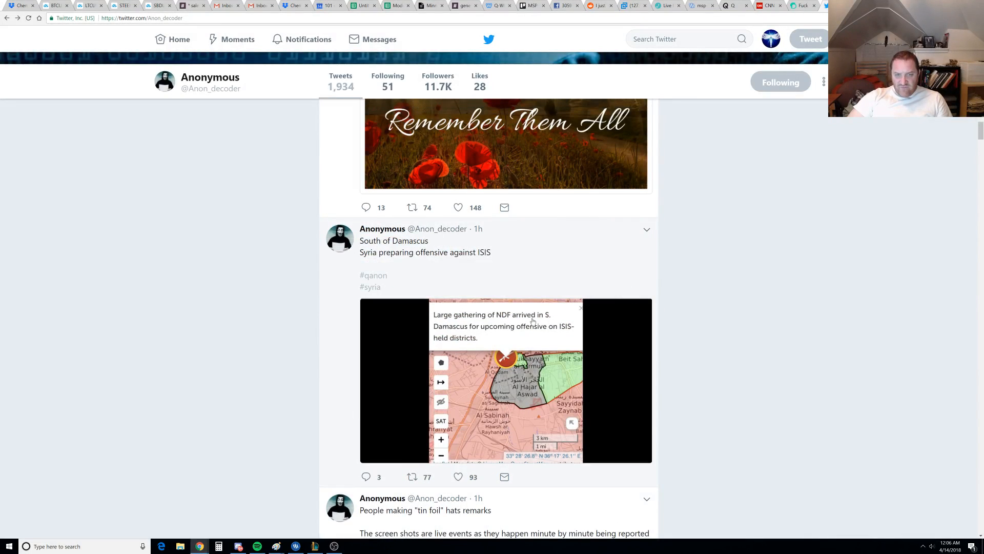
pyautogui.moveTo(514, 333)
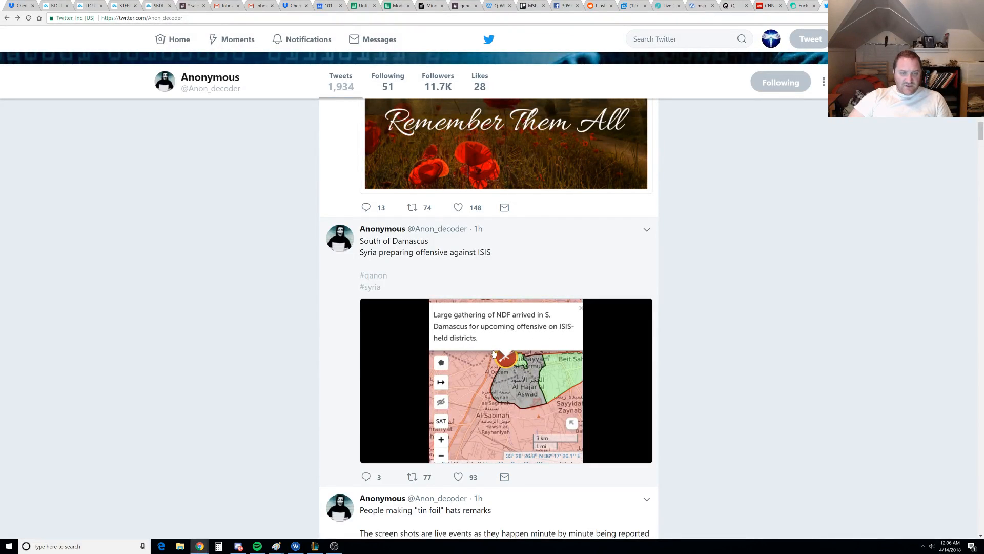
pyautogui.scroll(-3)
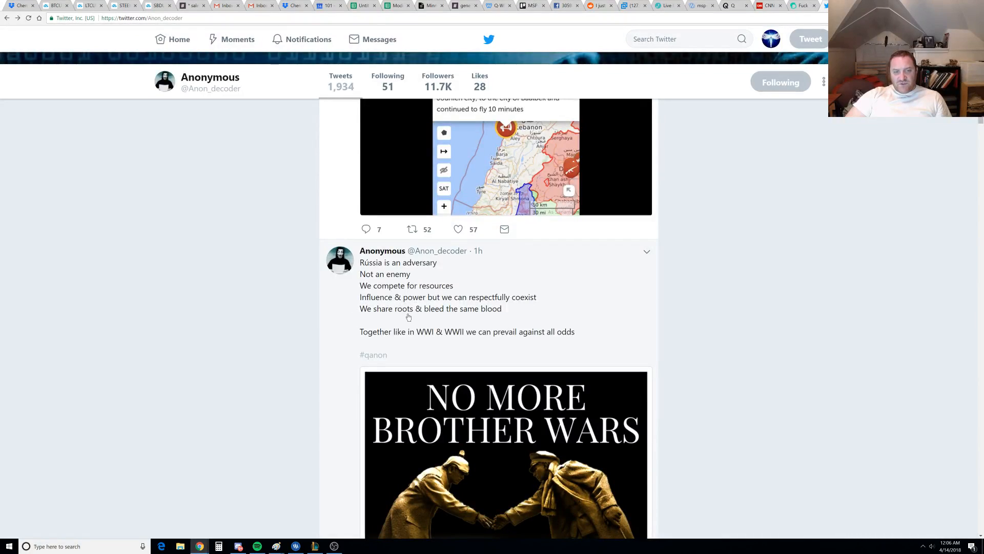
pyautogui.moveTo(515, 304)
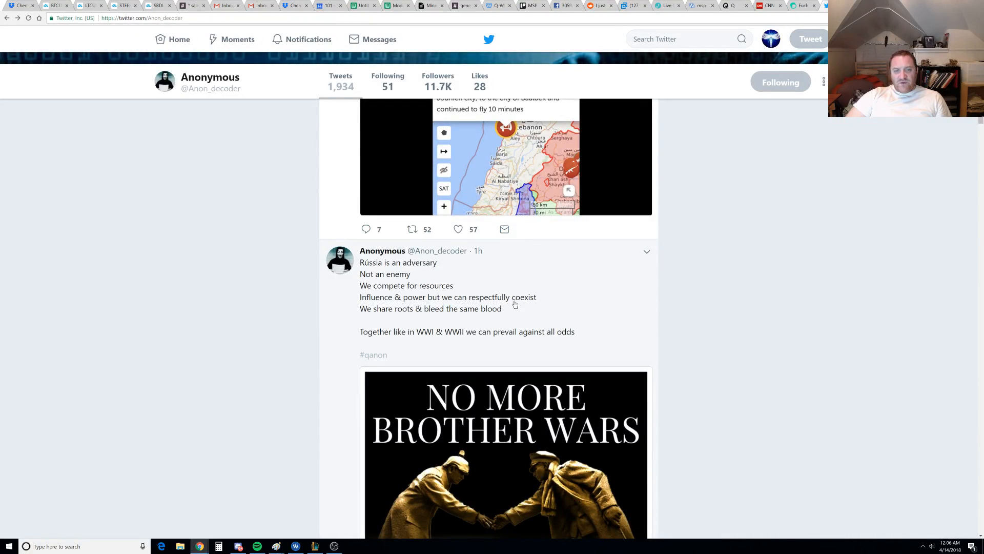
pyautogui.moveTo(475, 316)
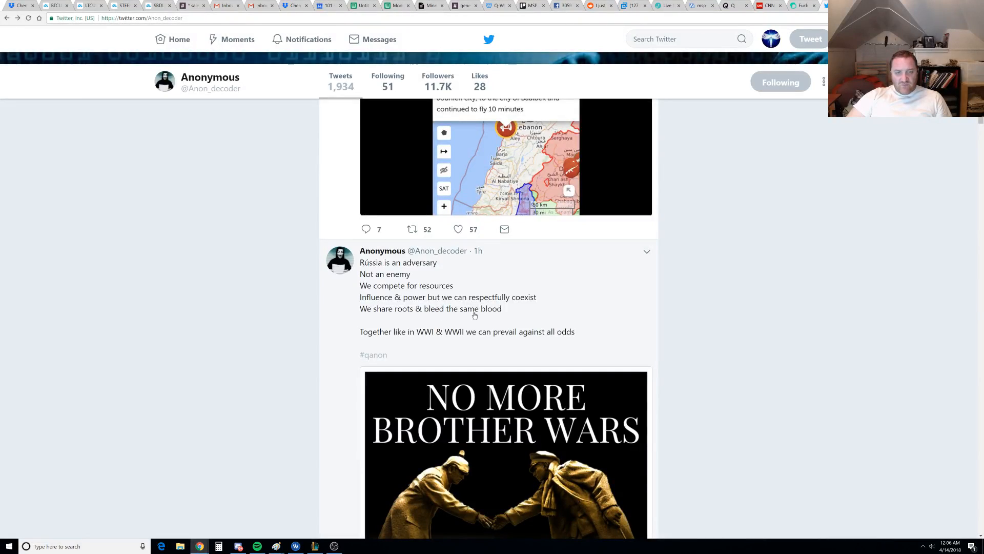
pyautogui.moveTo(444, 340)
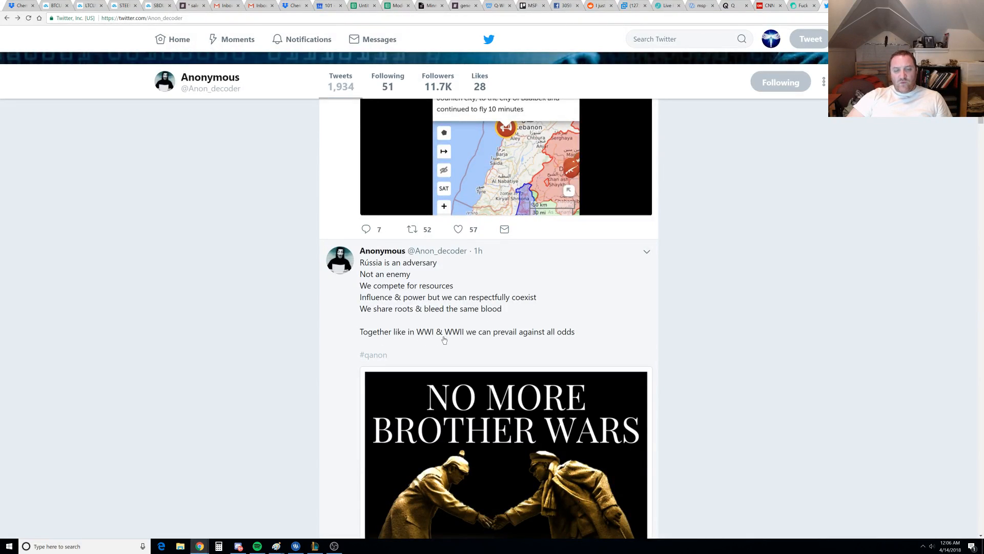
pyautogui.moveTo(627, 342)
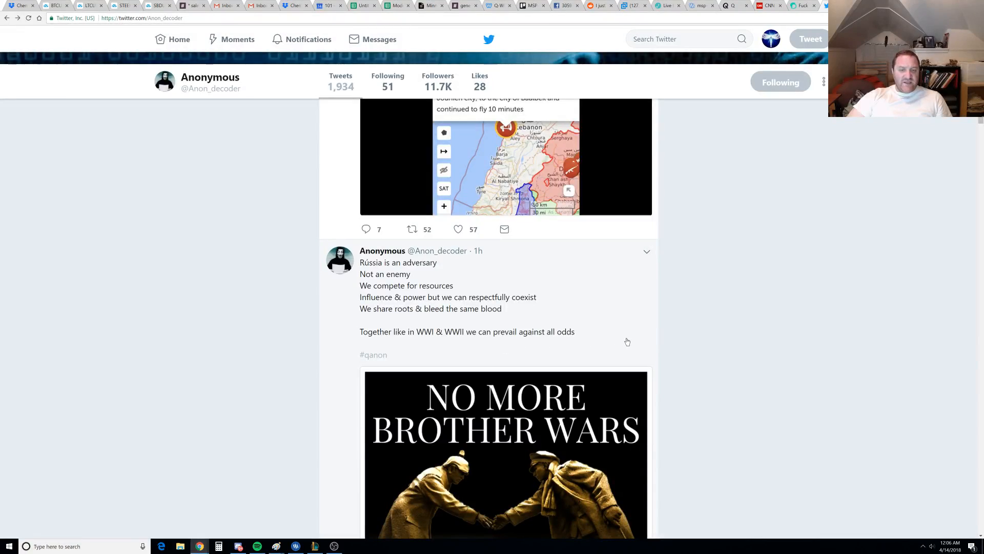
# Scroll up to the 'Massive assault to start' south Damascus tweet with its two-map gallery
pyautogui.scroll(3)
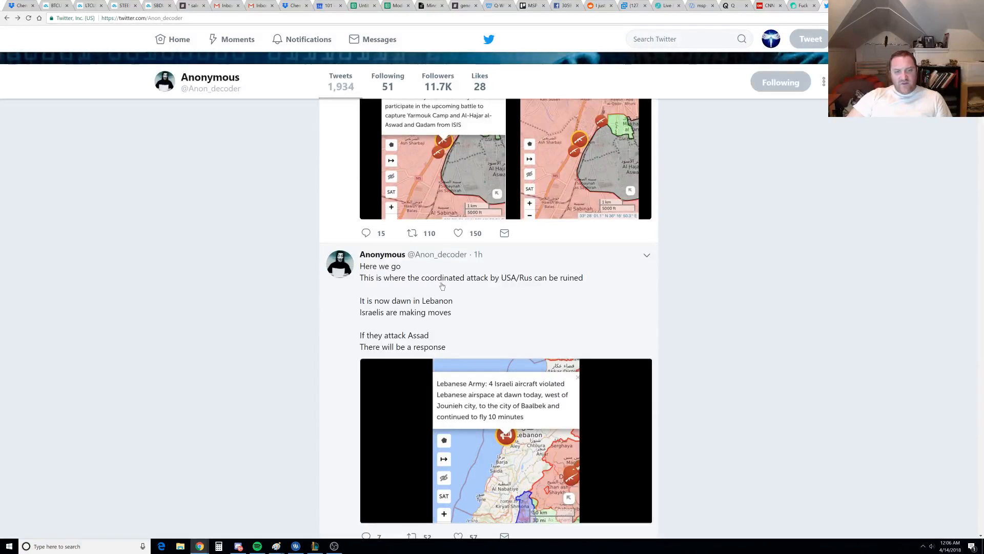
pyautogui.moveTo(560, 287)
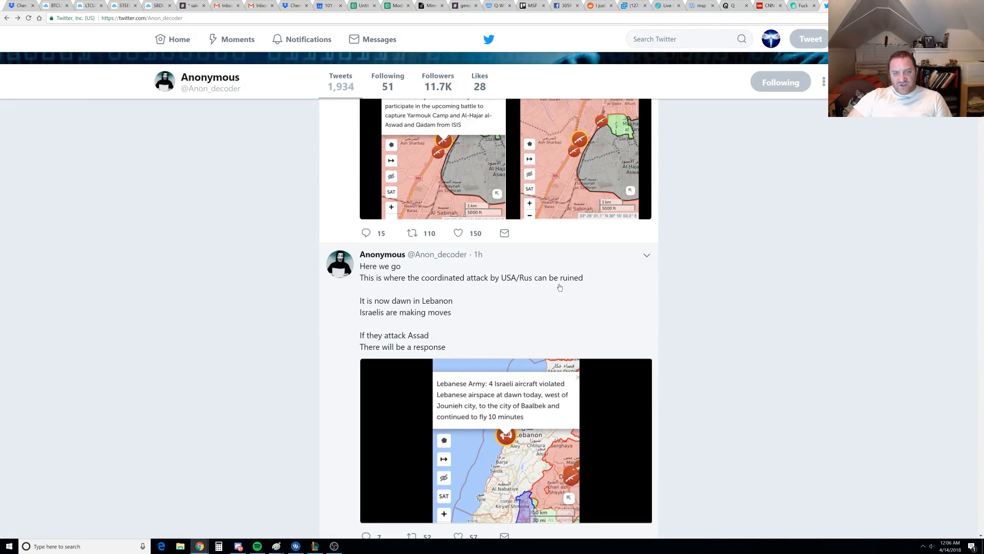
pyautogui.moveTo(409, 308)
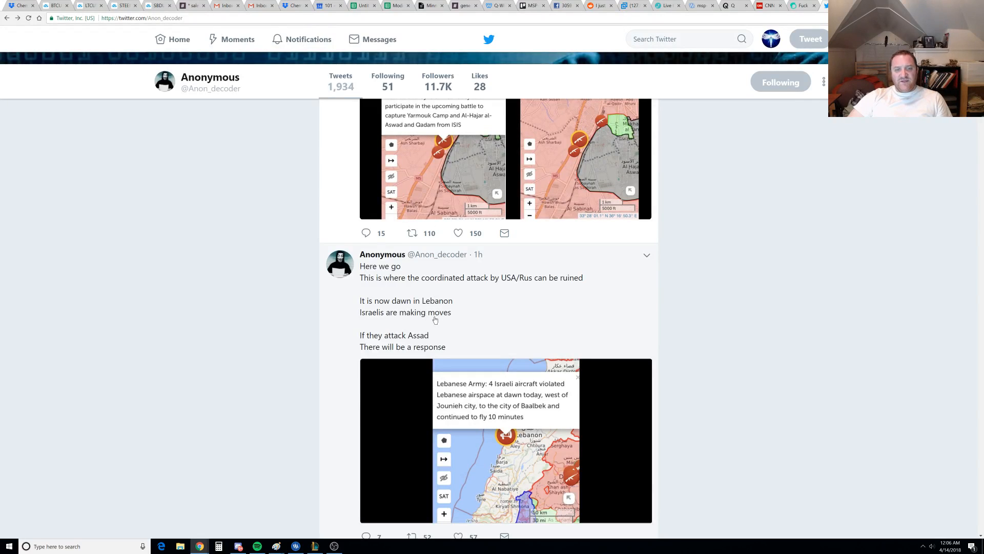
pyautogui.moveTo(464, 411)
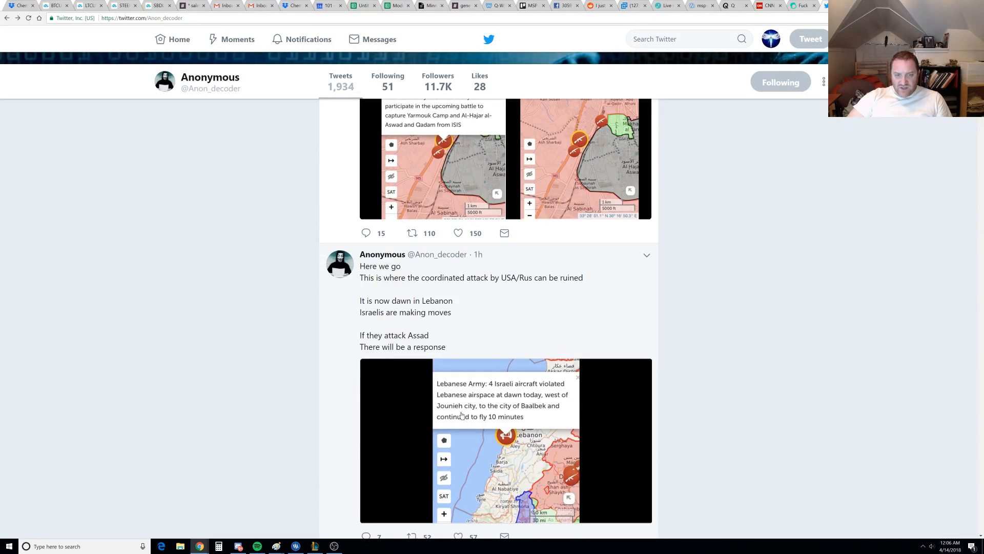
pyautogui.moveTo(534, 413)
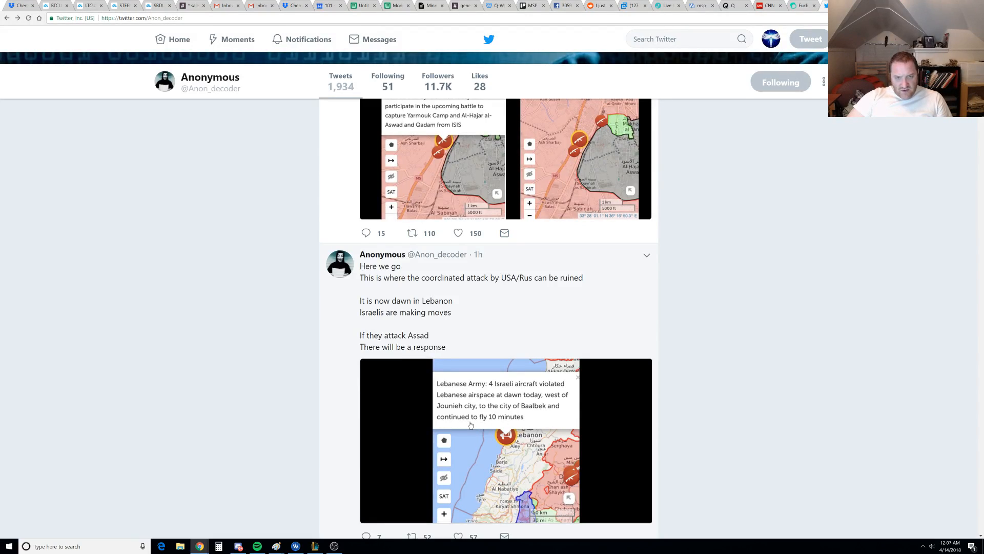
pyautogui.moveTo(509, 424)
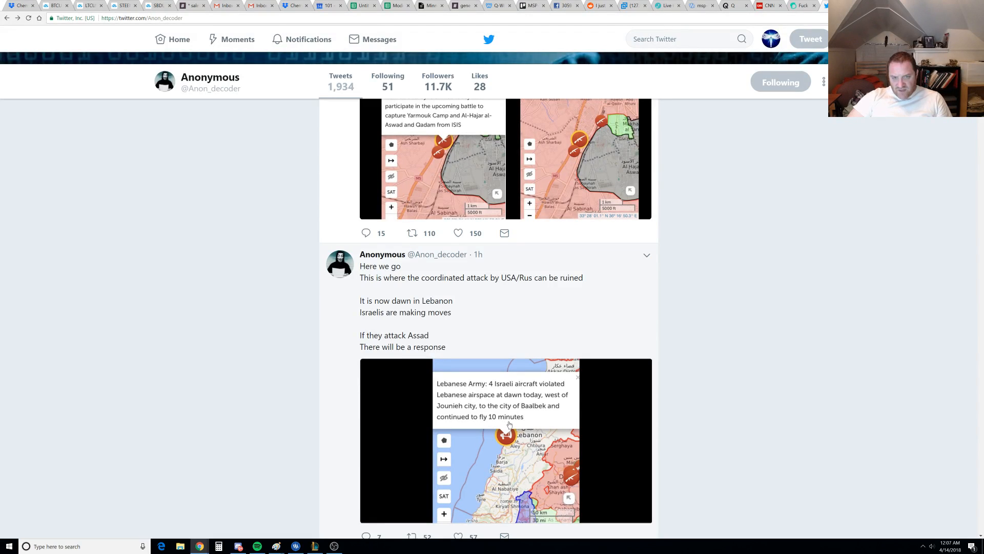
pyautogui.scroll(3)
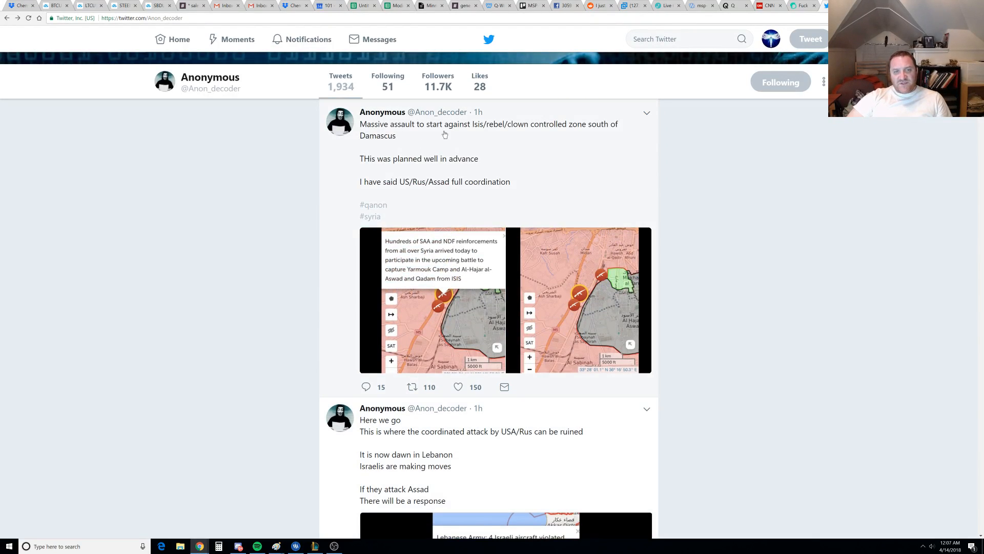
pyautogui.moveTo(527, 135)
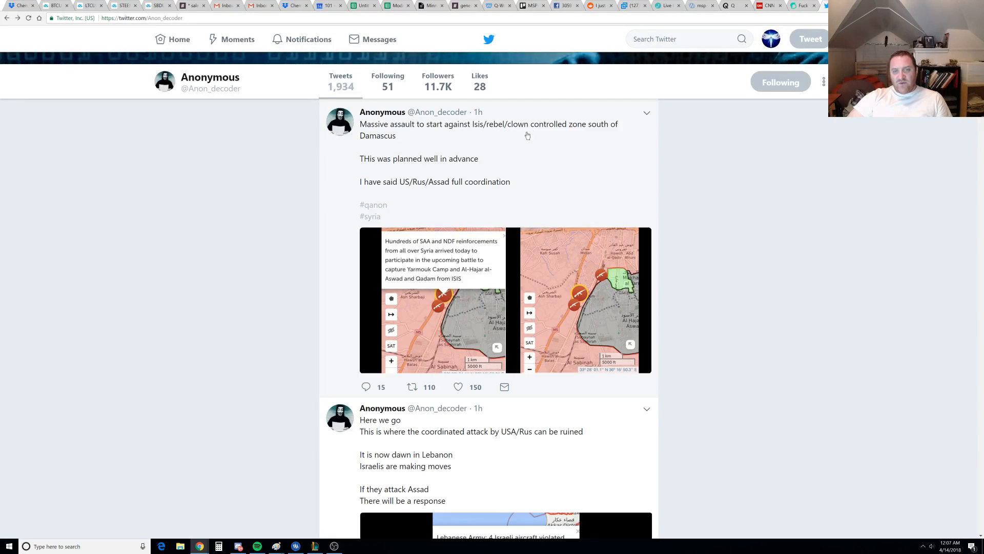
pyautogui.moveTo(390, 145)
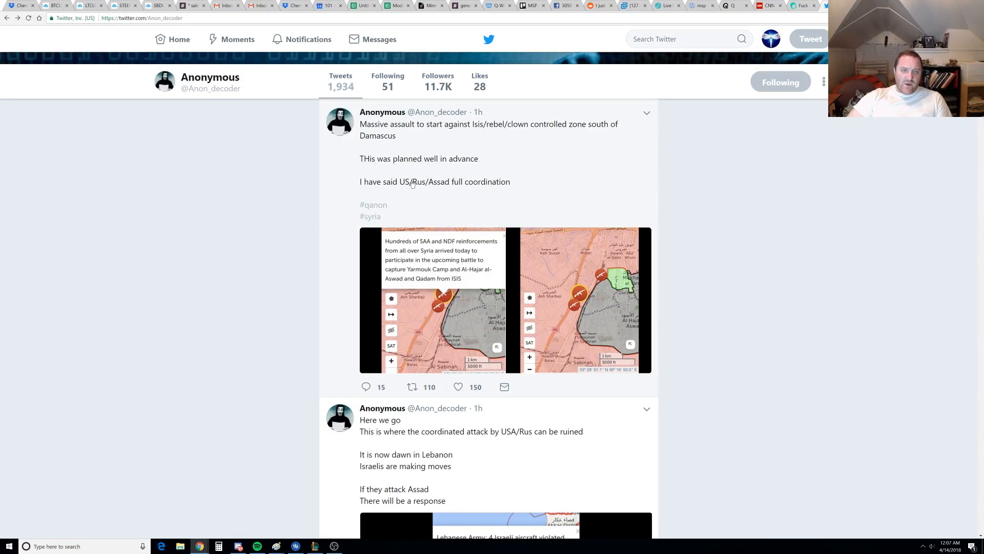
pyautogui.moveTo(440, 188)
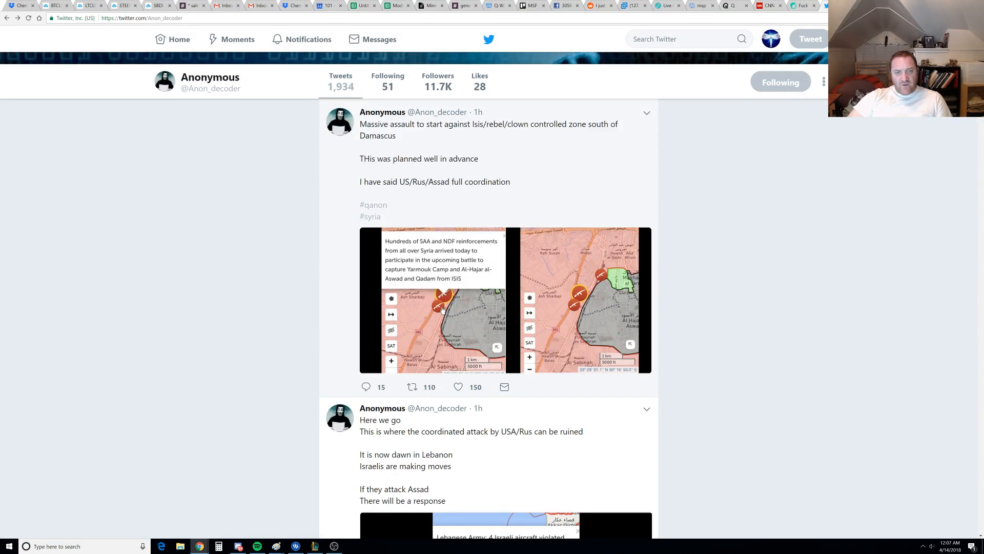
# Enlarge the 'Massive assault' tweet's reinforcements map reporting SAA and NDF forces moving on Yarmouk Camp
pyautogui.click(433, 300)
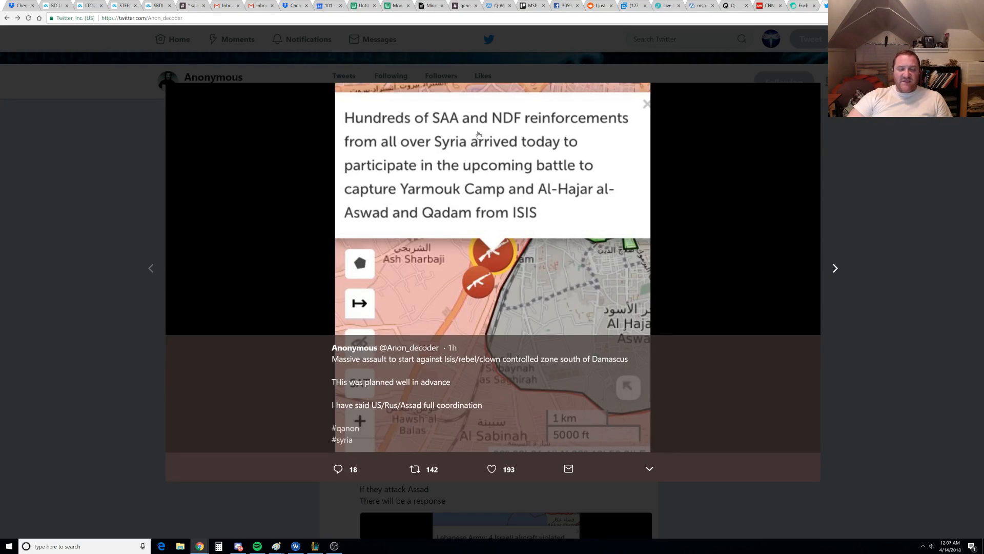
pyautogui.moveTo(546, 150)
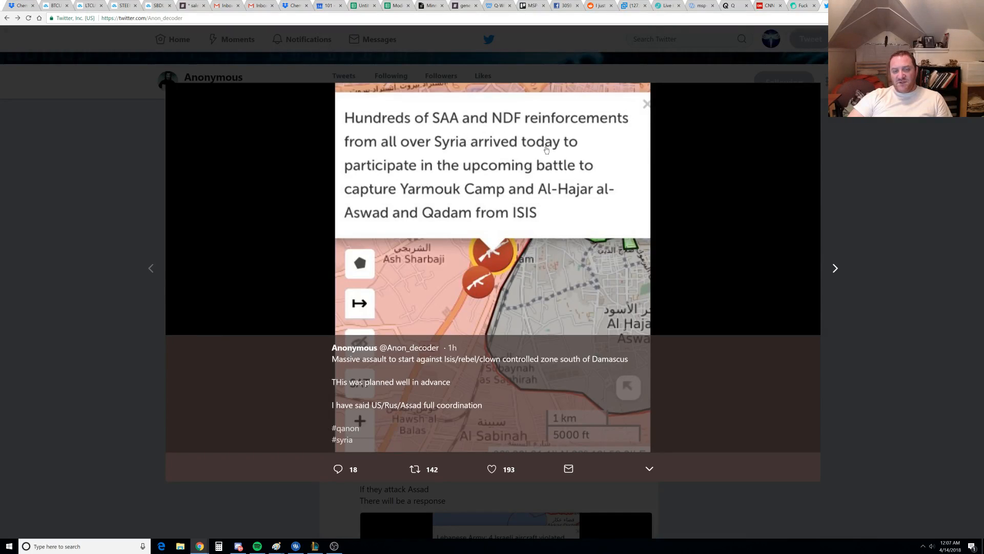
pyautogui.moveTo(411, 153)
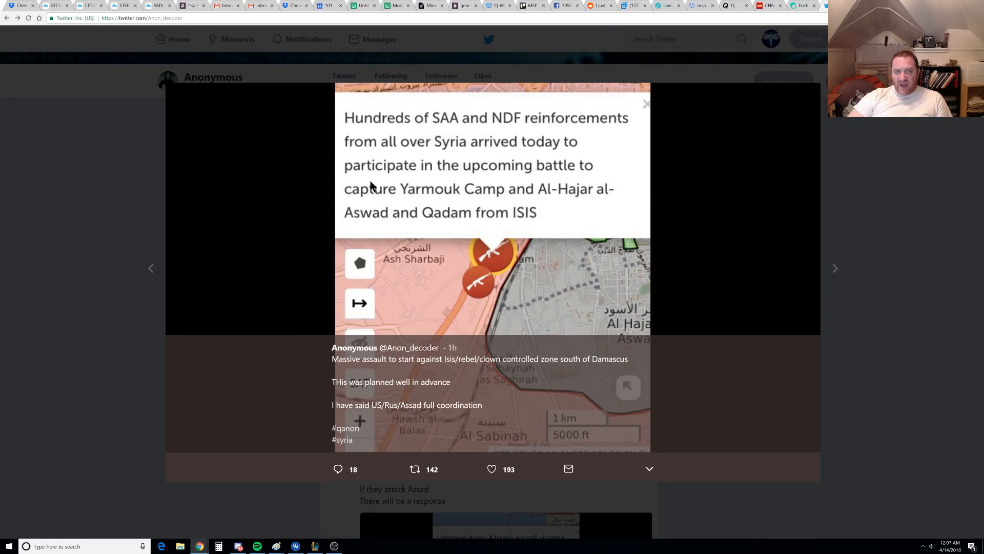
pyautogui.moveTo(429, 198)
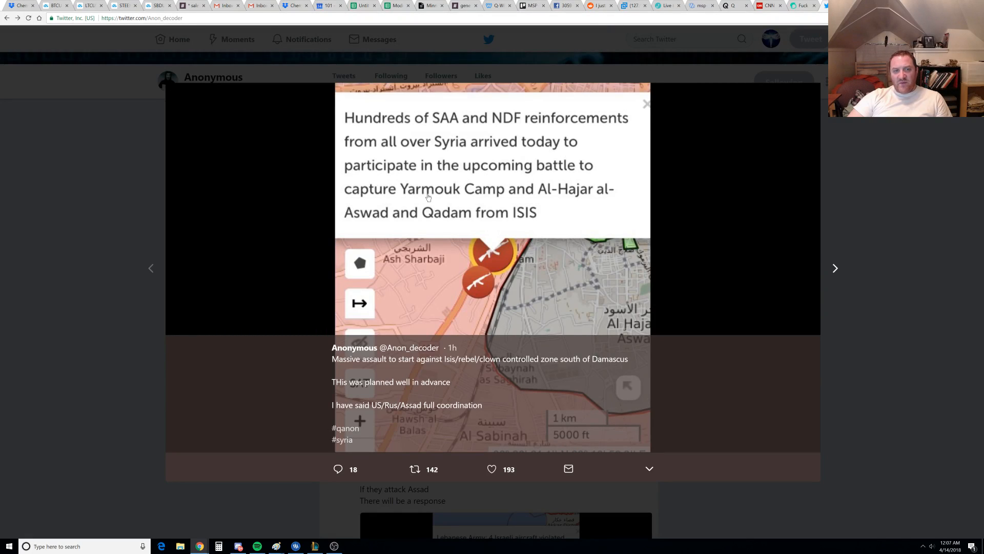
pyautogui.moveTo(564, 195)
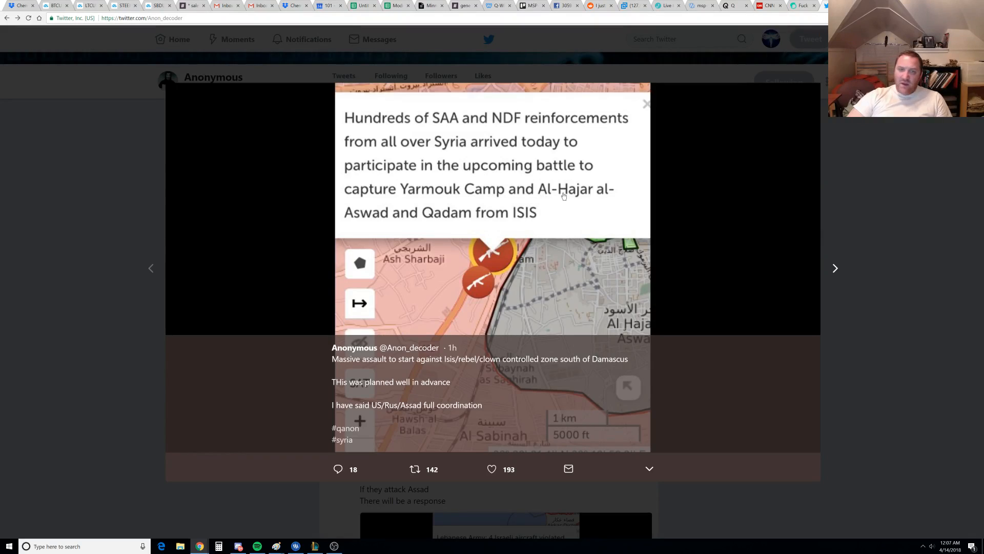
pyautogui.moveTo(401, 228)
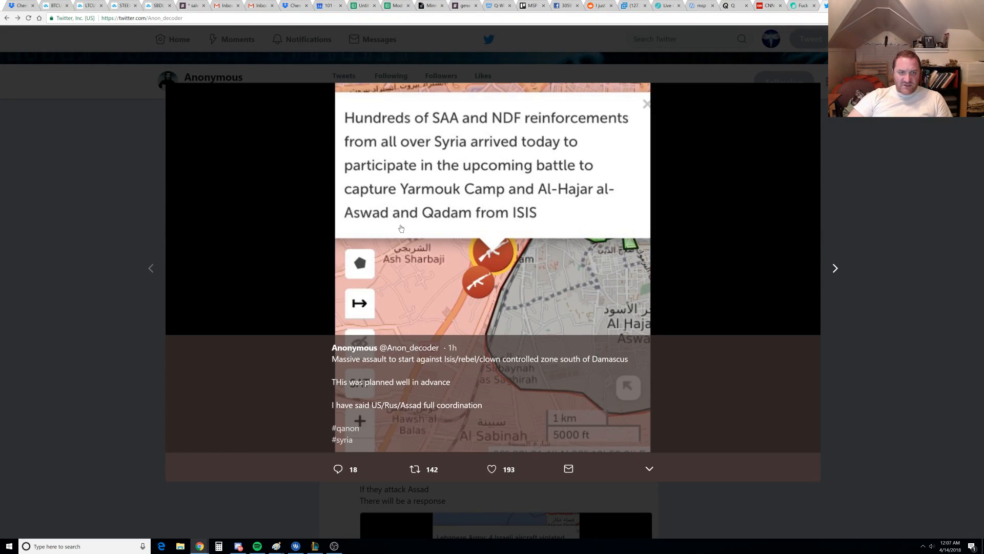
pyautogui.moveTo(840, 274)
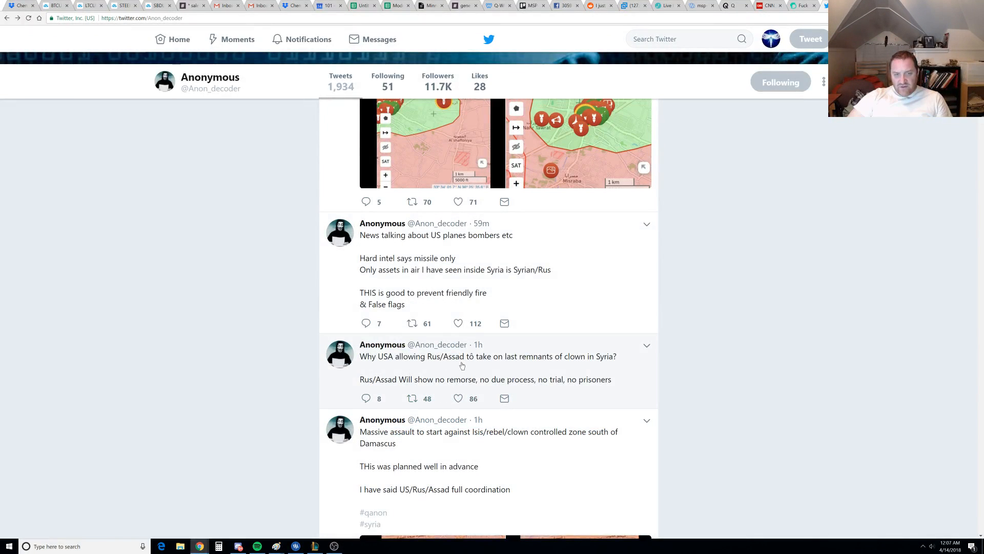
pyautogui.moveTo(591, 364)
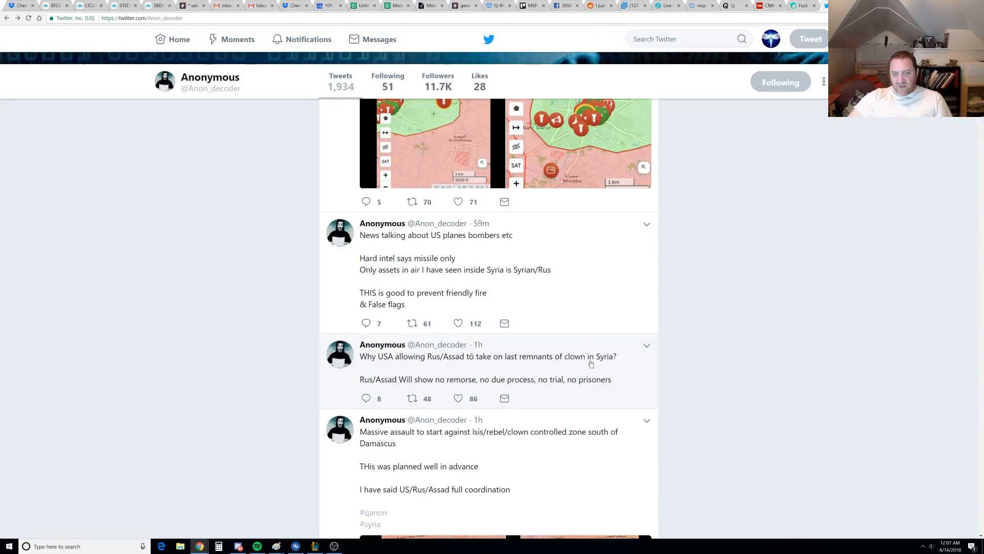
pyautogui.moveTo(463, 387)
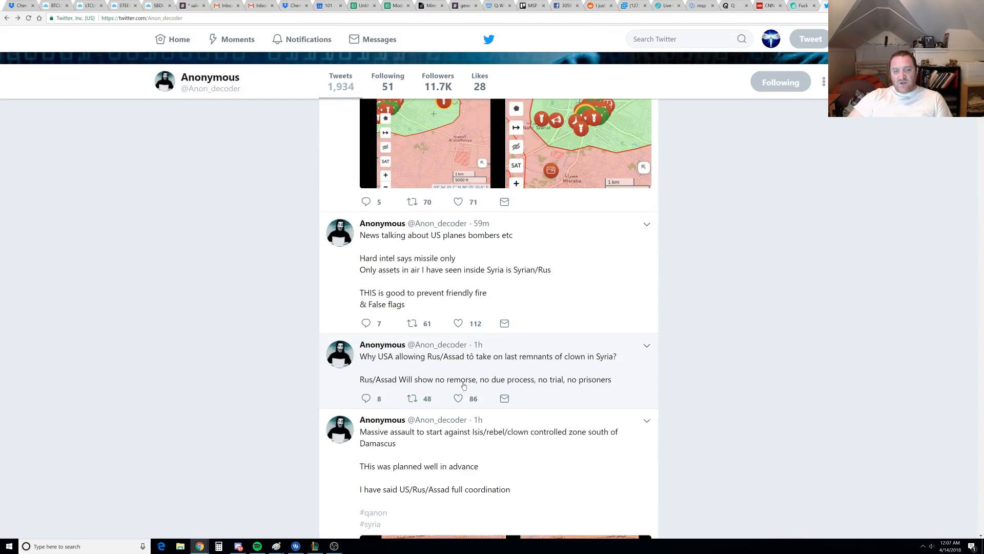
pyautogui.moveTo(533, 389)
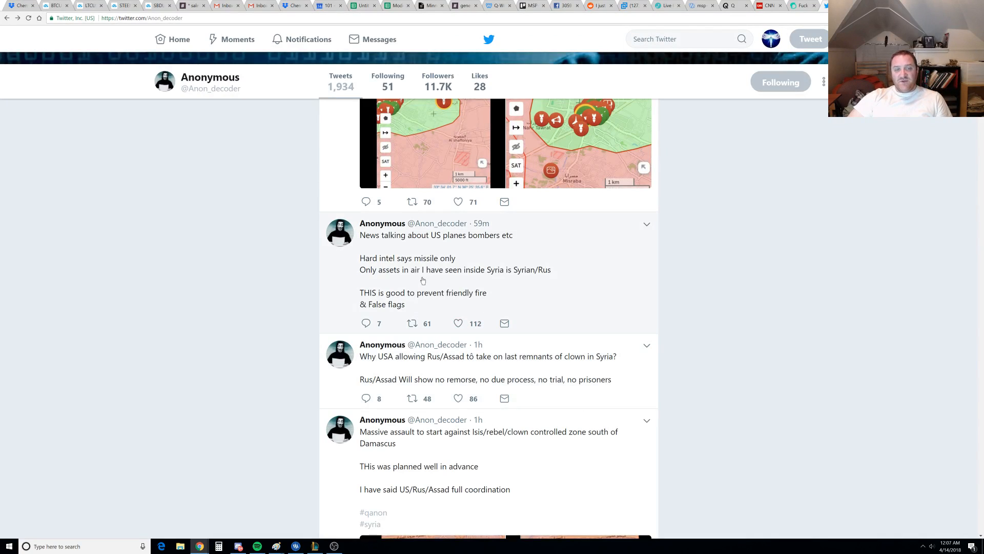
pyautogui.moveTo(493, 244)
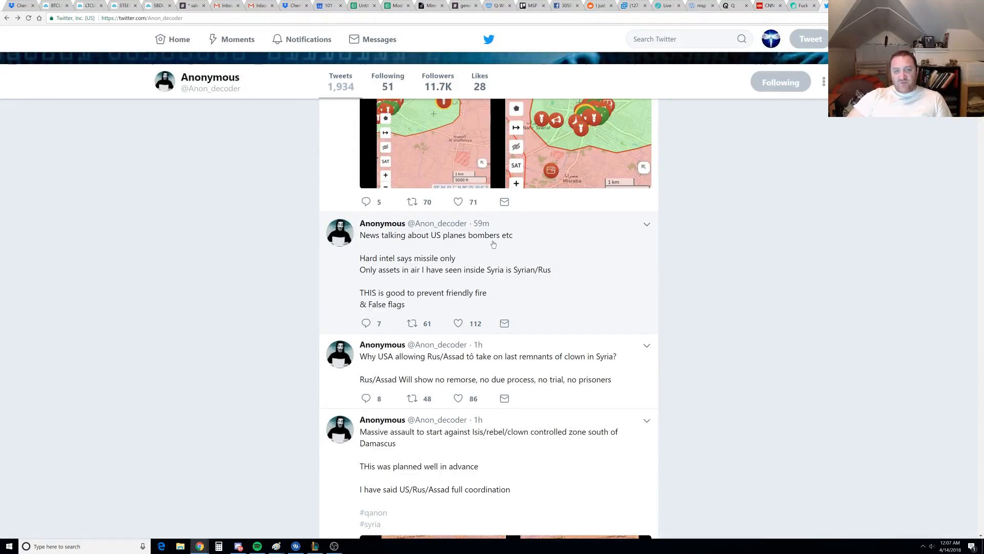
pyautogui.moveTo(429, 263)
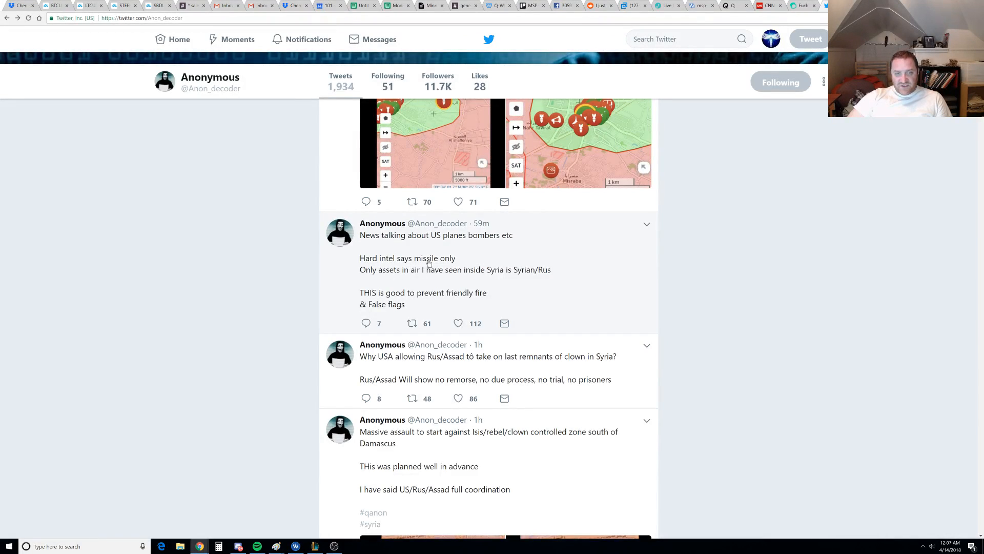
pyautogui.moveTo(428, 283)
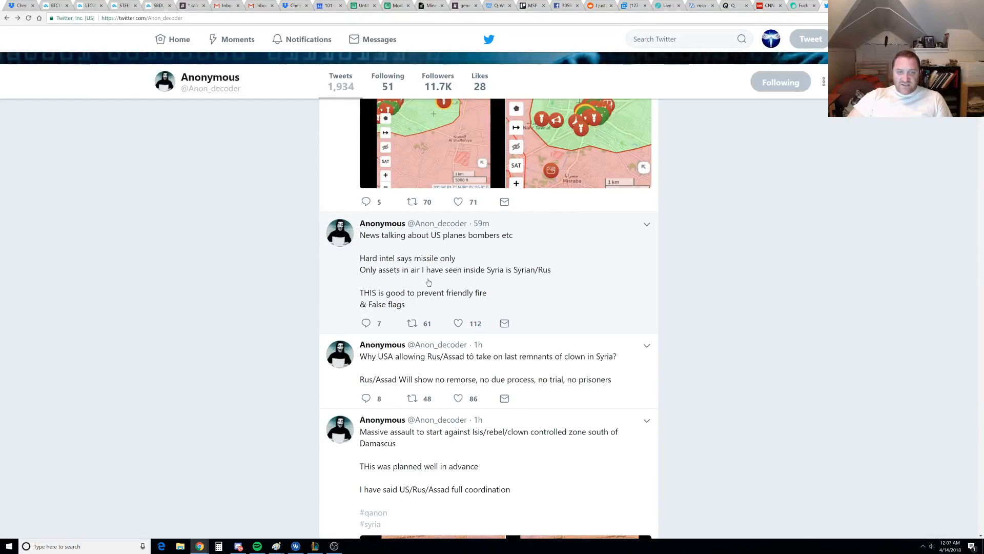
pyautogui.moveTo(527, 276)
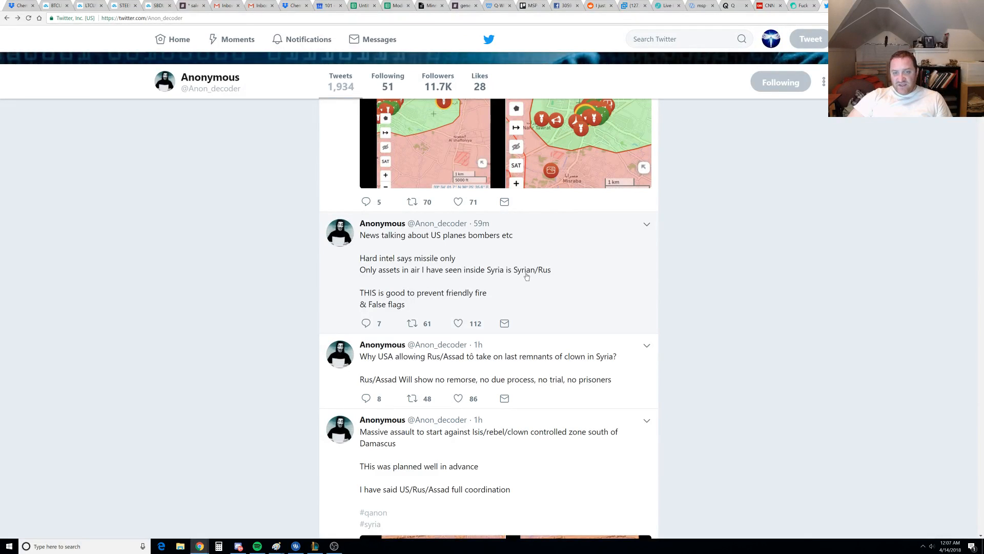
pyautogui.moveTo(474, 299)
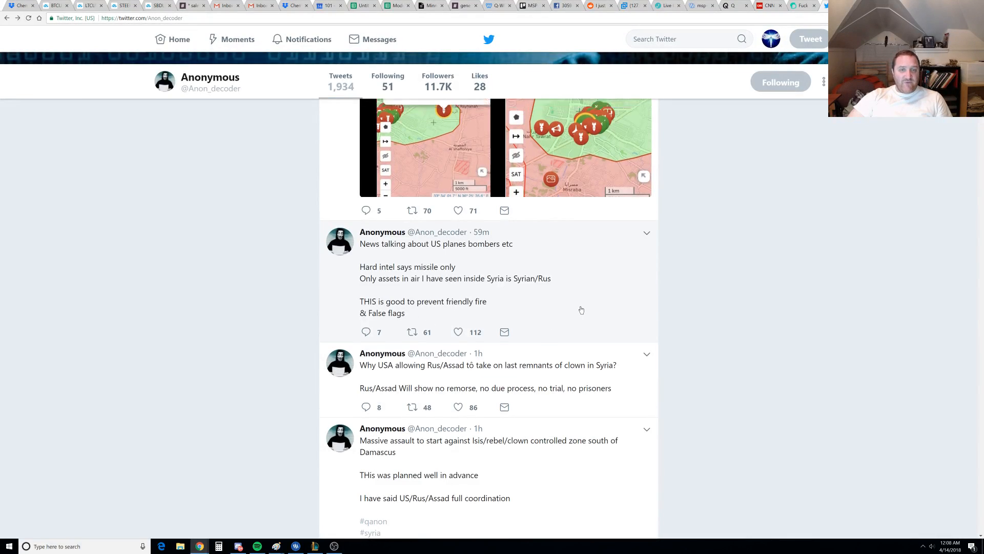
# Scroll the Anon_decoder timeline up to the 'Rus/Assad mounting heavy assault on Douma' tweet with its two maps
pyautogui.scroll(3)
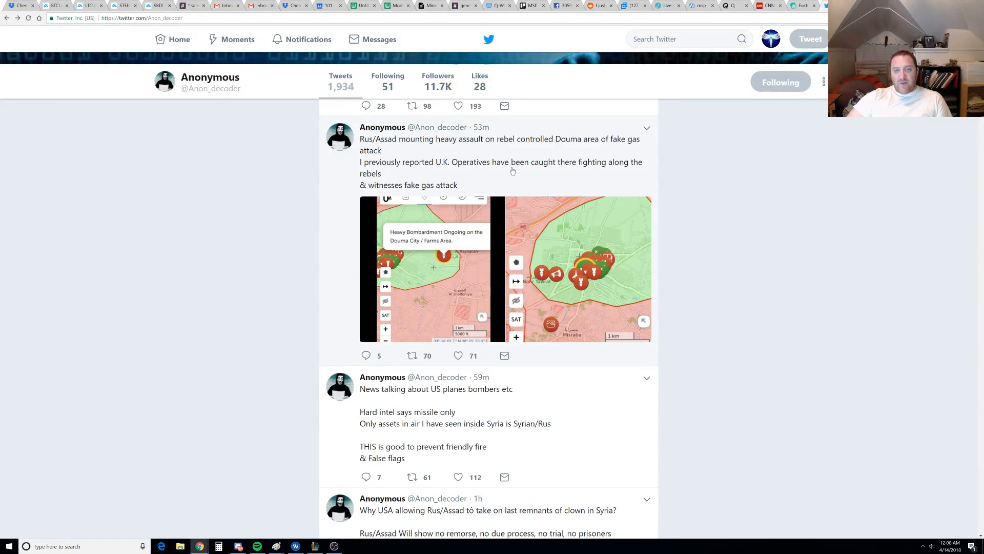
pyautogui.moveTo(363, 178)
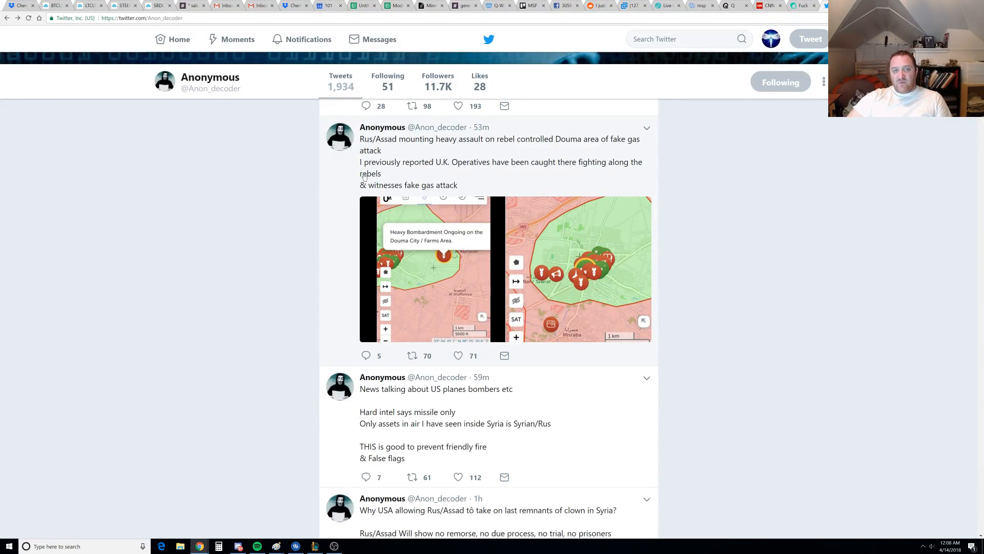
pyautogui.moveTo(406, 196)
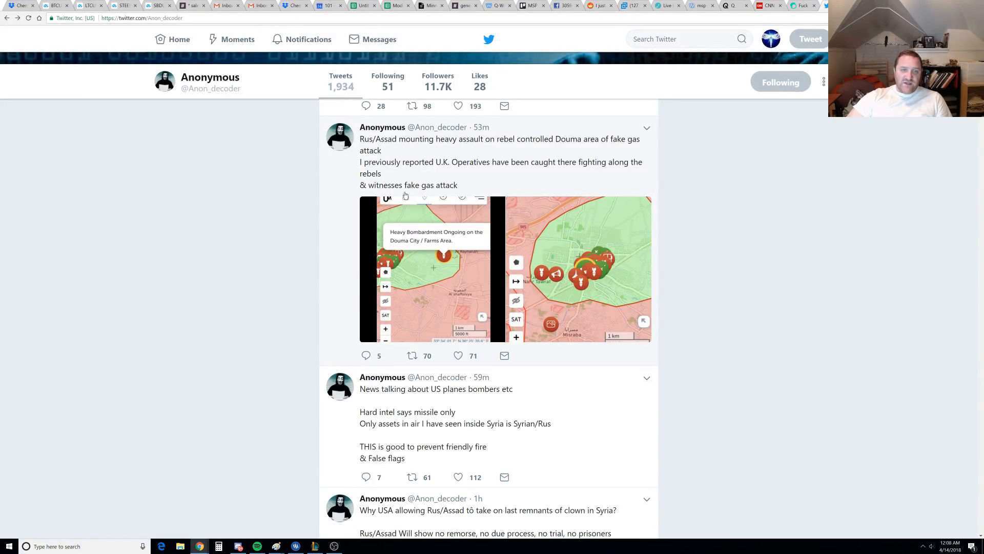
pyautogui.moveTo(424, 277)
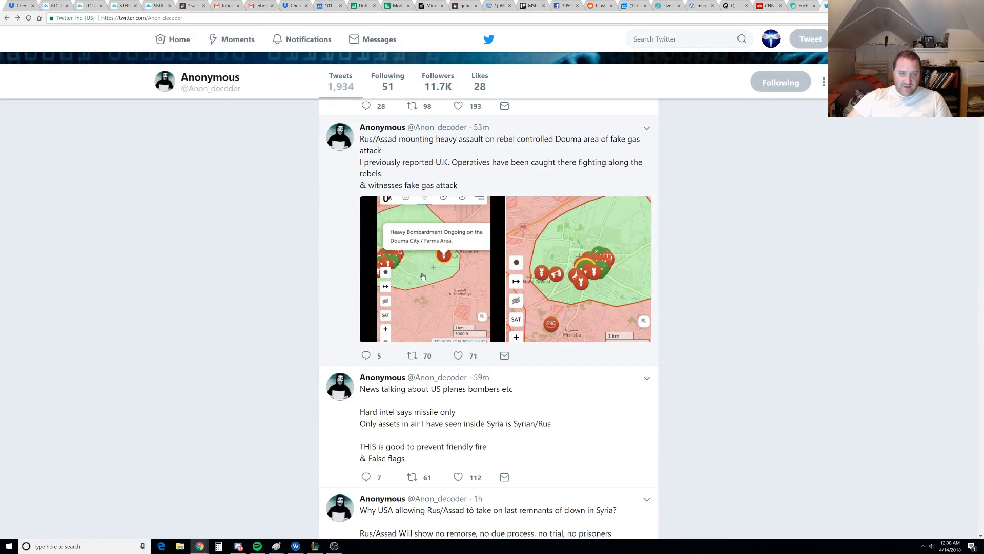
pyautogui.click(427, 270)
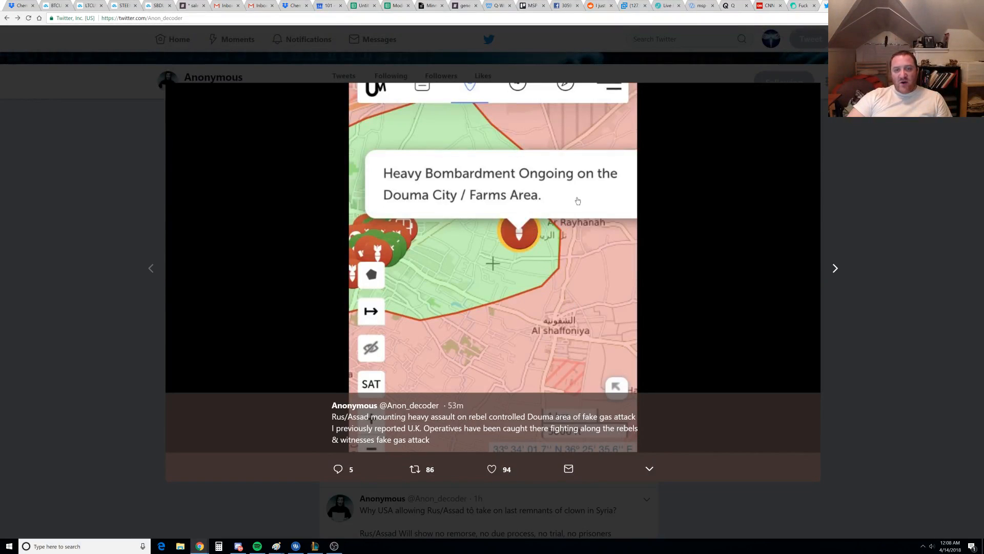
pyautogui.moveTo(835, 270)
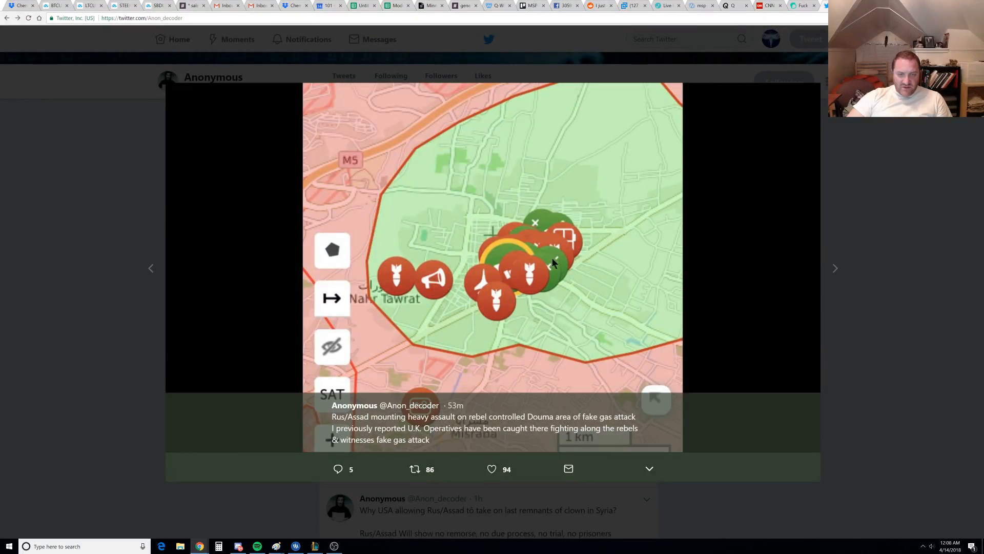
pyautogui.moveTo(532, 269)
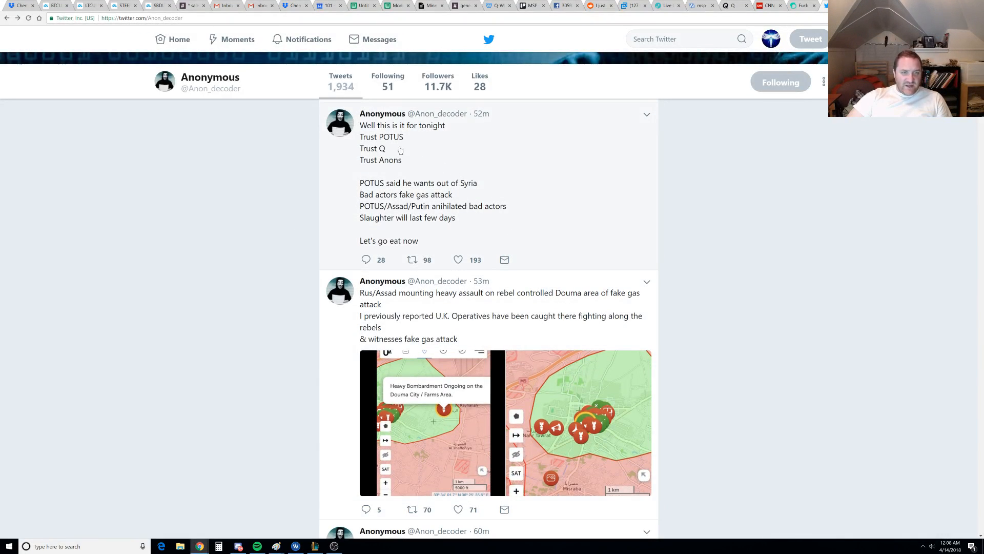
pyautogui.moveTo(412, 194)
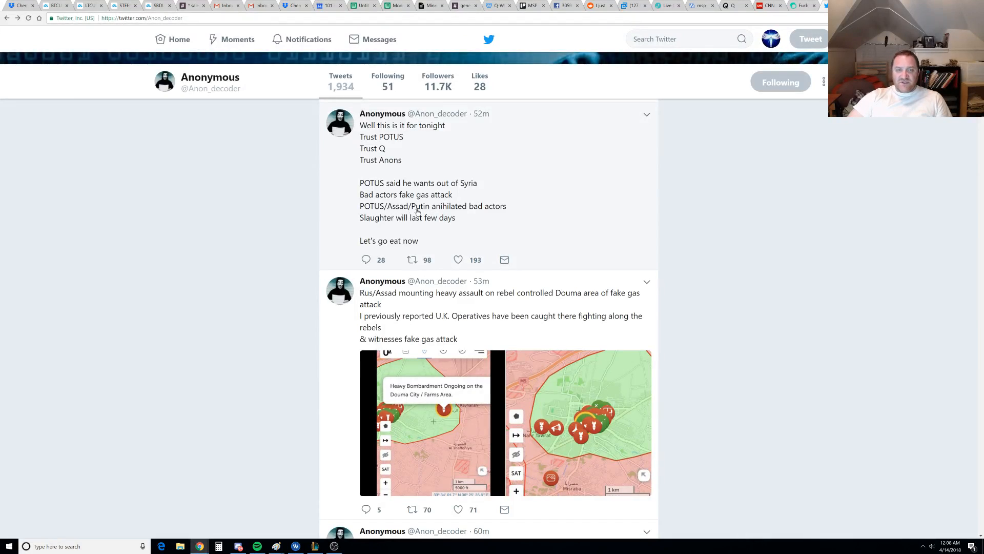
pyautogui.moveTo(370, 227)
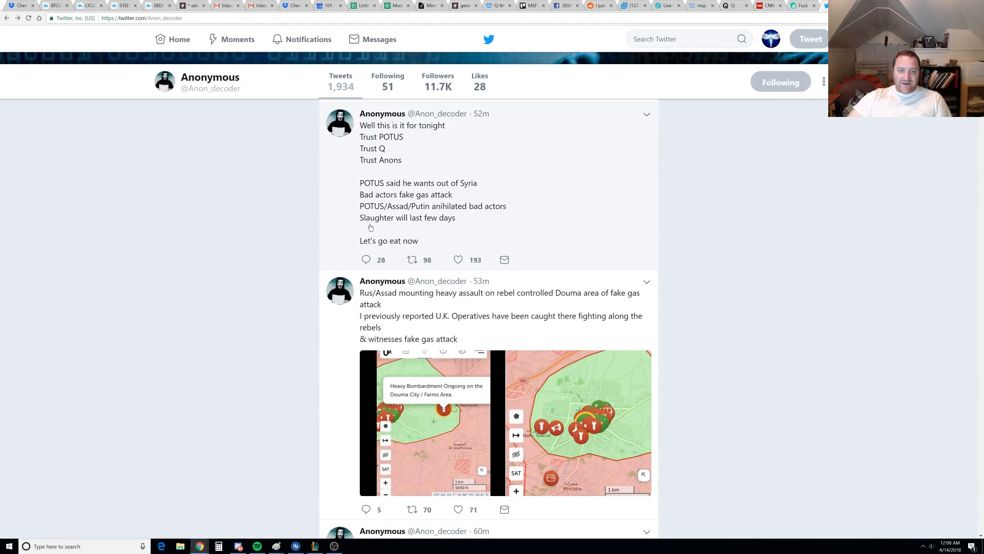
# Scroll up past the 'Well this is it for tonight' tweet to the retweeted chemical-facilities highlights image
pyautogui.scroll(3)
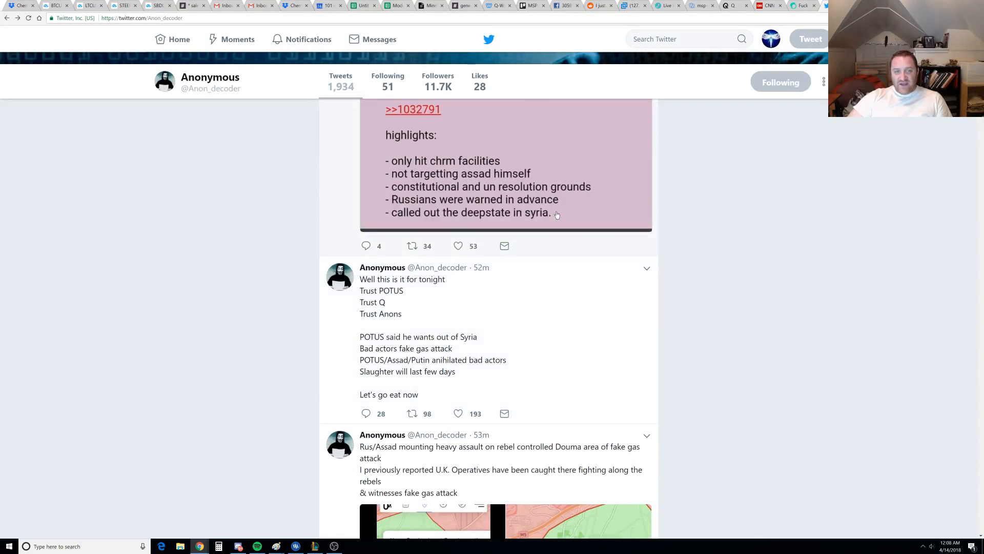
pyautogui.scroll(3)
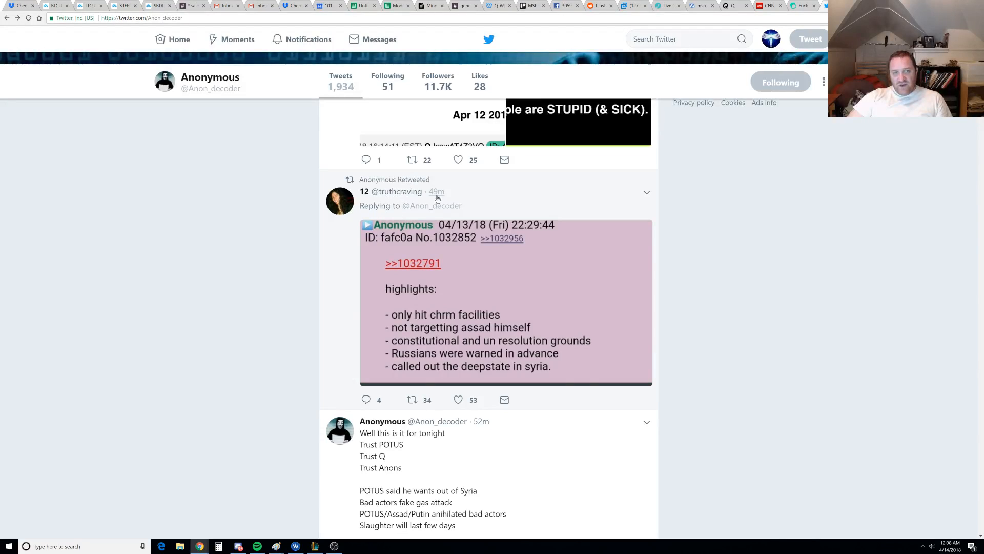
pyautogui.moveTo(421, 307)
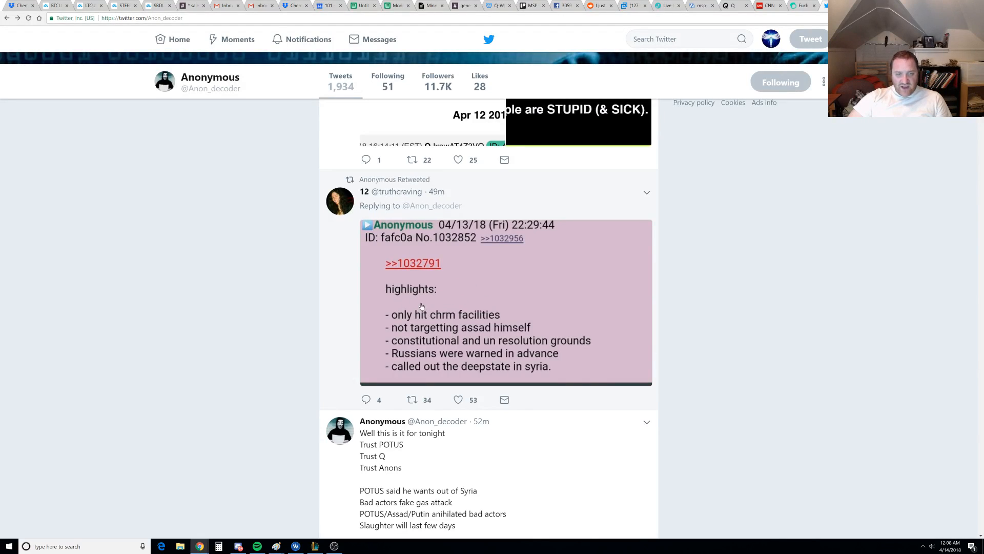
pyautogui.moveTo(496, 320)
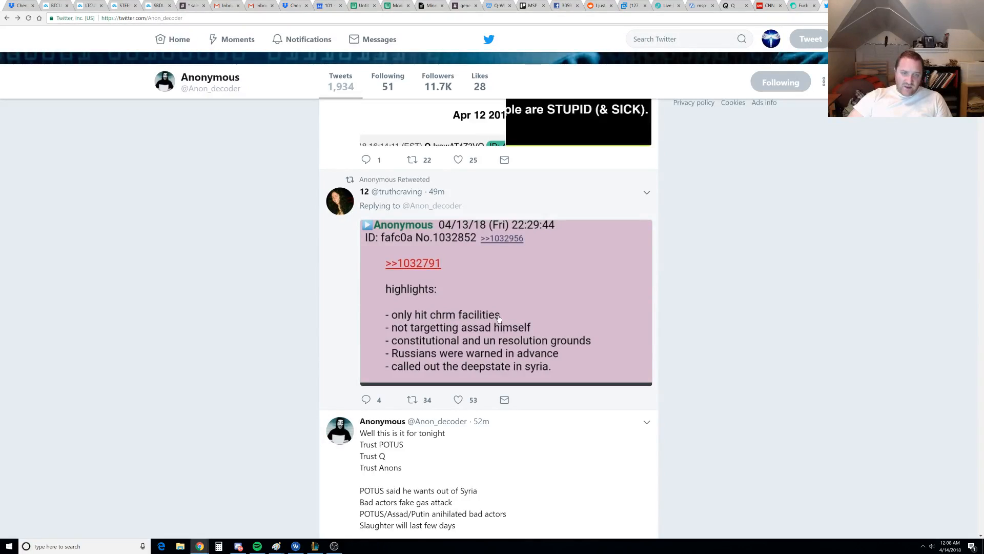
pyautogui.moveTo(449, 343)
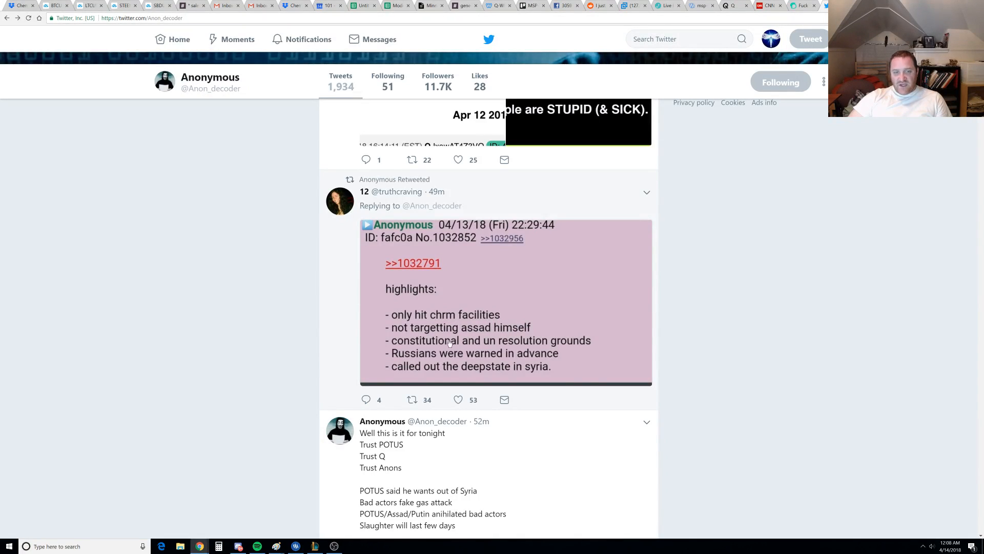
pyautogui.moveTo(536, 346)
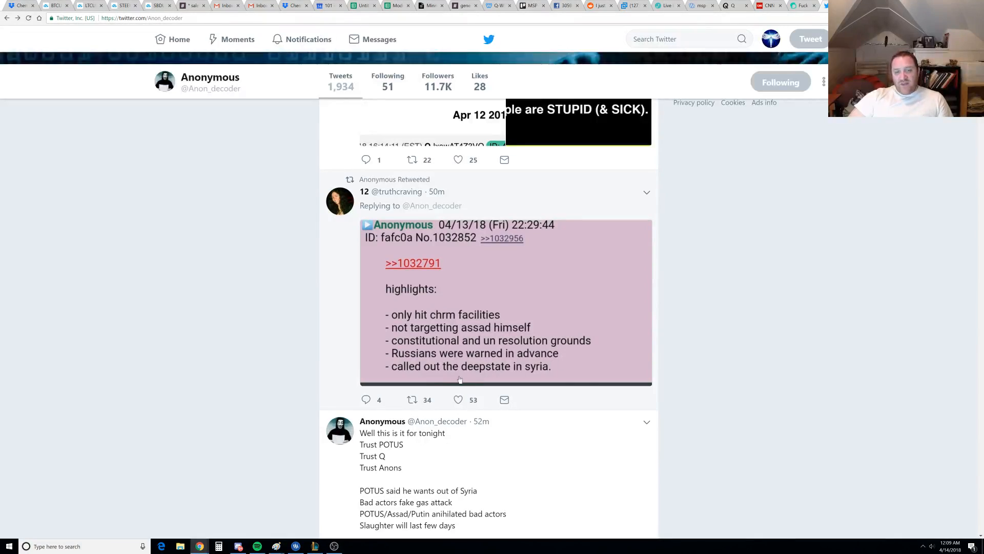
# Scroll to the retweeted Sky News video of the ex-British Armed Forces head and play it above the 'MSM' tweet
pyautogui.scroll(3)
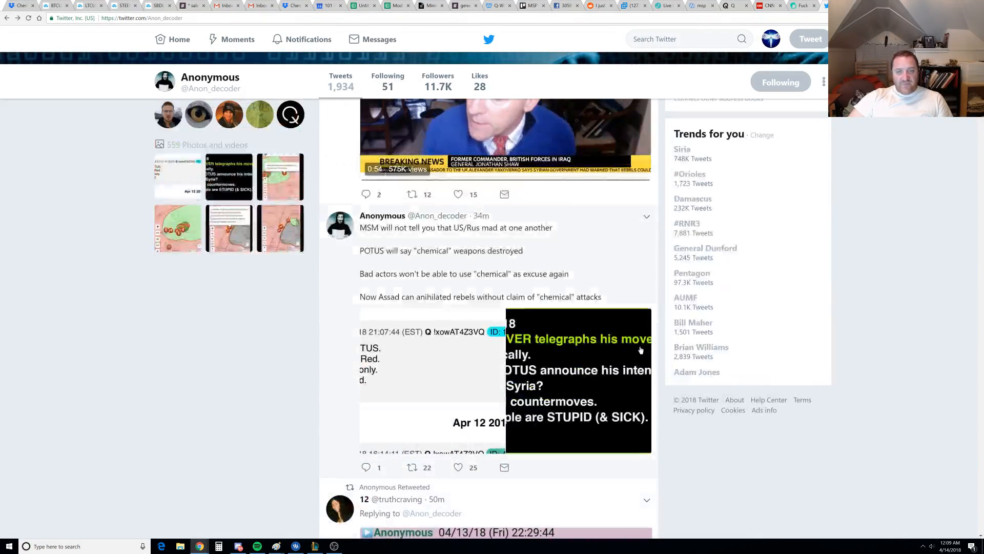
pyautogui.scroll(3)
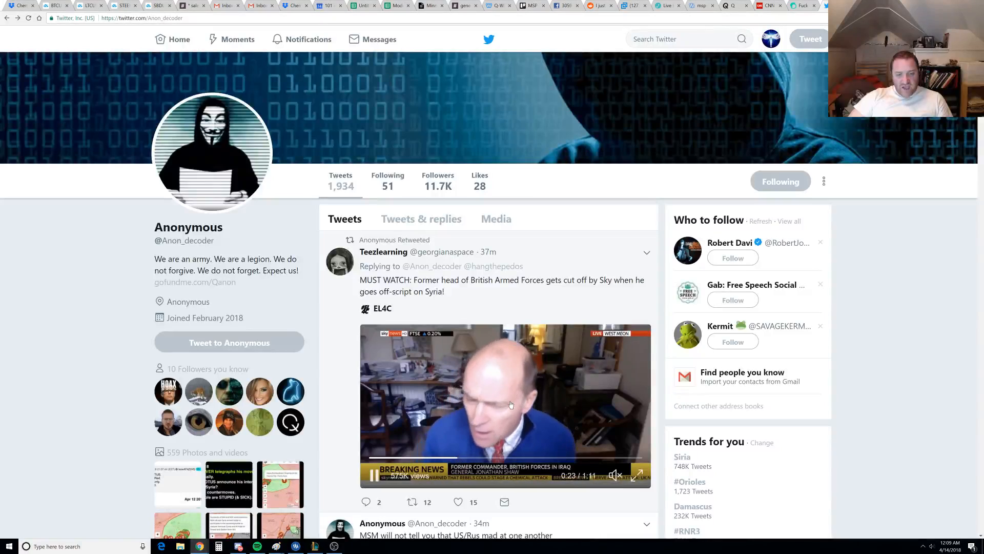
pyautogui.scroll(-3)
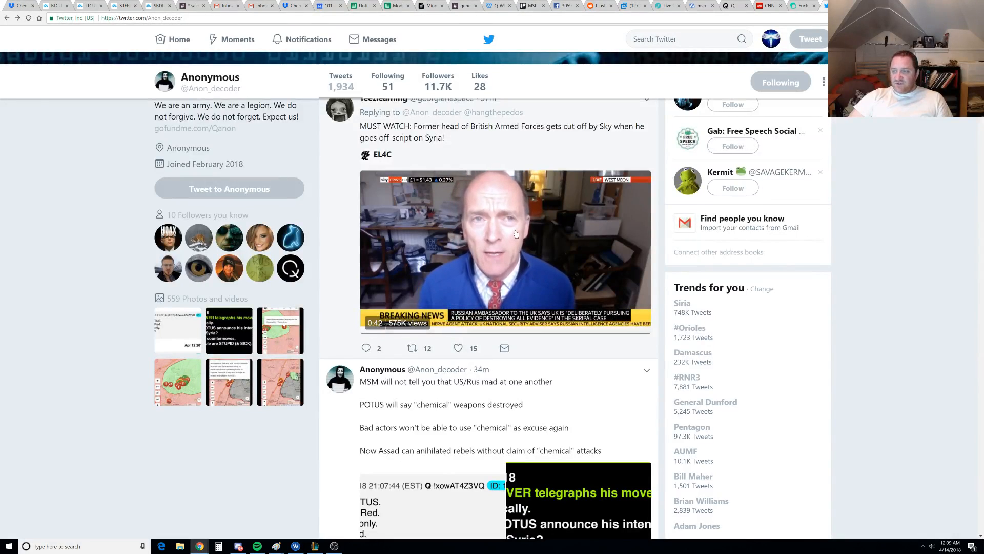
pyautogui.click(505, 248)
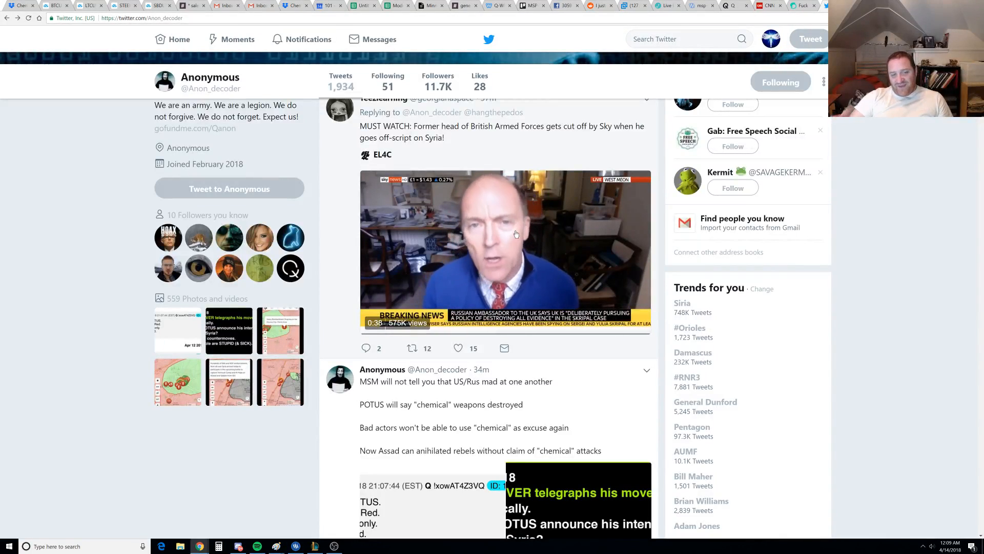
pyautogui.click(505, 251)
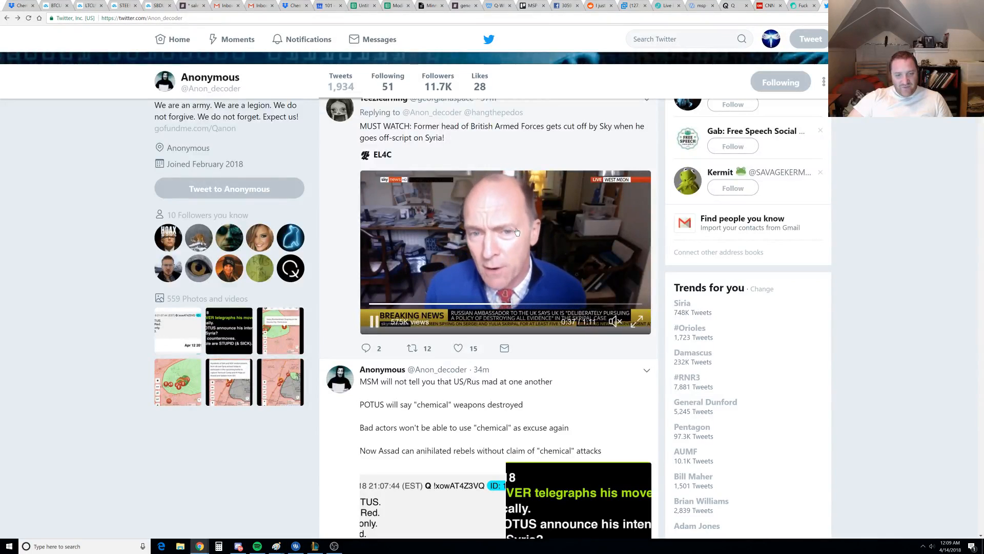
pyautogui.scroll(-3)
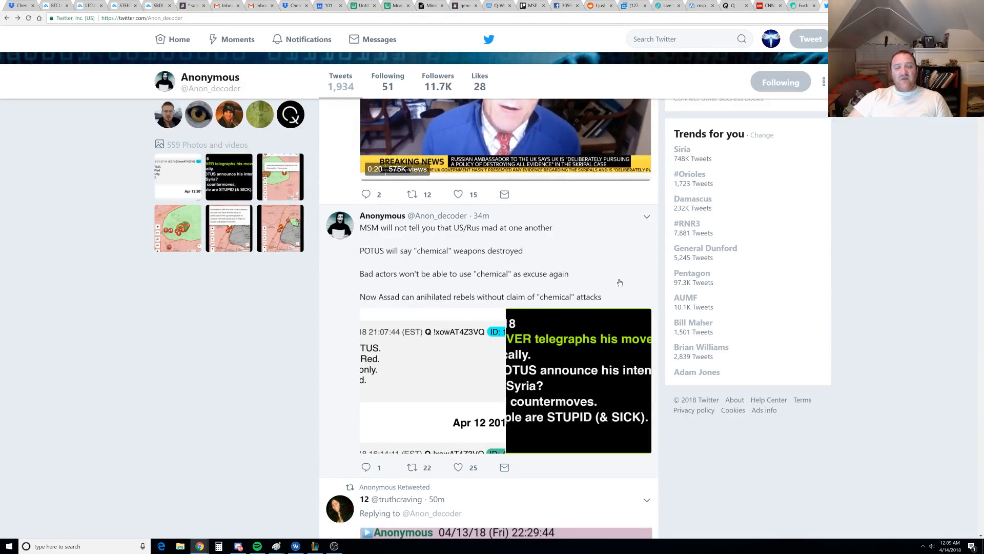
pyautogui.scroll(3)
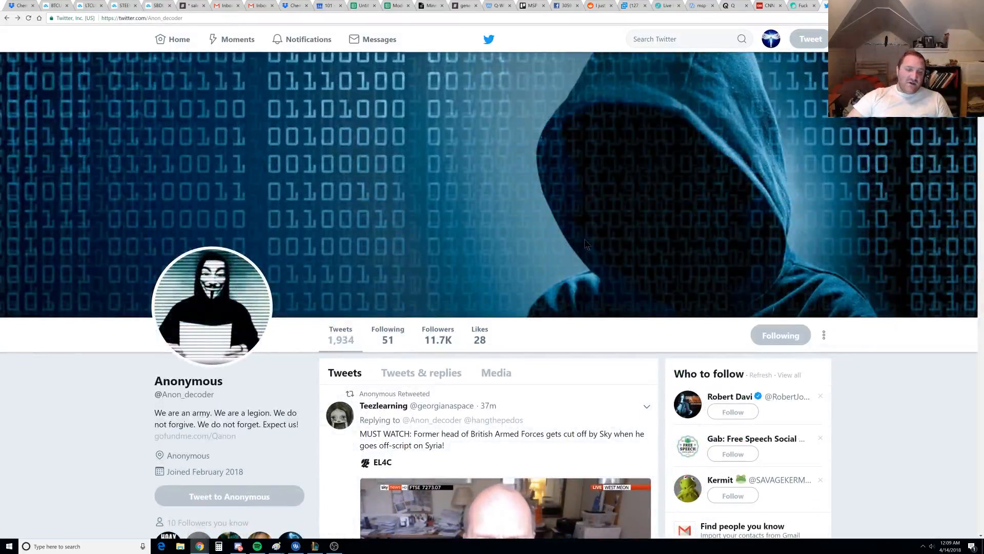
pyautogui.moveTo(580, 251)
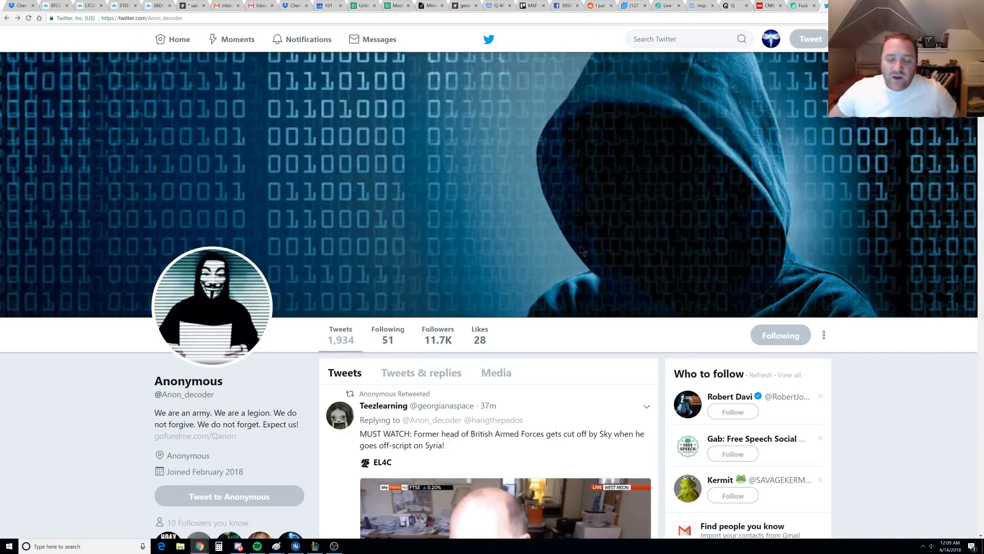
pyautogui.moveTo(571, 247)
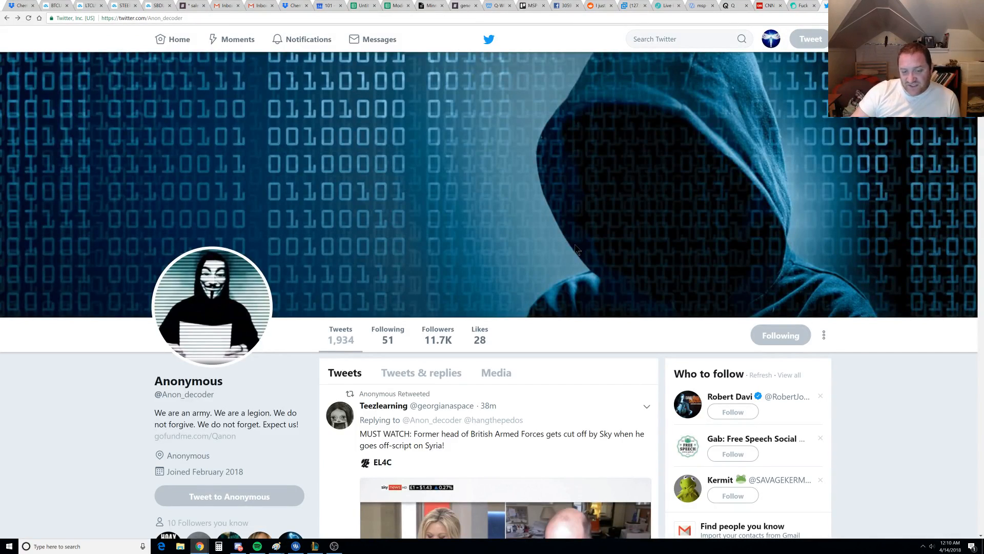
pyautogui.moveTo(689, 223)
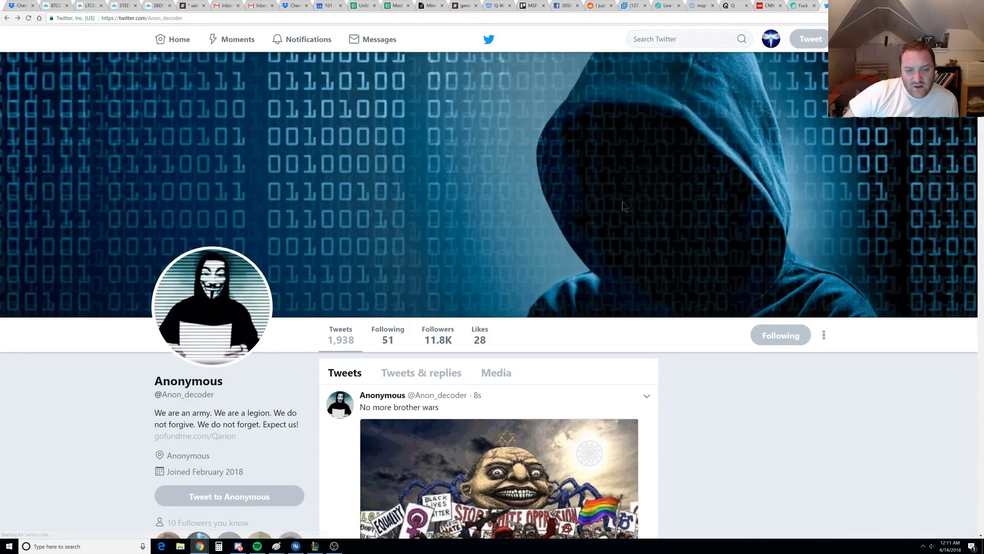
pyautogui.scroll(-3)
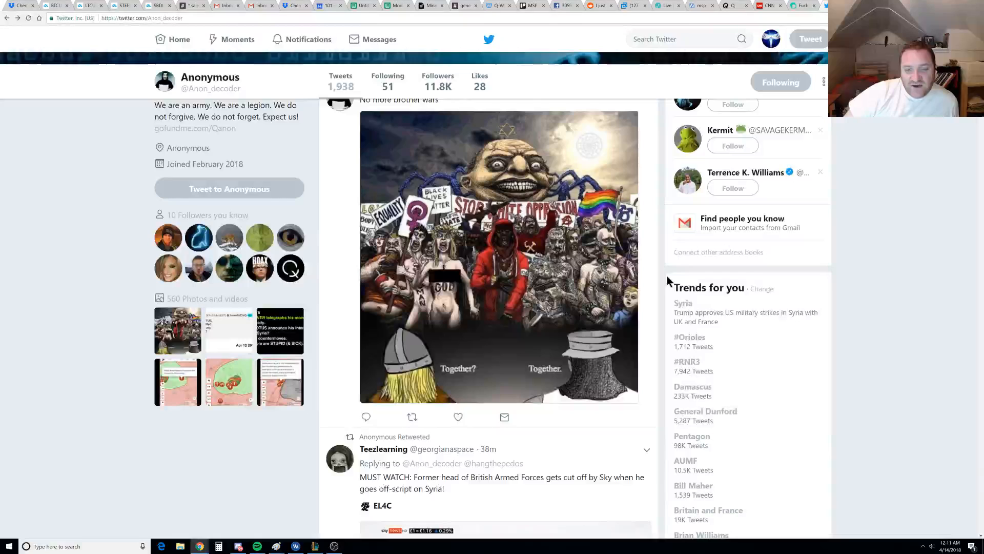
pyautogui.scroll(3)
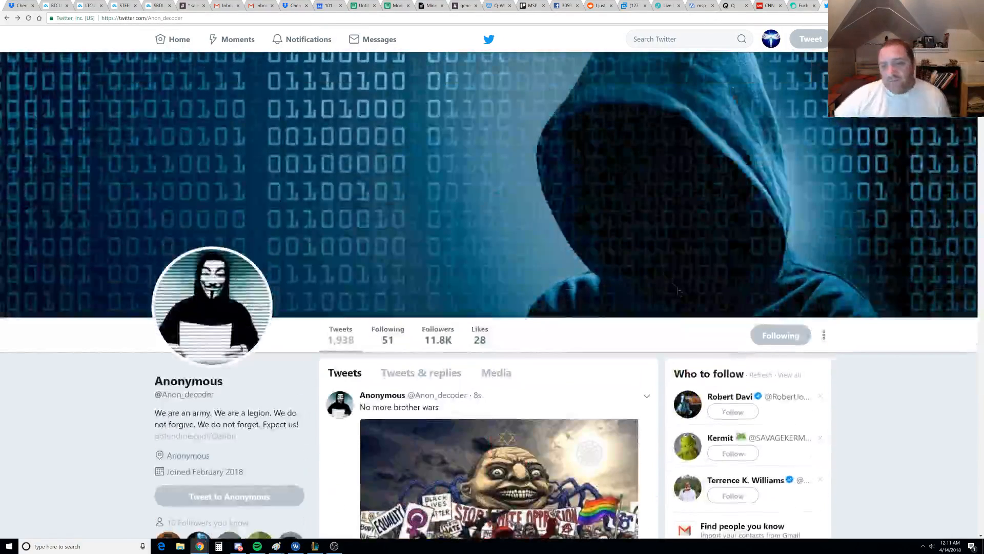